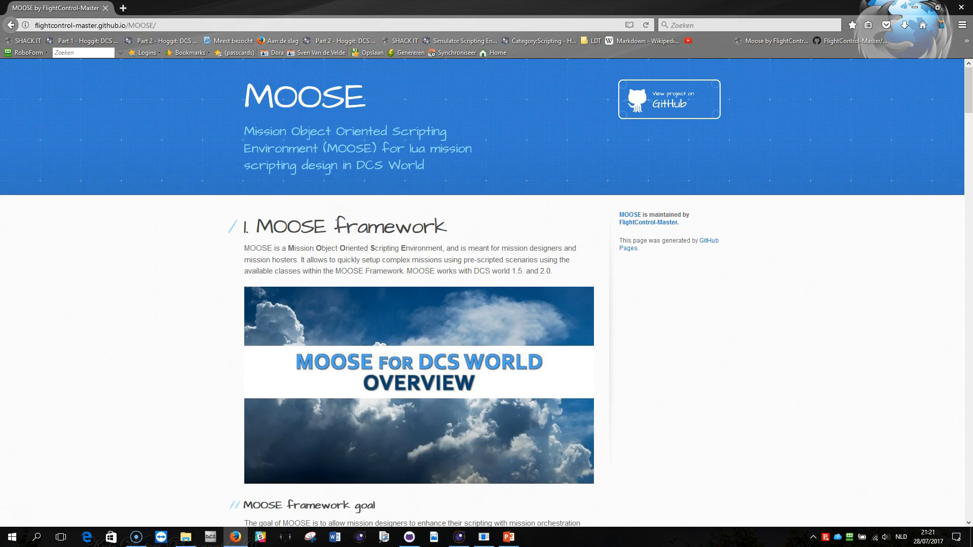
mouse_move(288, 107)
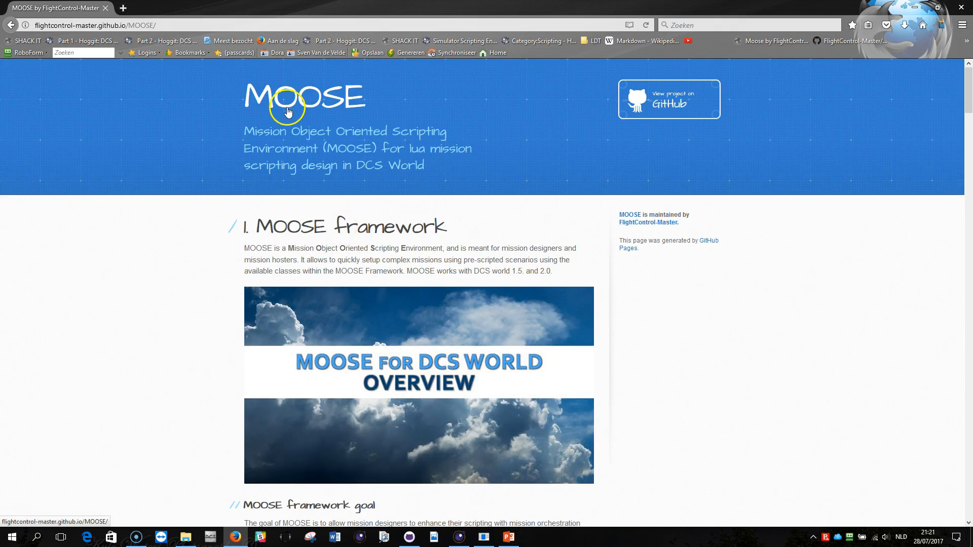
Step: Follow the AI A2A Defenses link from the MOOSE framework overview
scroll(down, 3)
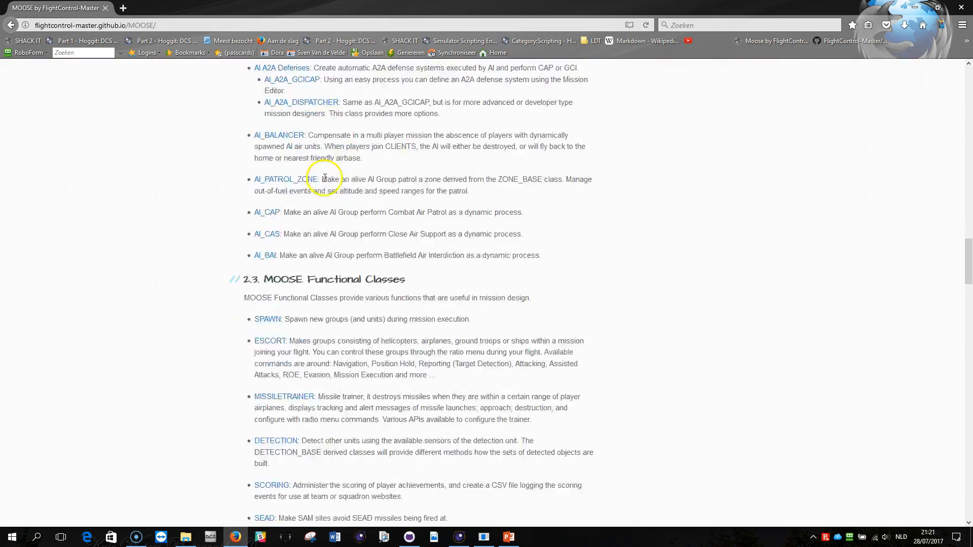
scroll(up, 3)
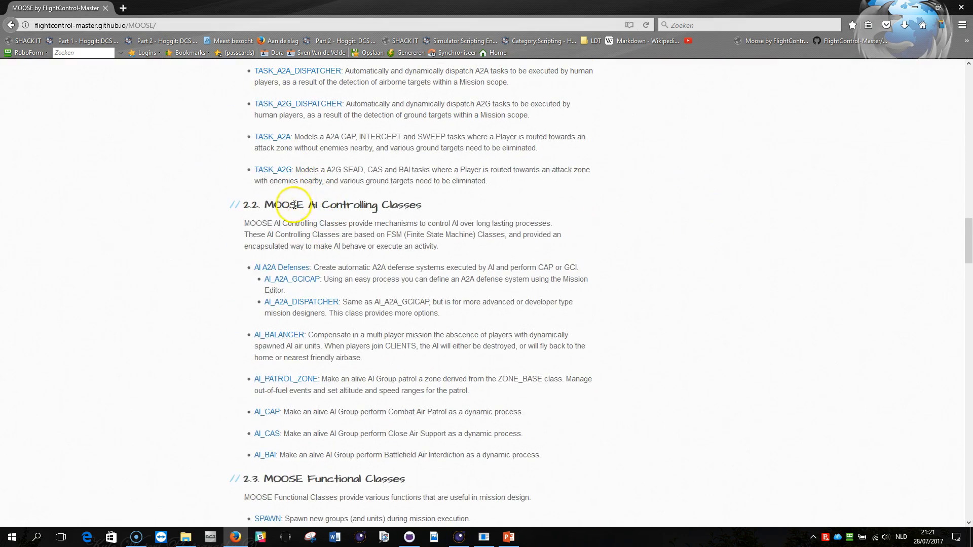
mouse_move(353, 207)
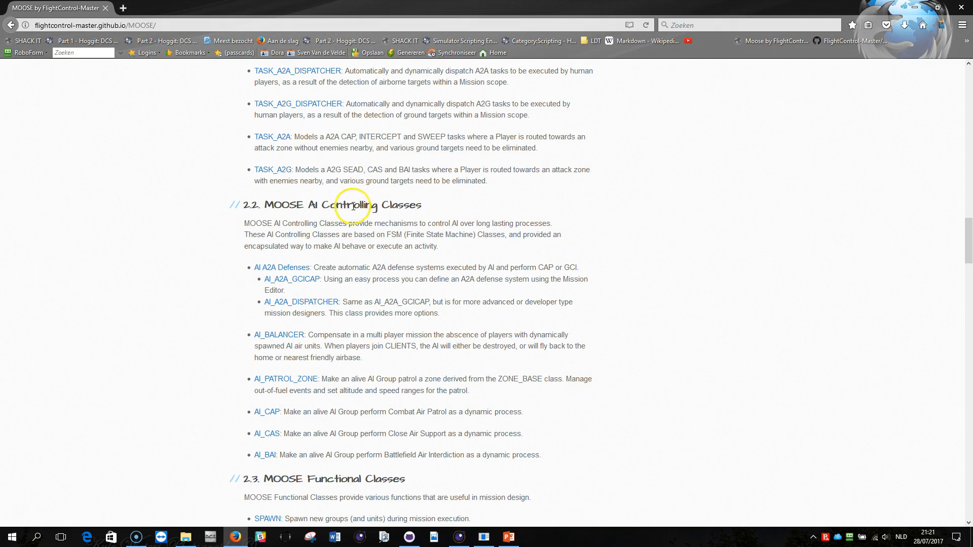
mouse_move(283, 270)
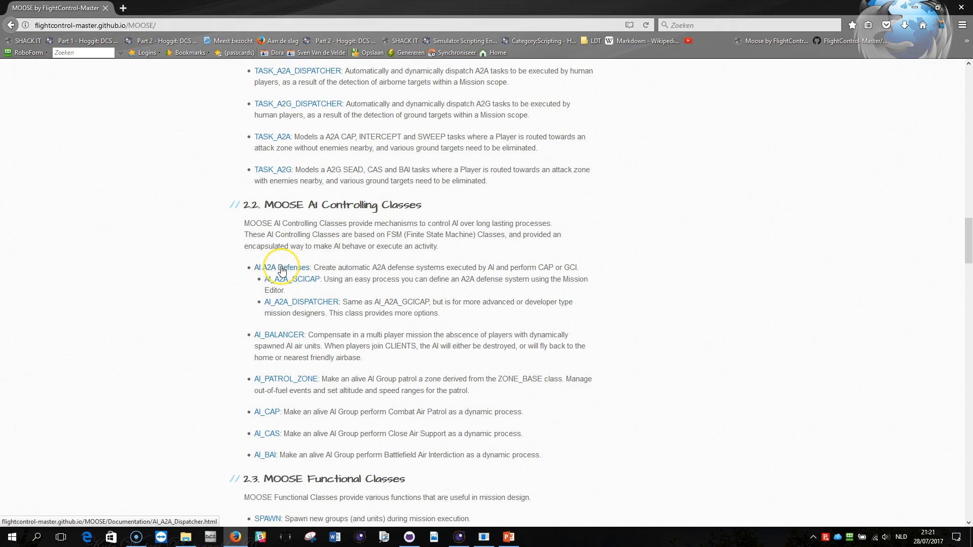
click(277, 267)
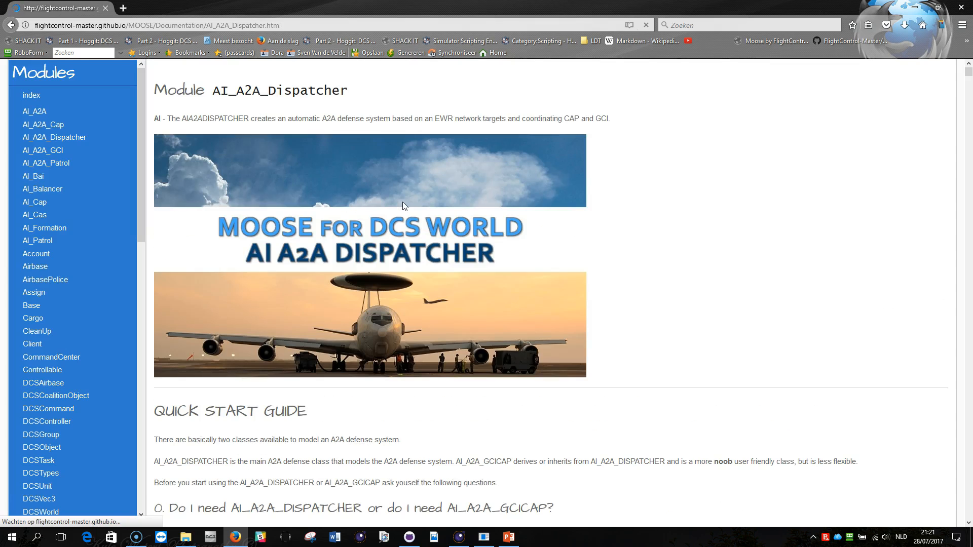
Step: Scroll through the quick start guide down to the Global(s) table
scroll(down, 3)
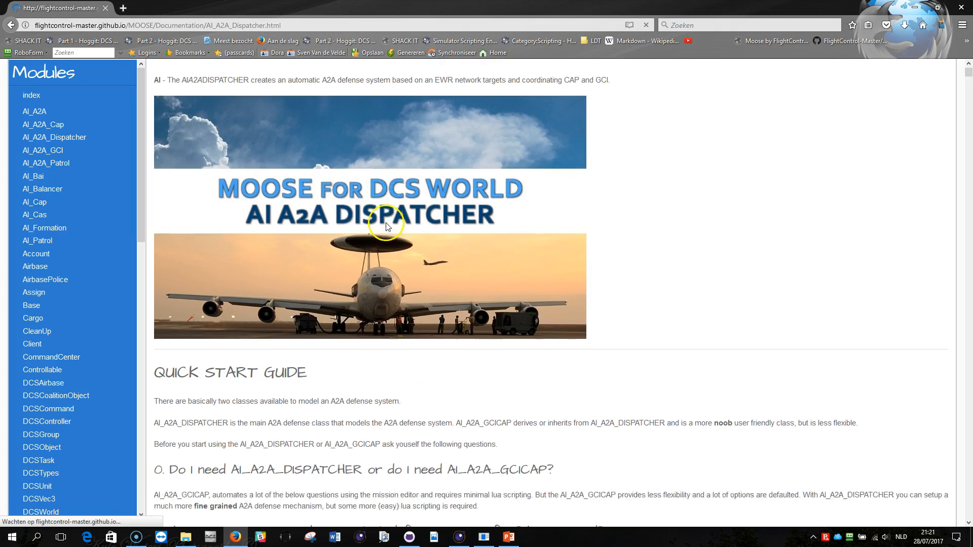
scroll(down, 3)
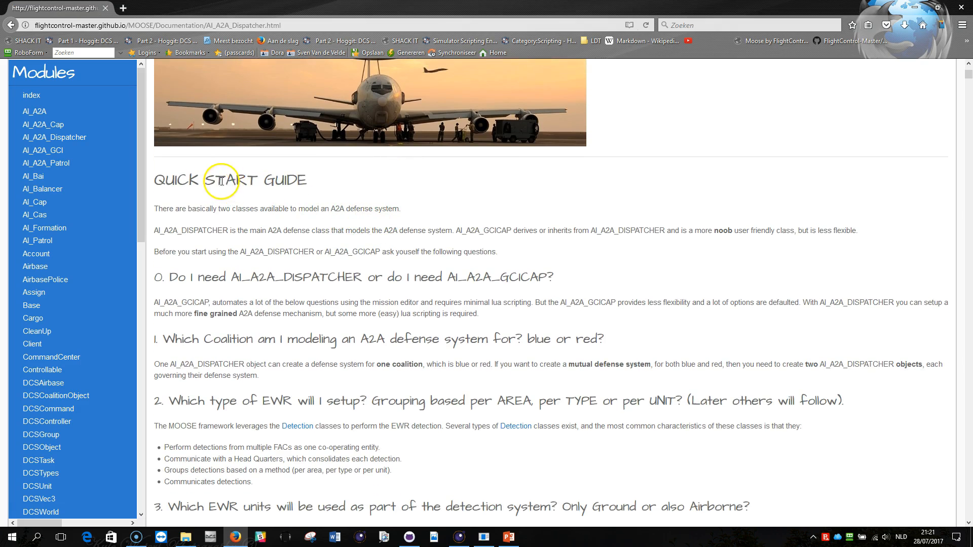
scroll(down, 3)
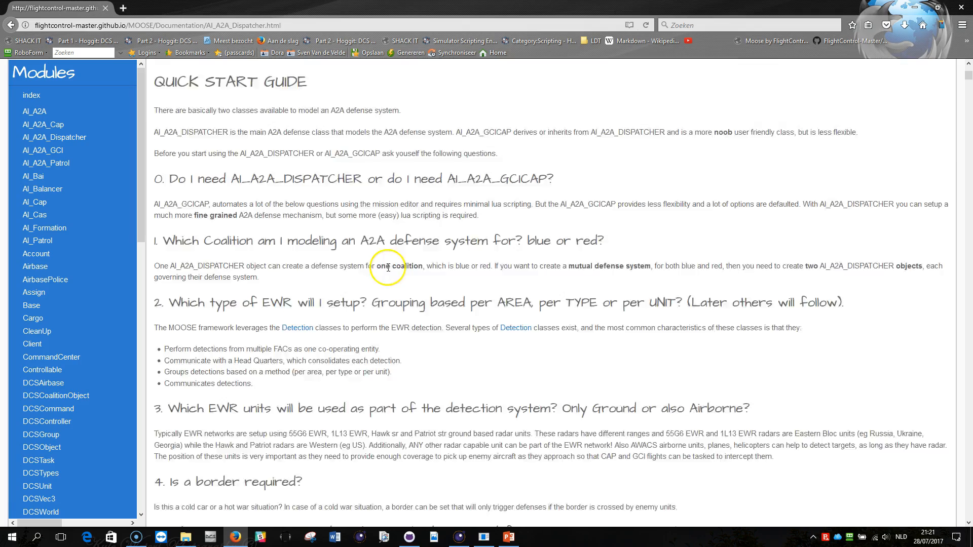
scroll(down, 3)
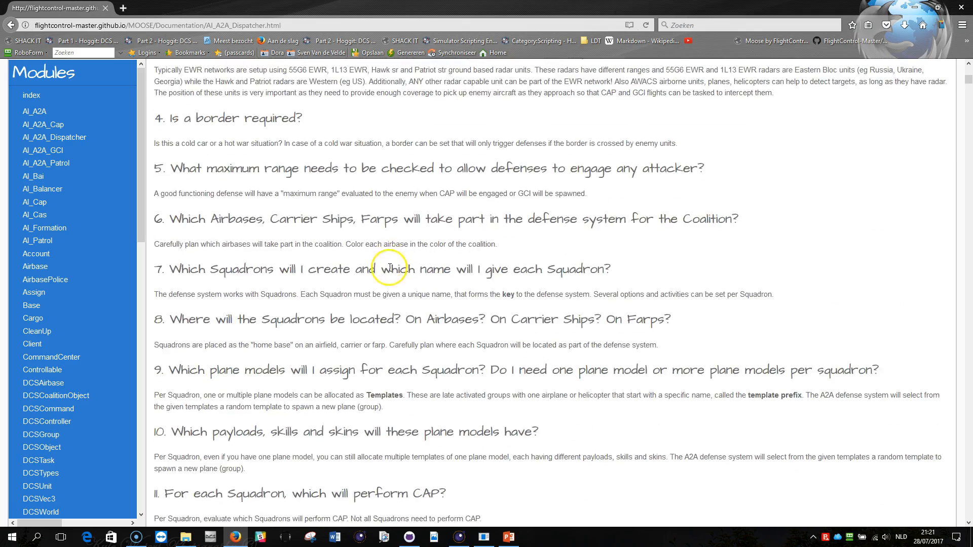
scroll(down, 3)
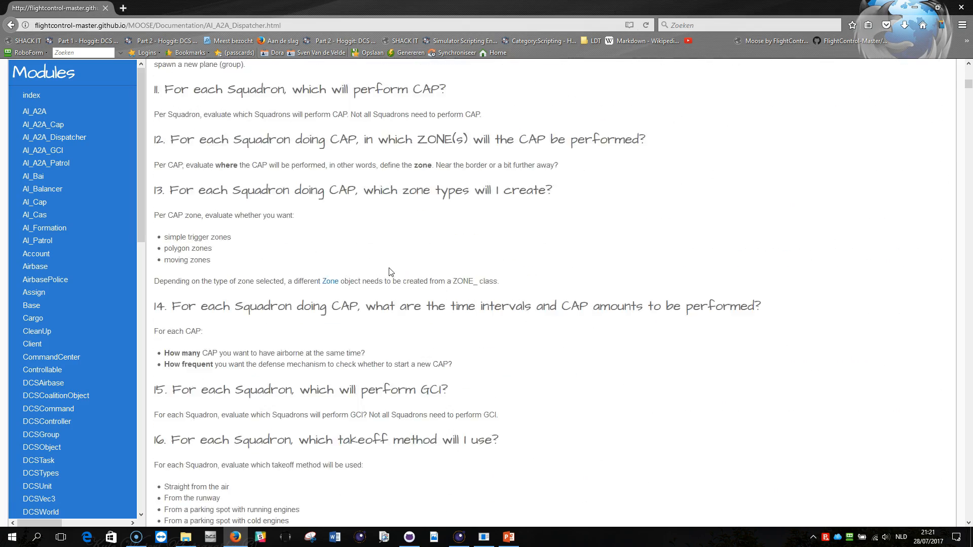
scroll(down, 3)
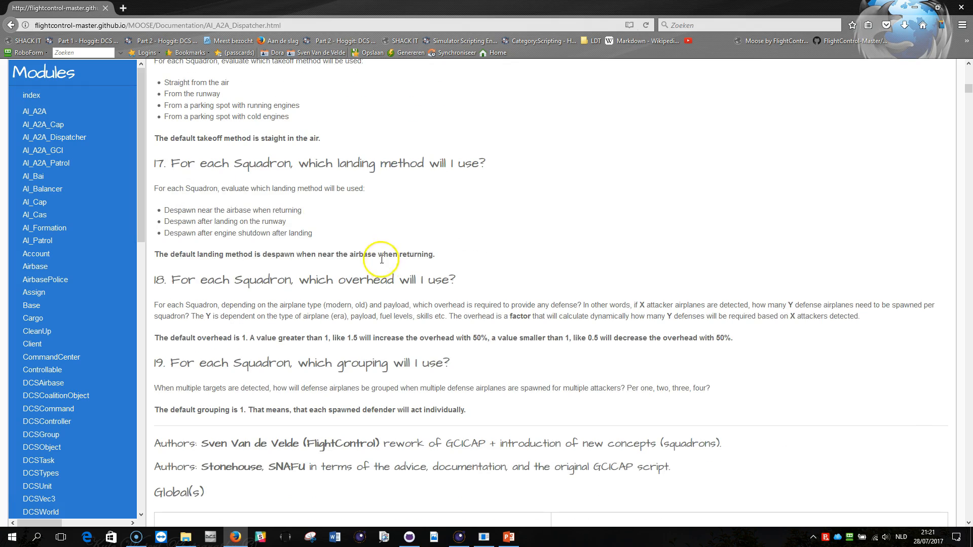
mouse_move(387, 224)
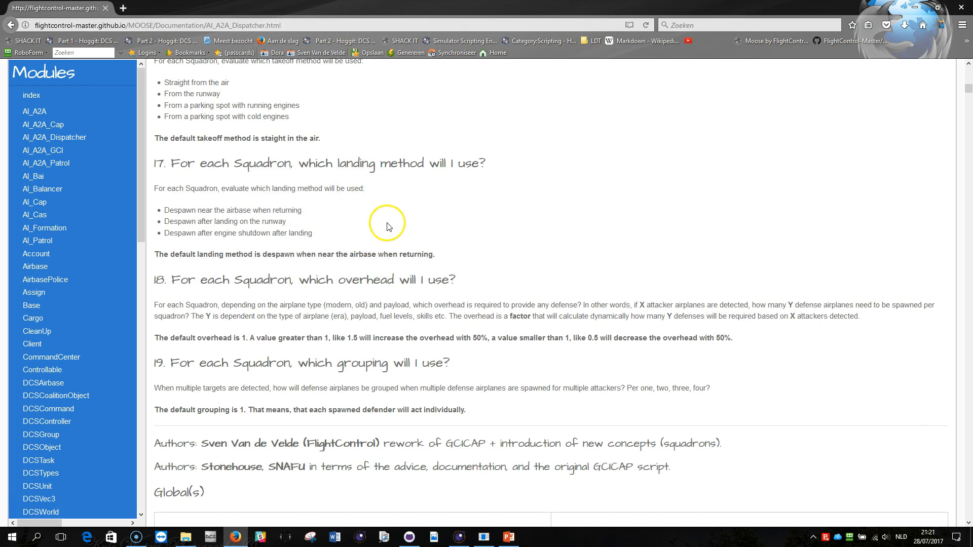
scroll(down, 3)
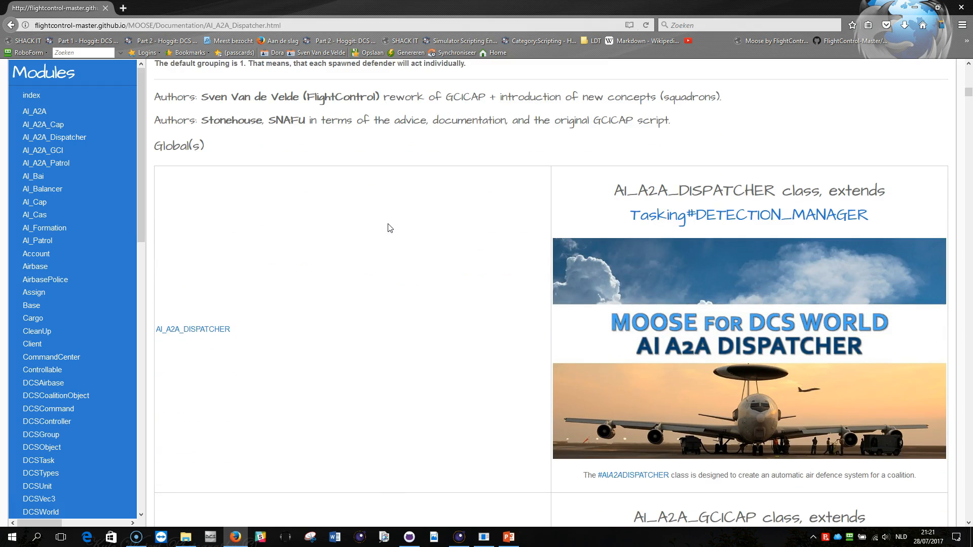
scroll(down, 3)
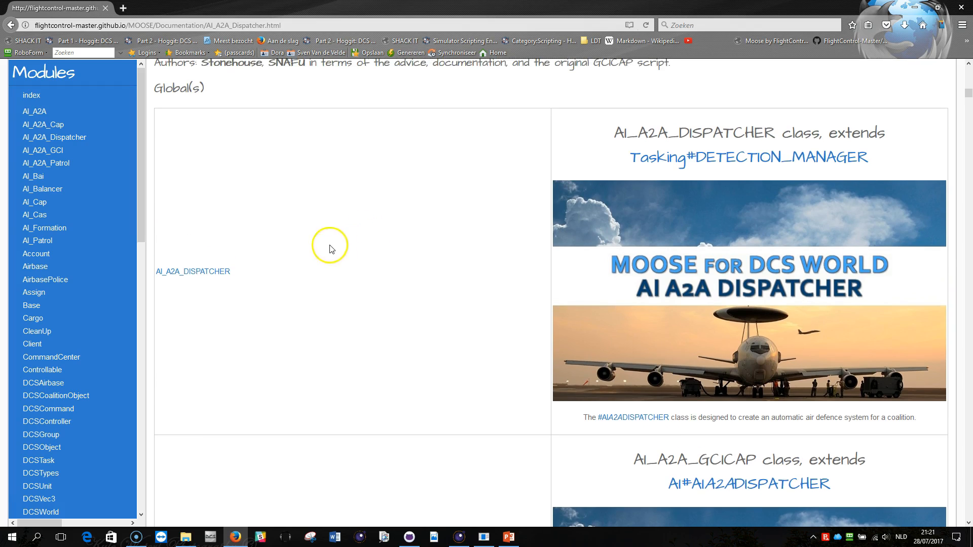
scroll(down, 3)
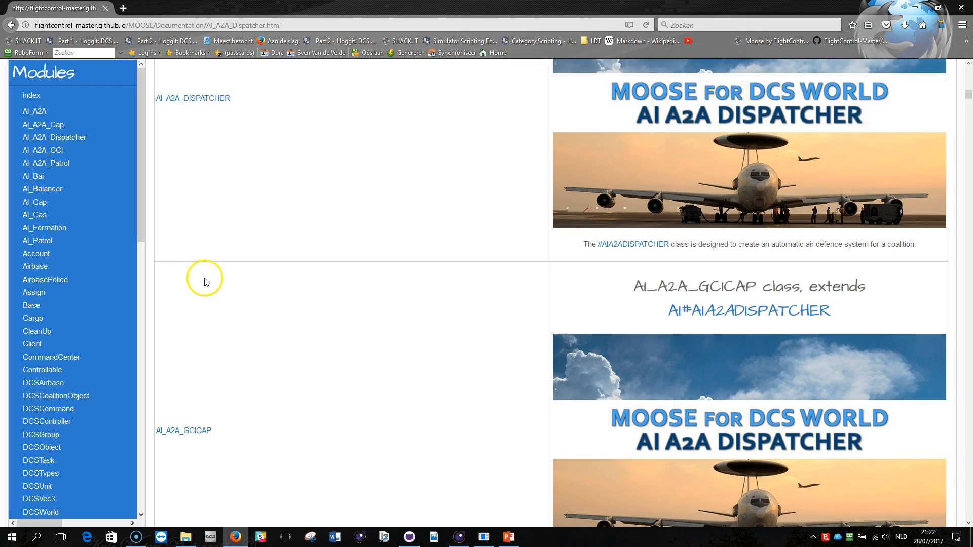
scroll(down, 3)
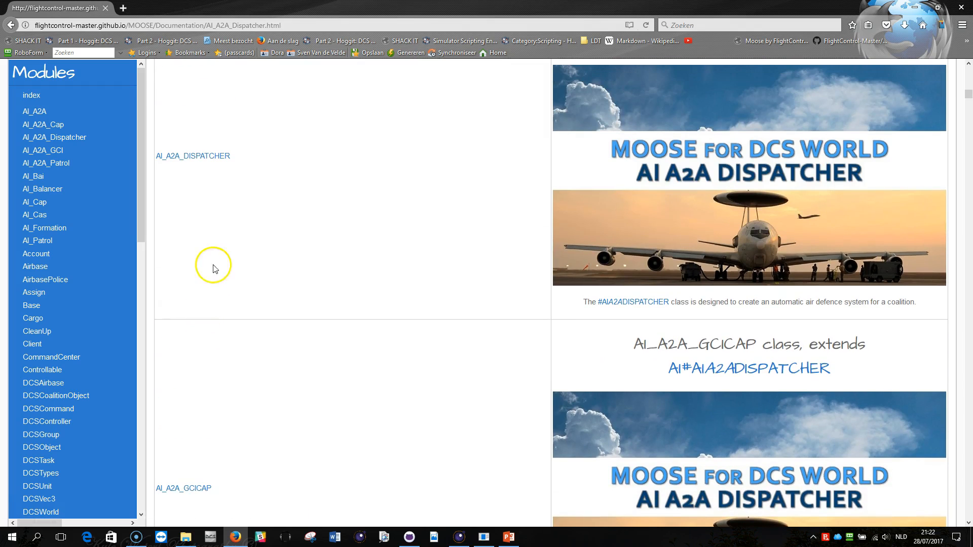
mouse_move(187, 158)
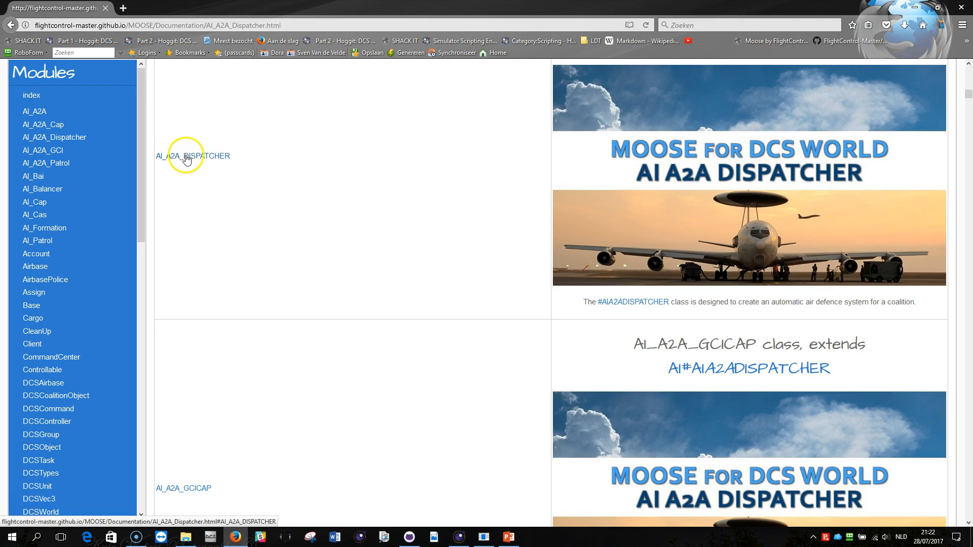
mouse_move(186, 495)
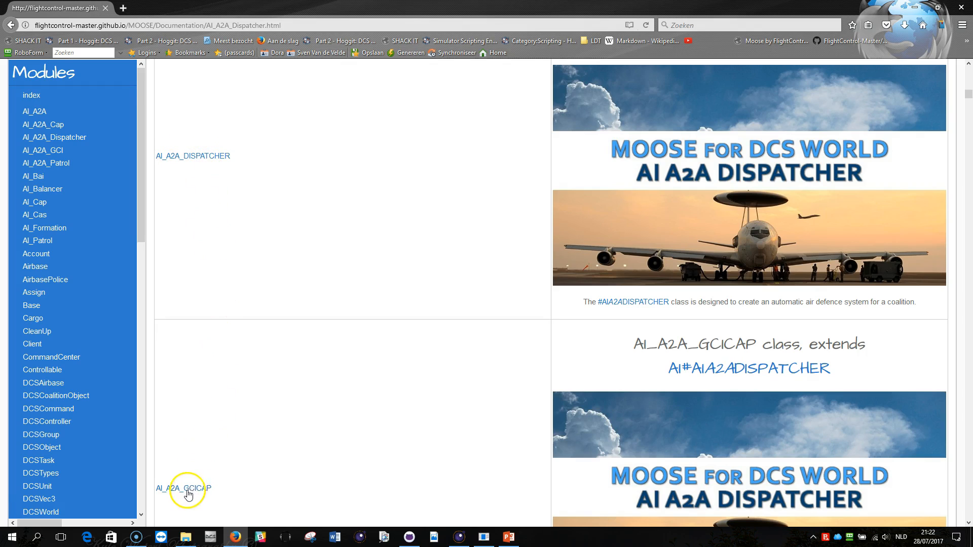
mouse_move(201, 495)
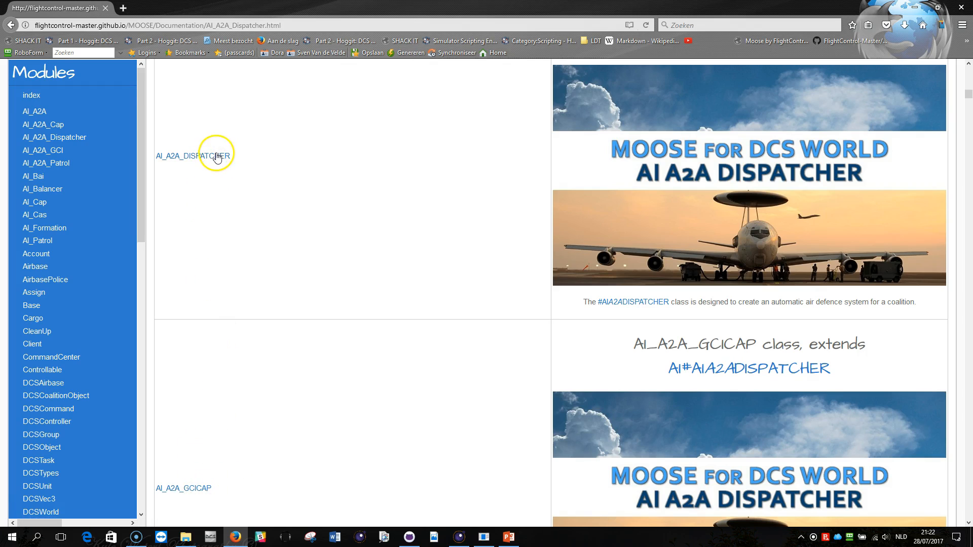
mouse_move(199, 494)
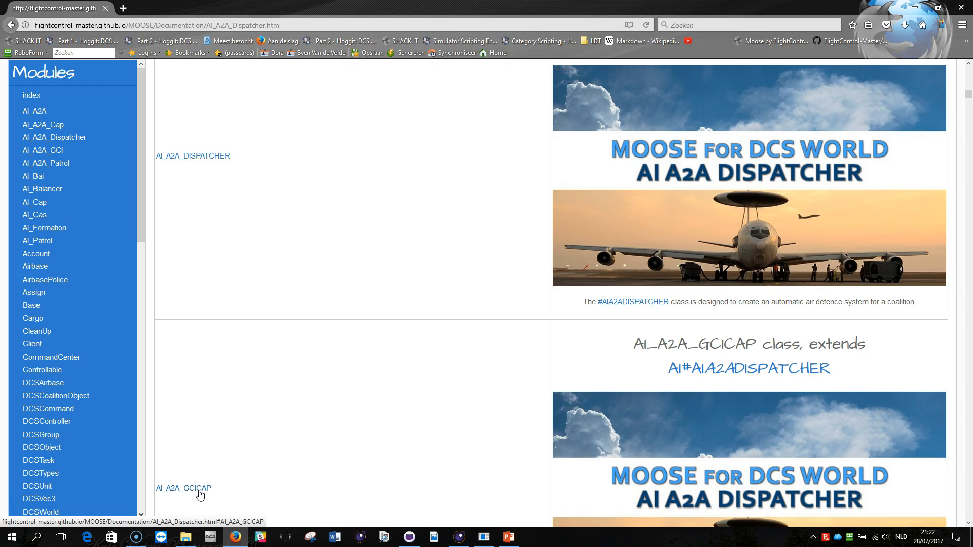
Step: Jump to the AI_A2A_GCICAP class entry and scroll past Demo Missions to its setup steps
click(183, 488)
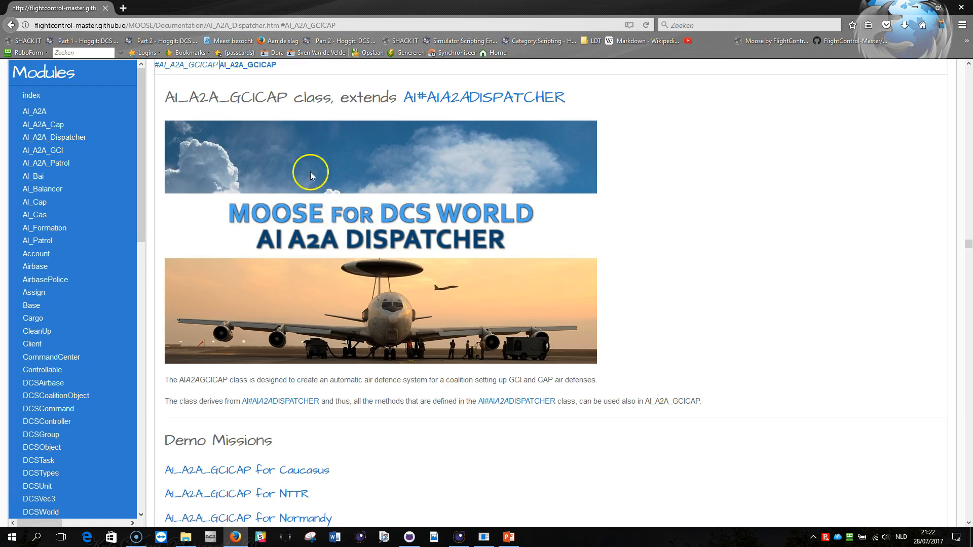
scroll(down, 3)
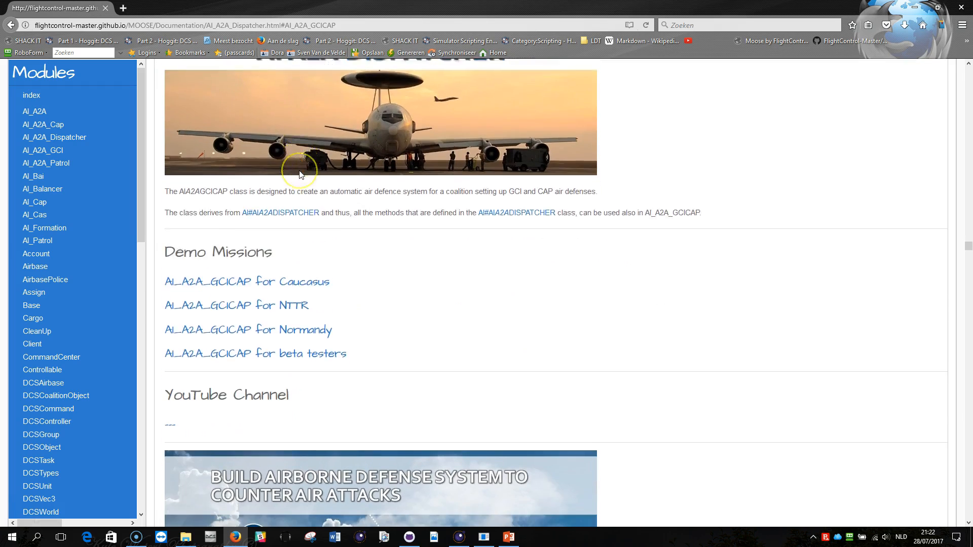
scroll(down, 3)
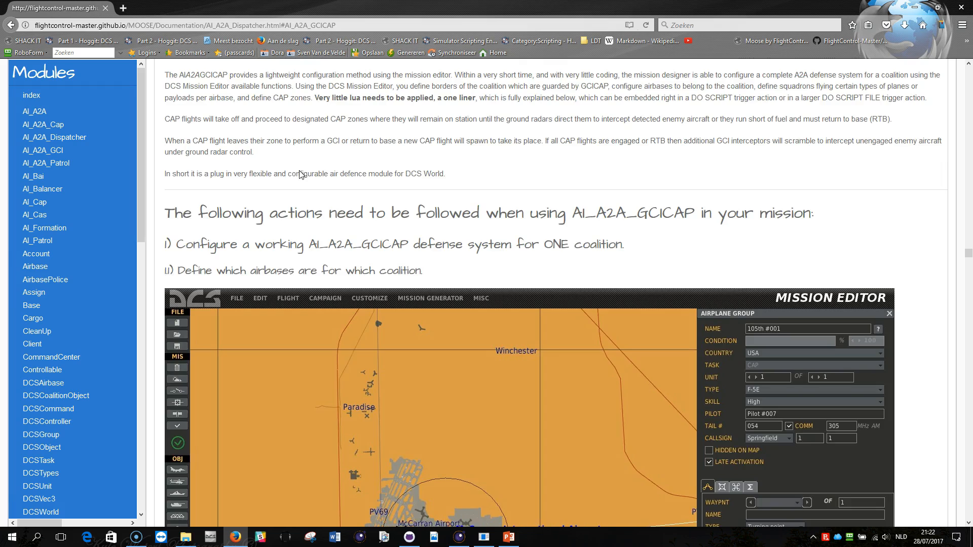
scroll(down, 3)
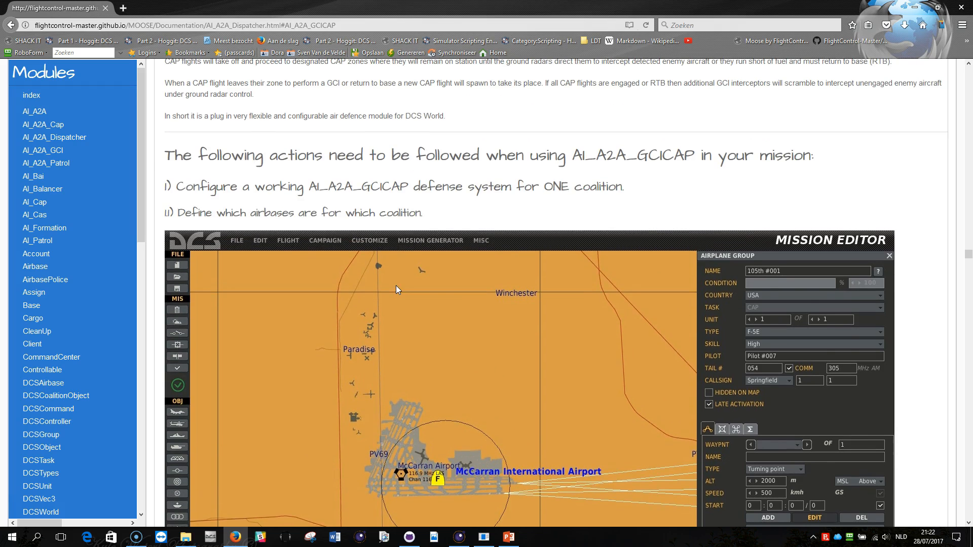
mouse_move(462, 371)
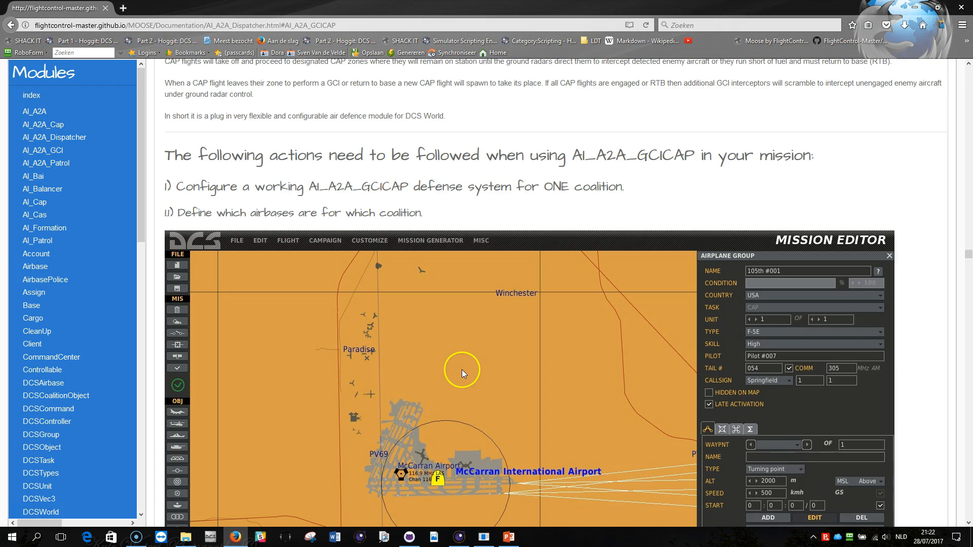
mouse_move(464, 373)
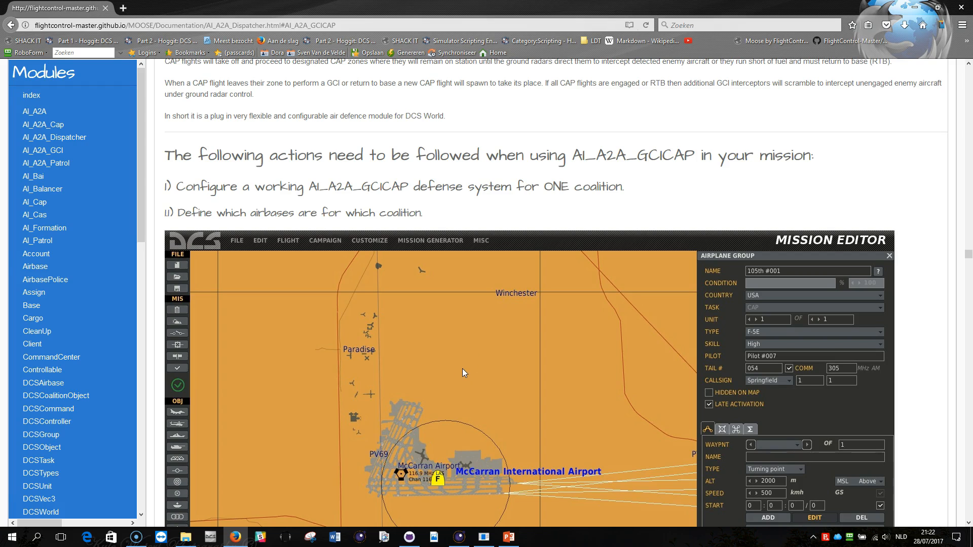
mouse_move(467, 367)
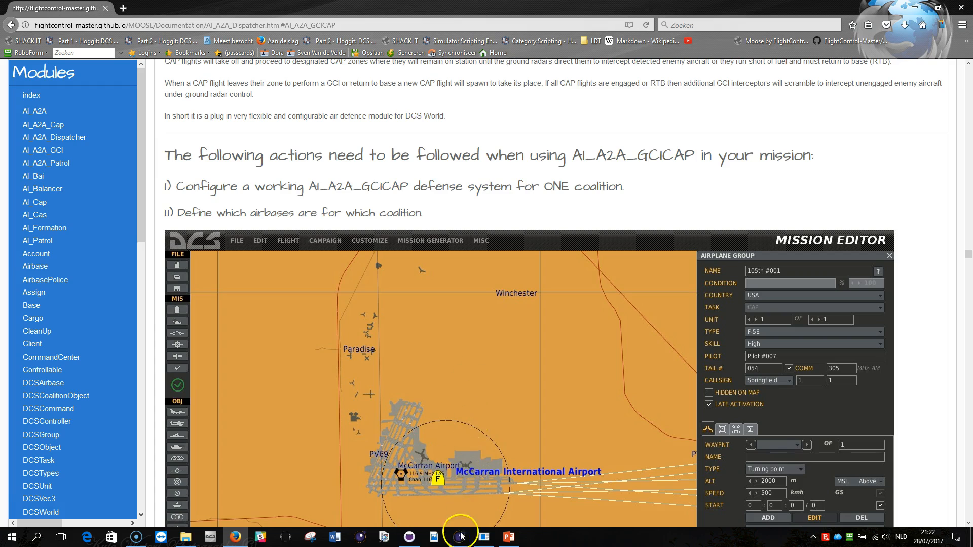
Step: Skim the dispatcher page intro and bring the DCS Mission Editor window forward
click(460, 538)
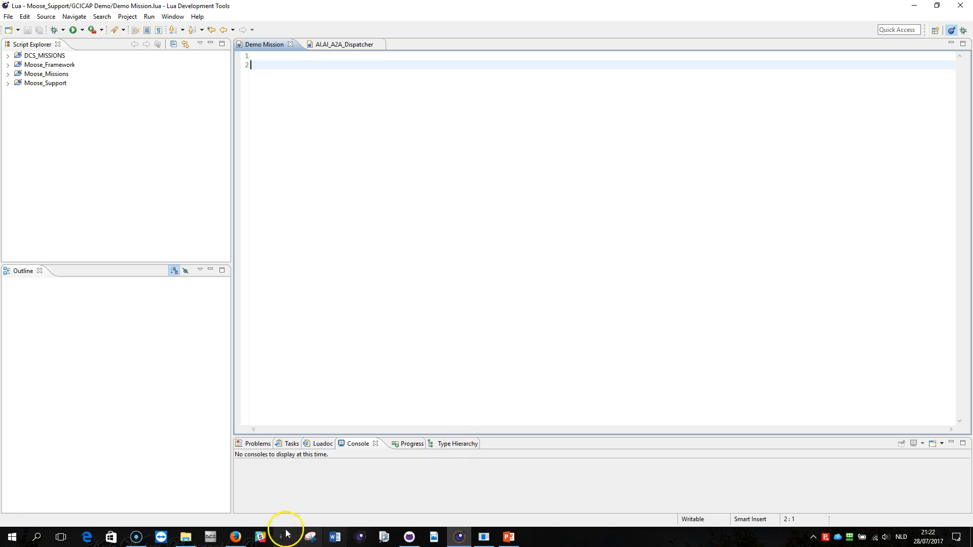
click(235, 538)
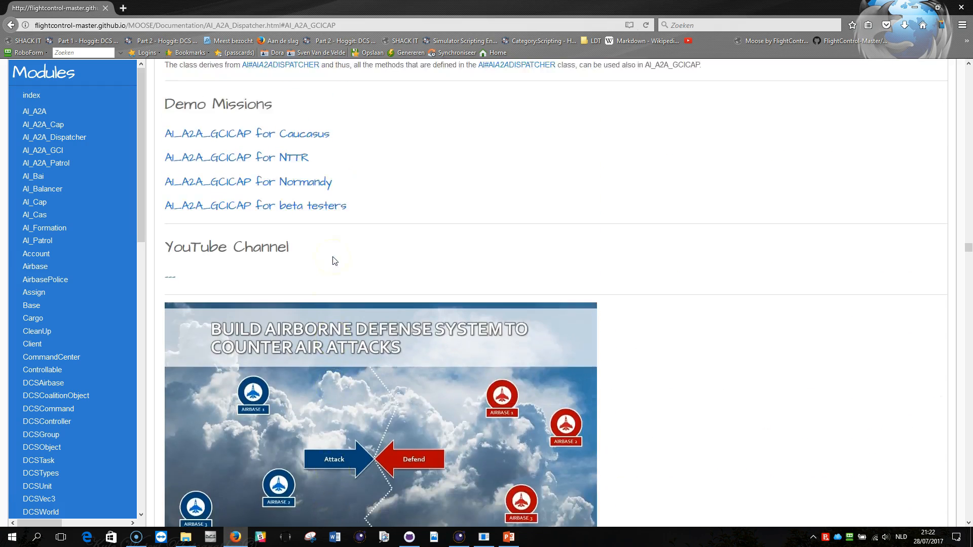
scroll(up, 3)
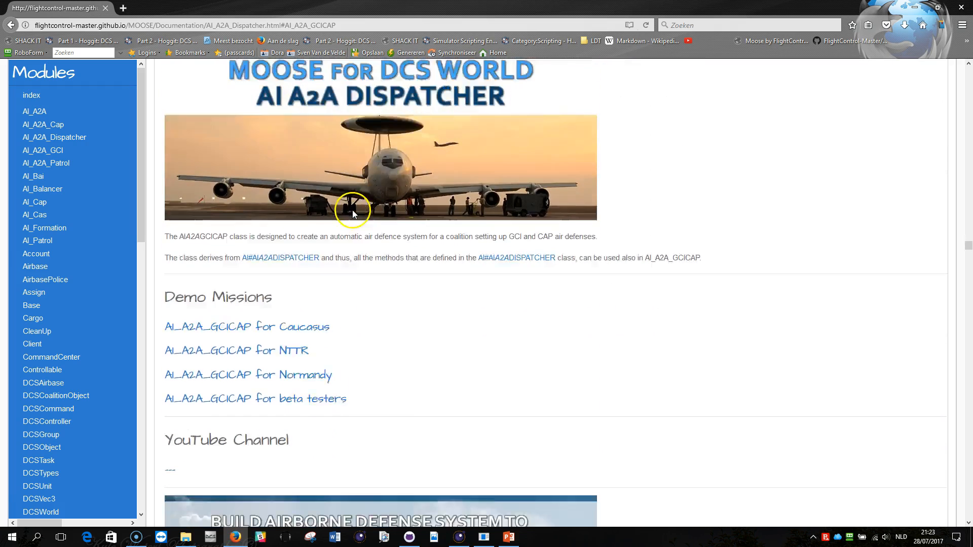
scroll(down, 3)
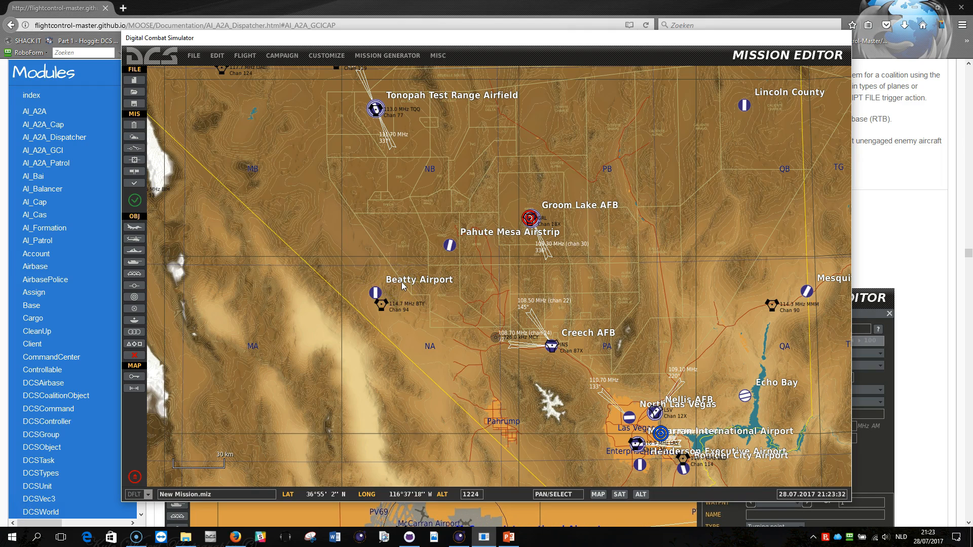
Step: Glance at the empty Nevada map, then return to the Firefox documentation window
click(409, 285)
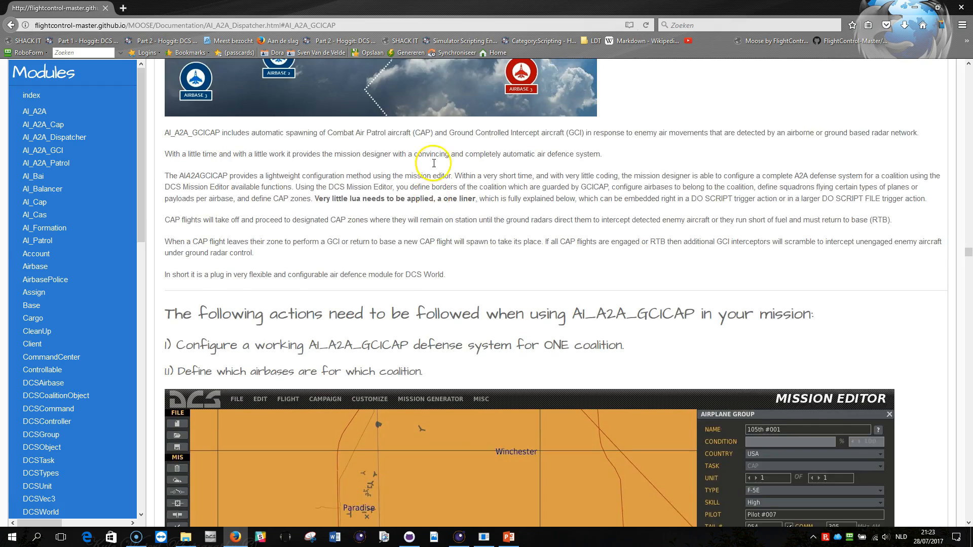
Step: Scroll the documentation to the step on defining coalition airbases
scroll(down, 3)
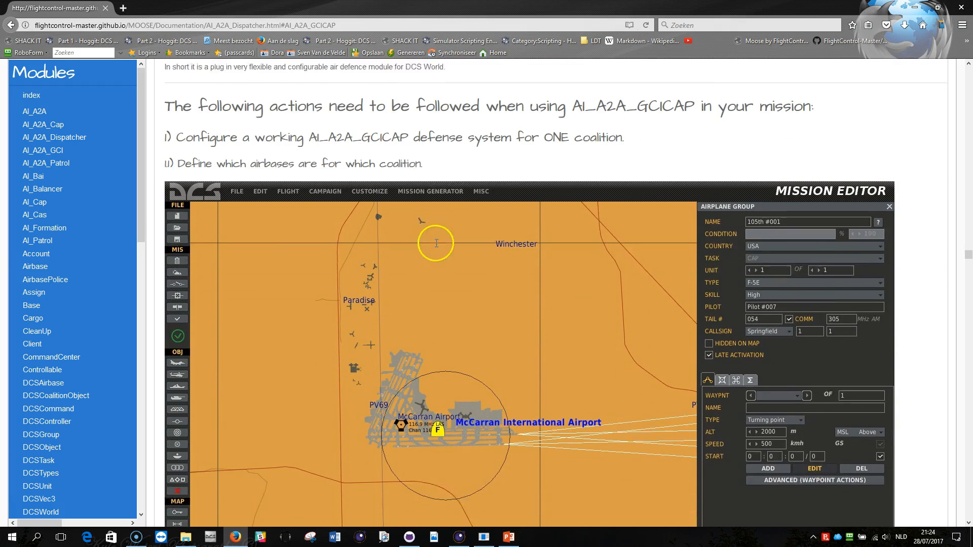
scroll(down, 3)
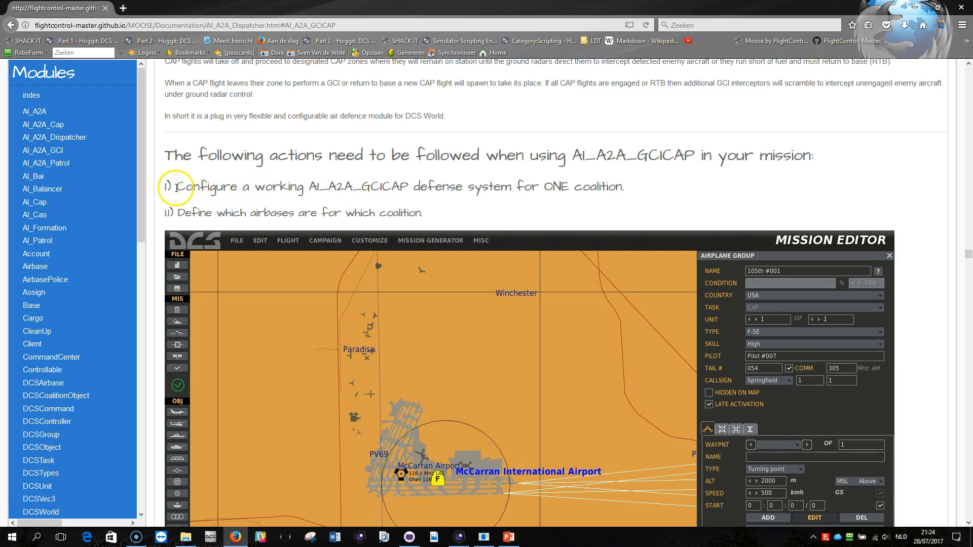
mouse_move(327, 211)
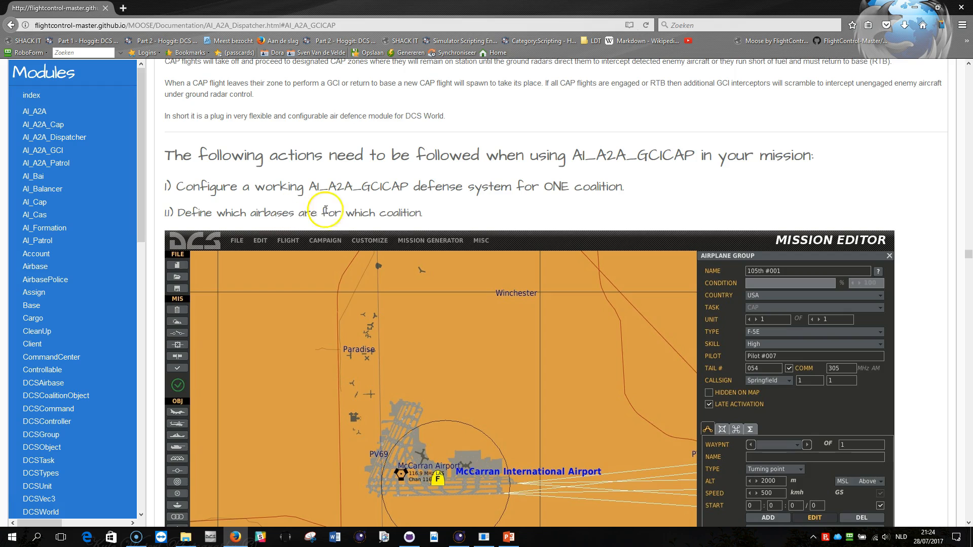
scroll(down, 3)
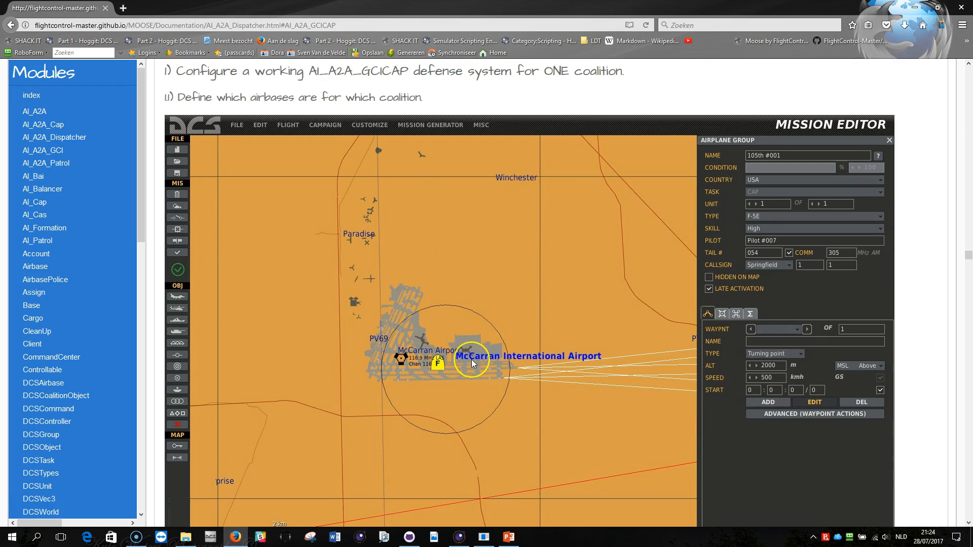
scroll(down, 3)
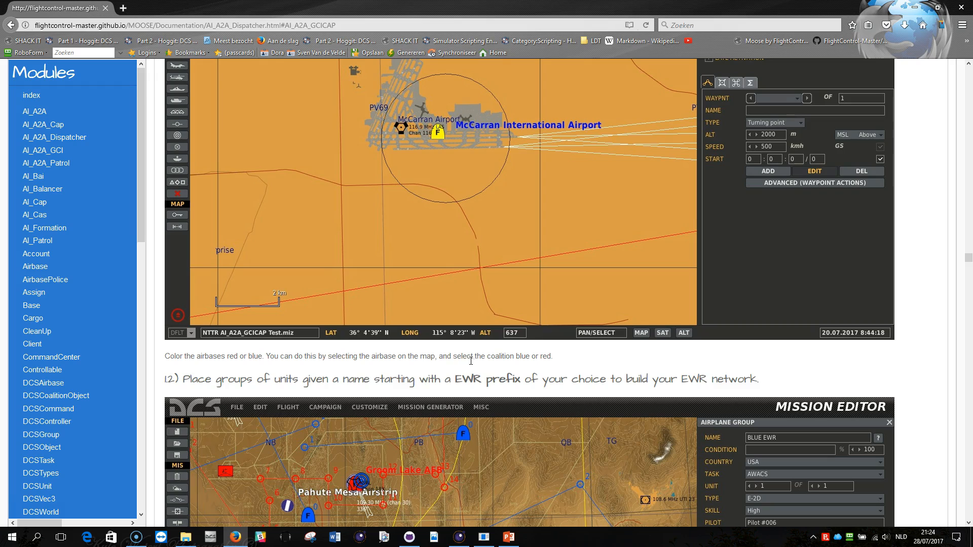
mouse_move(21, 515)
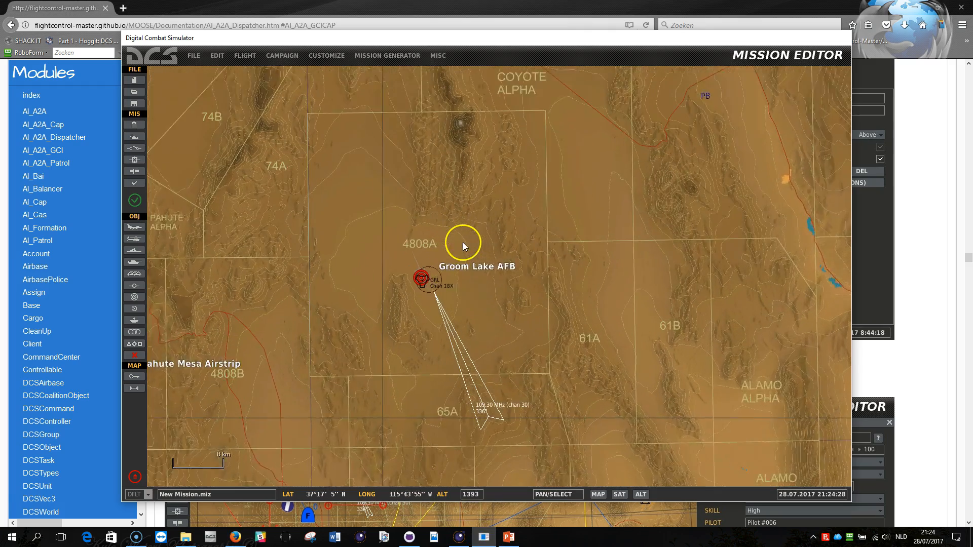
Step: Select Groom Lake AFB, then Pahute Mesa Airstrip, and set its coalition to Red
click(420, 280)
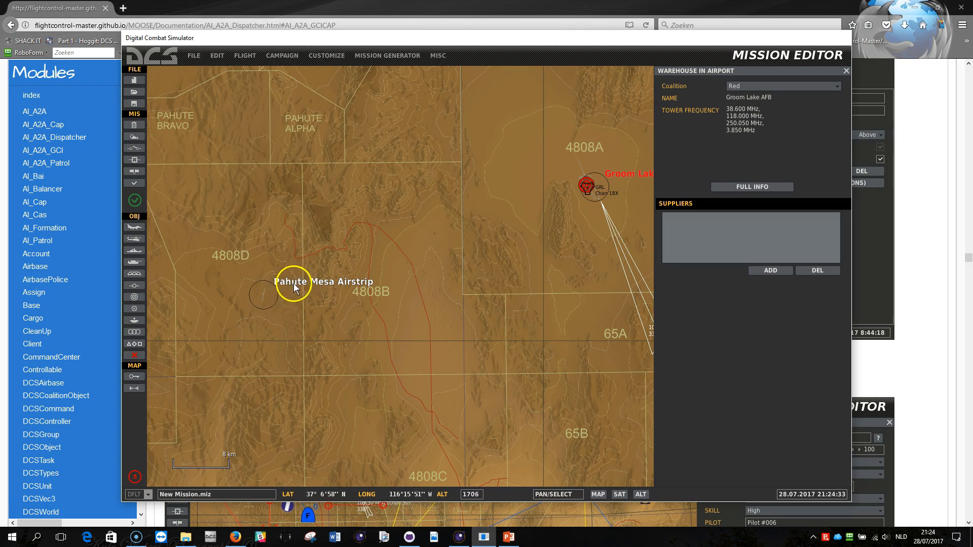
click(276, 296)
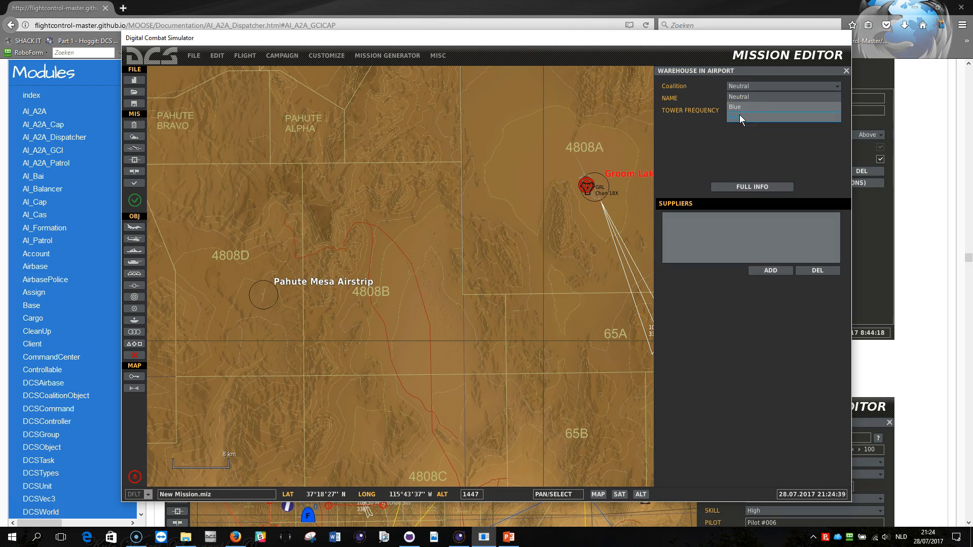
click(737, 118)
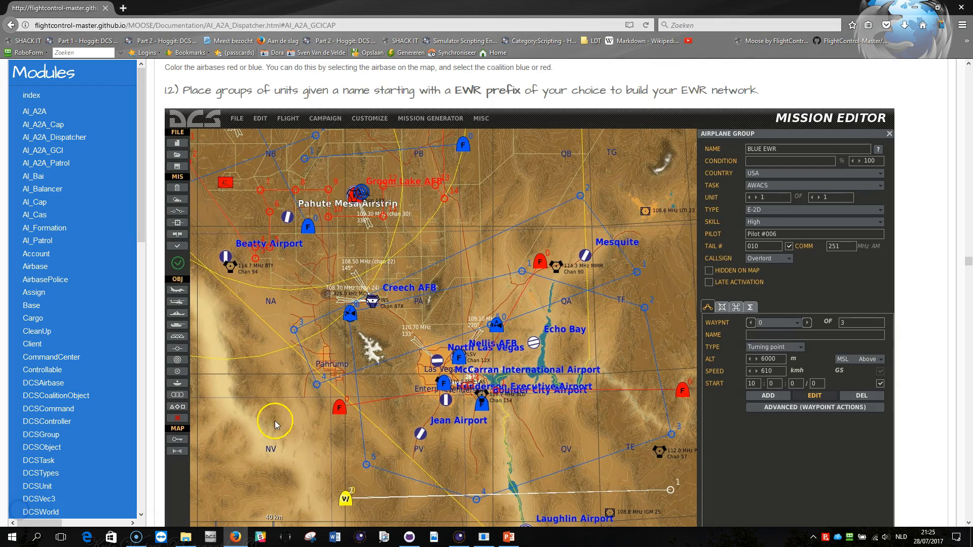
mouse_move(478, 211)
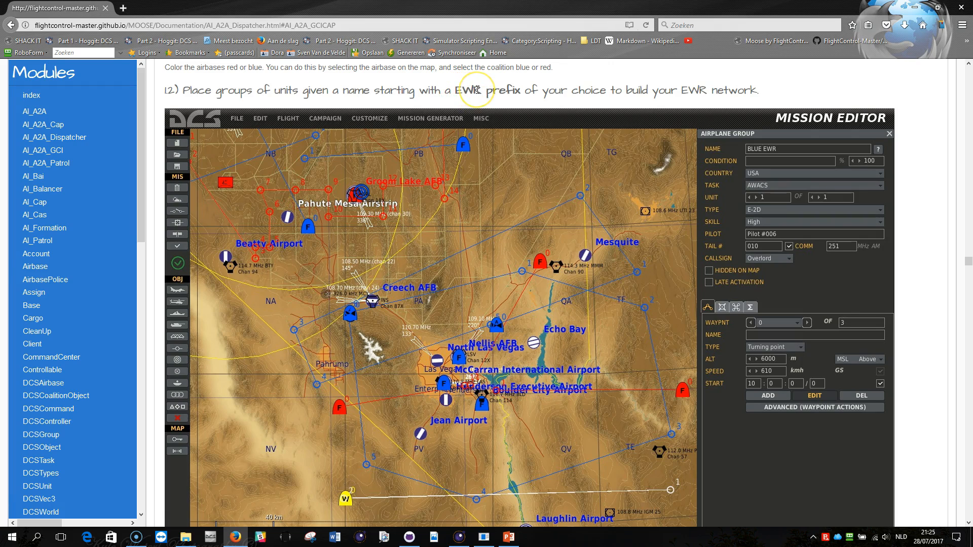
mouse_move(478, 111)
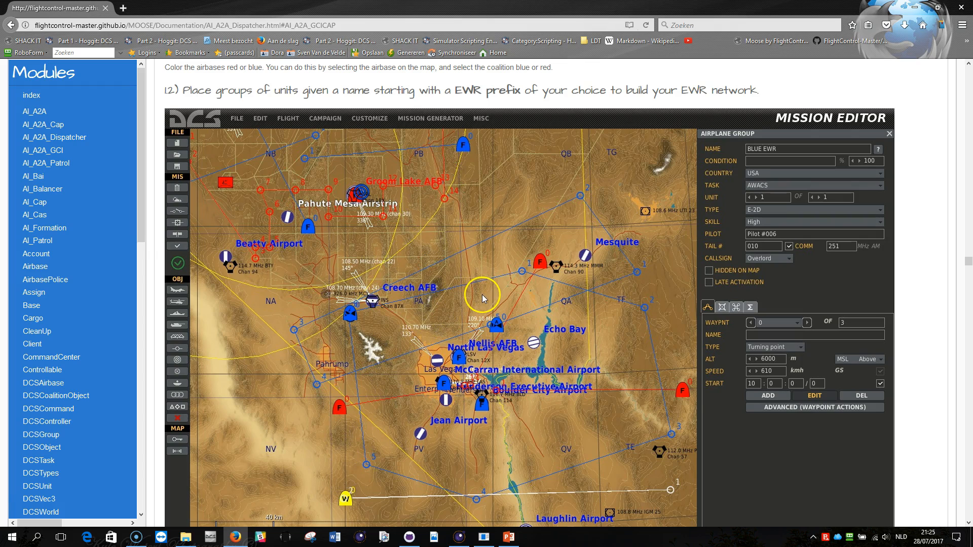
mouse_move(463, 351)
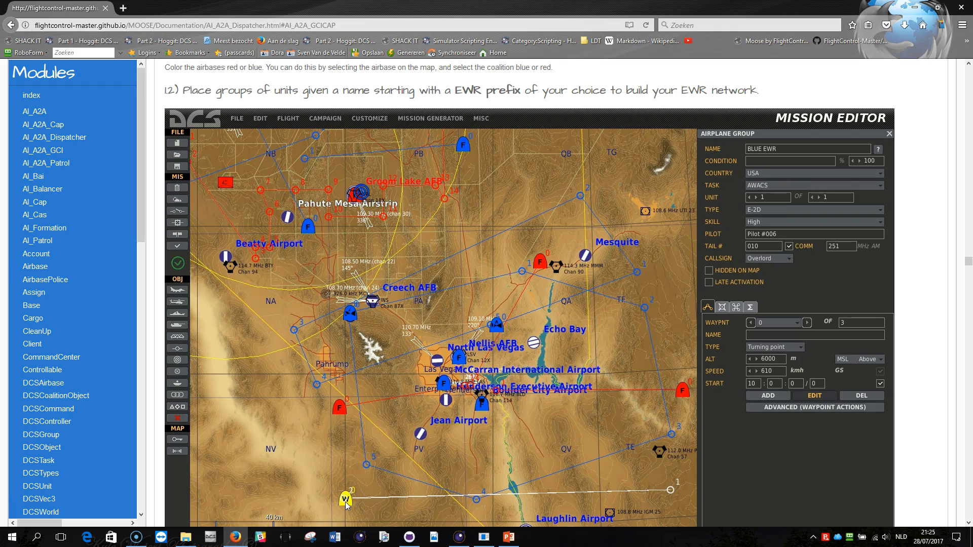
scroll(down, 3)
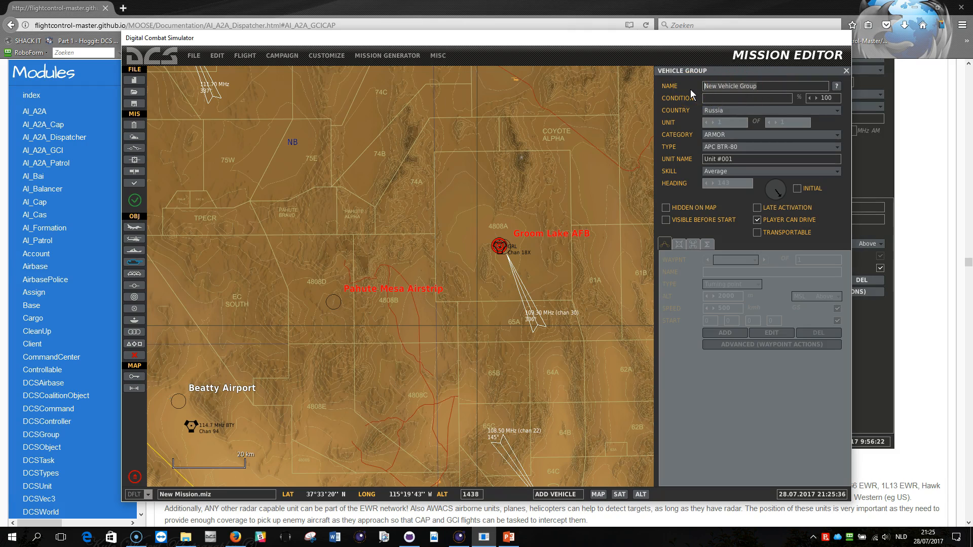
Step: Name the vehicle group EWR Red, choose the EWR 1L13 radar type and place it near Groom Lake AFB
text(EWR)
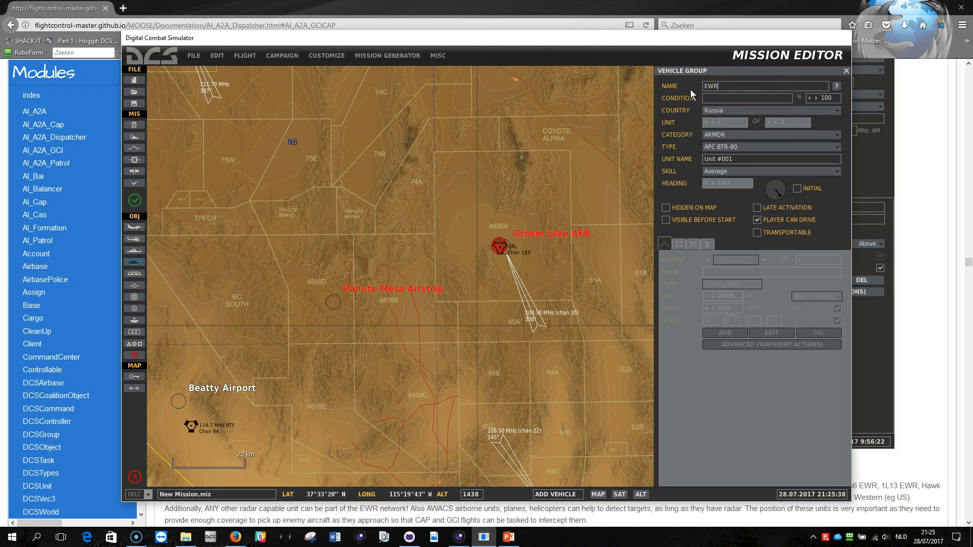
text(Red #001)
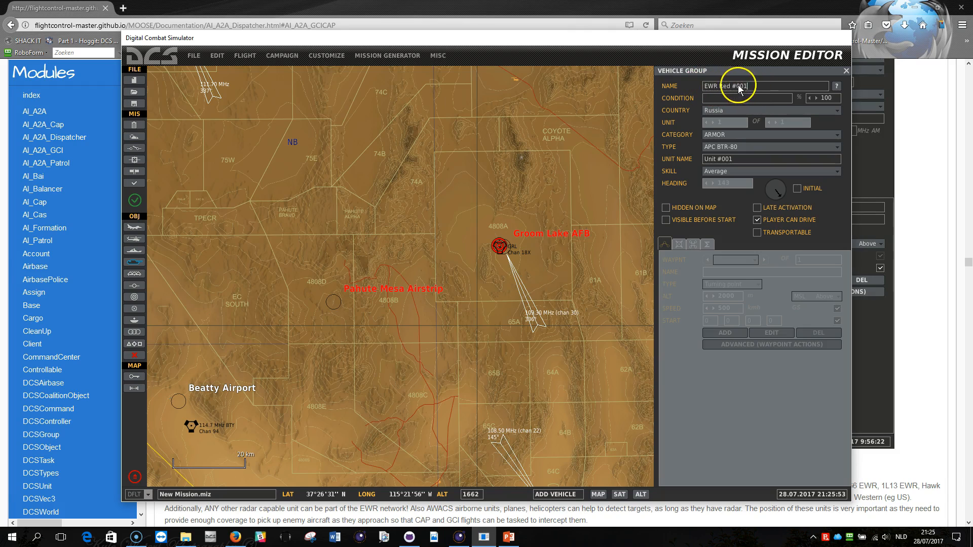
mouse_move(532, 304)
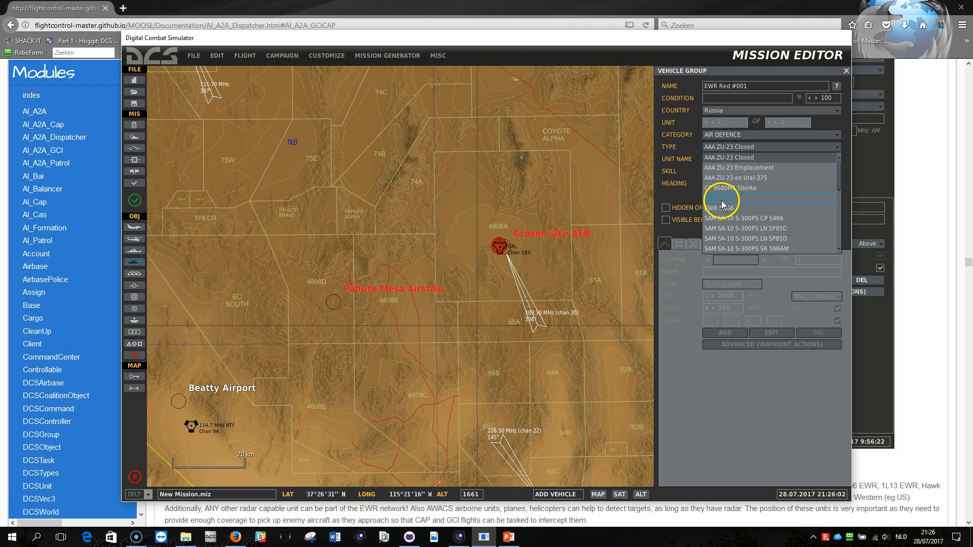
click(723, 197)
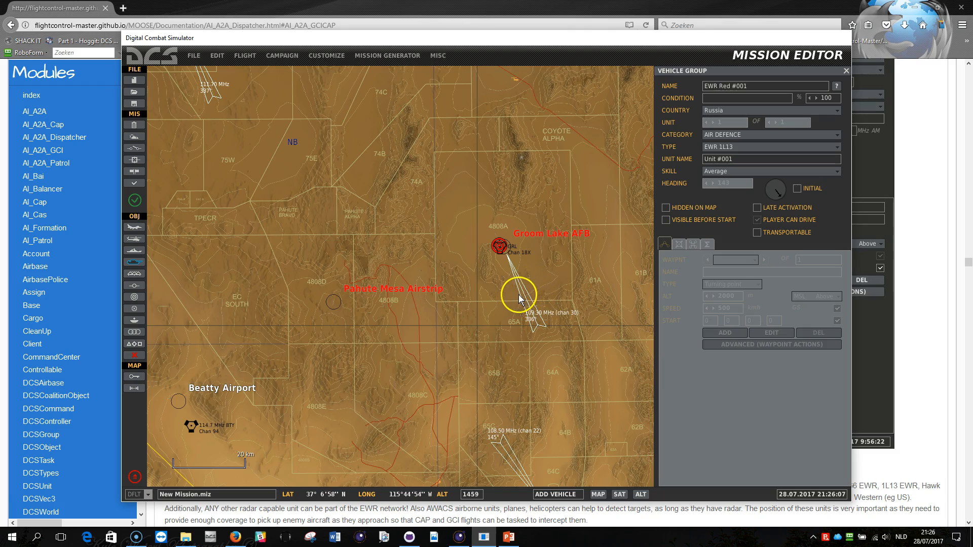
click(519, 296)
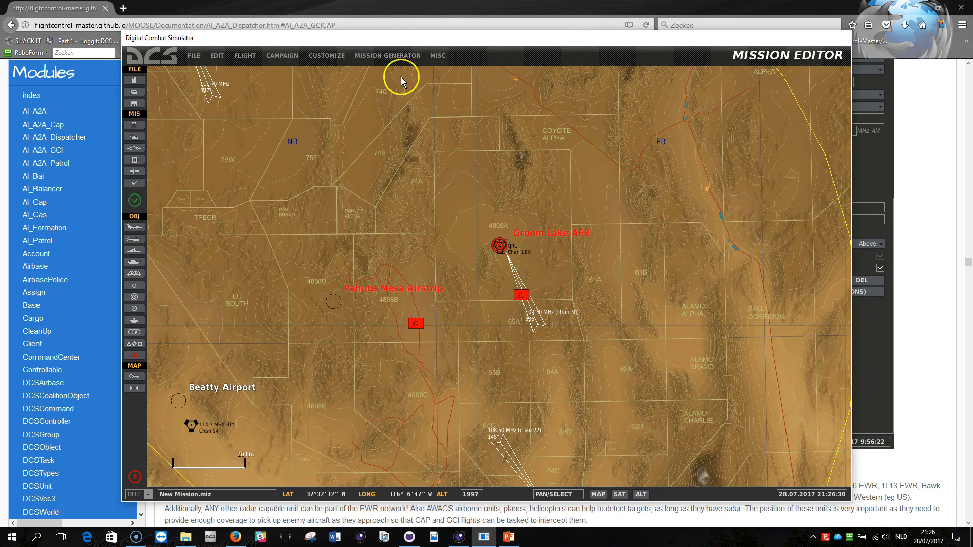
scroll(down, 3)
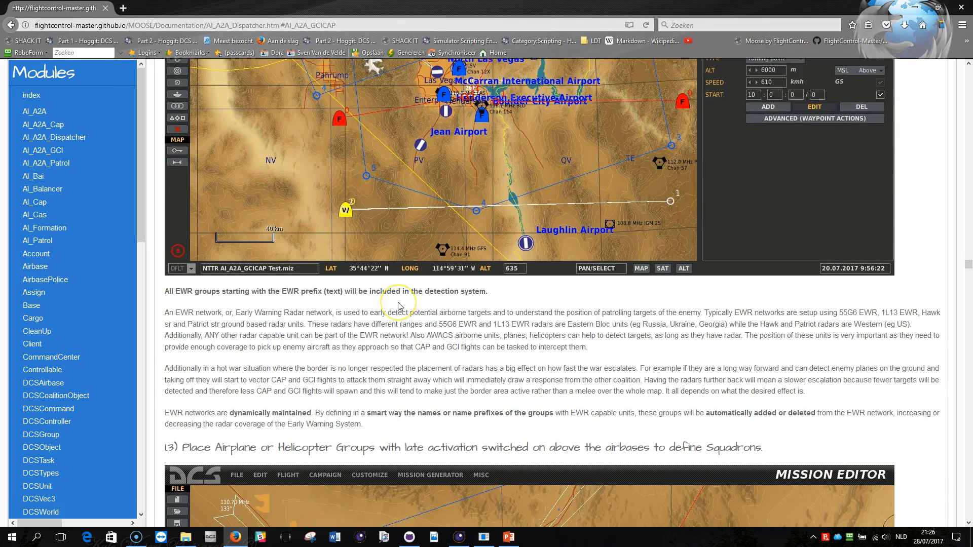
scroll(down, 3)
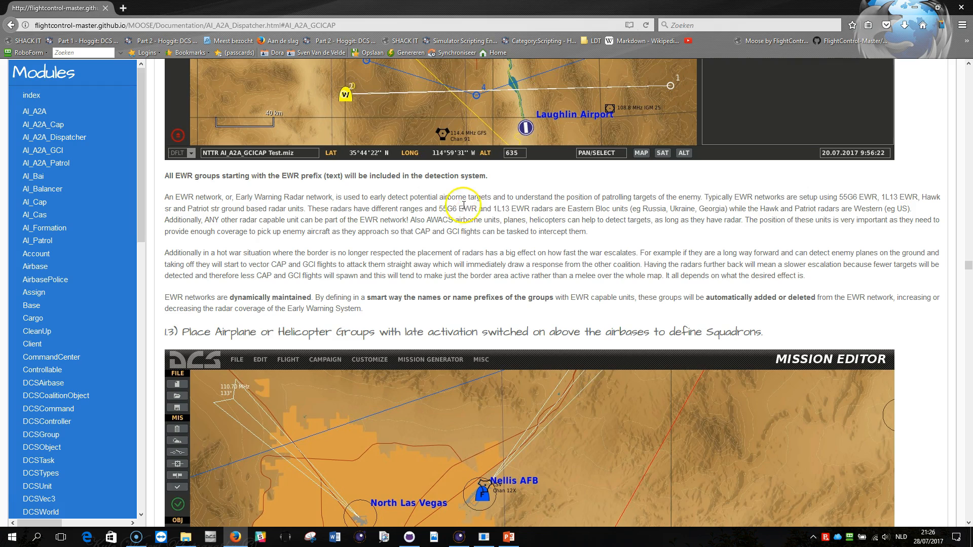
scroll(down, 3)
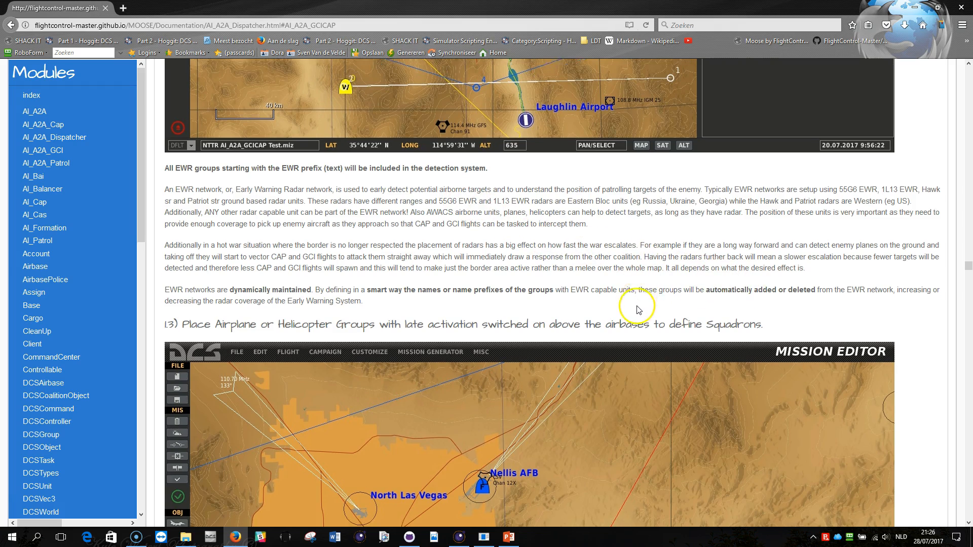
scroll(down, 3)
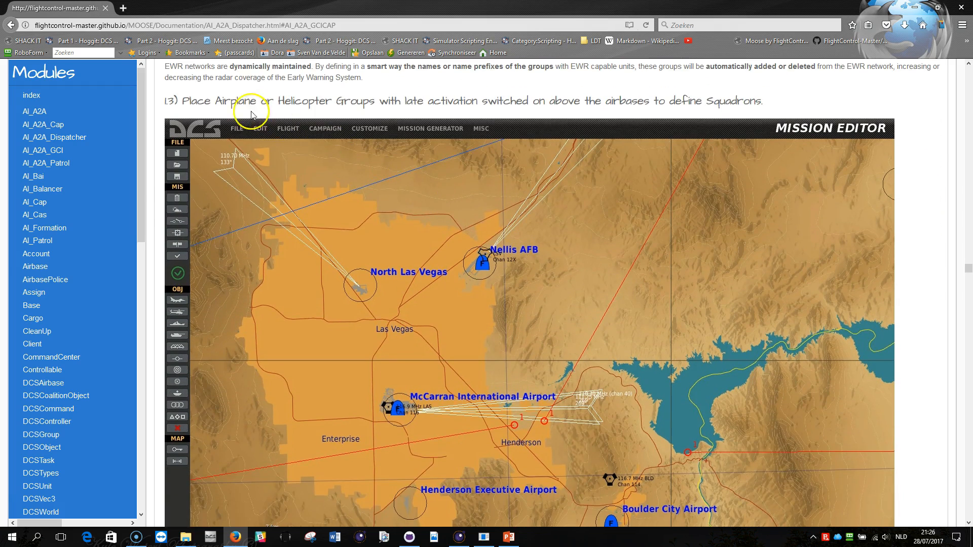
mouse_move(220, 103)
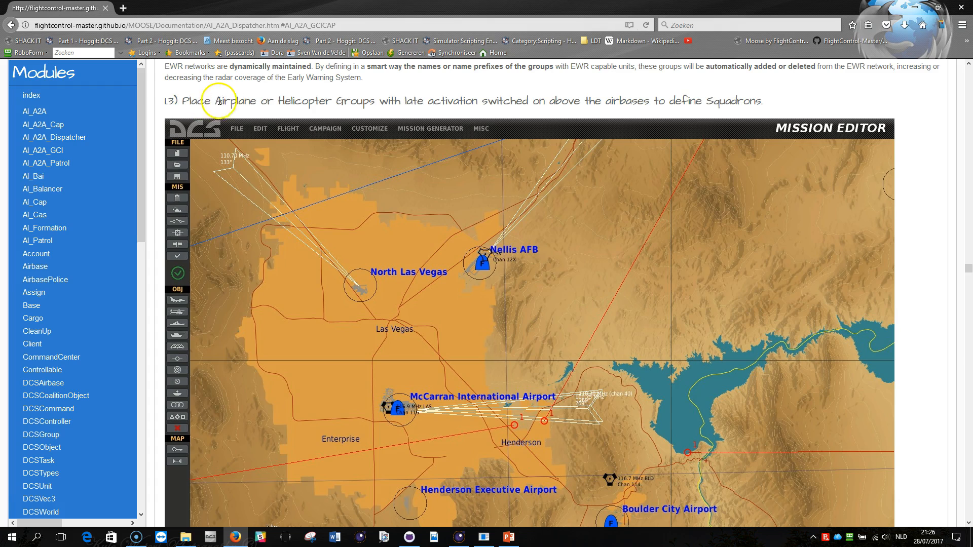
mouse_move(365, 99)
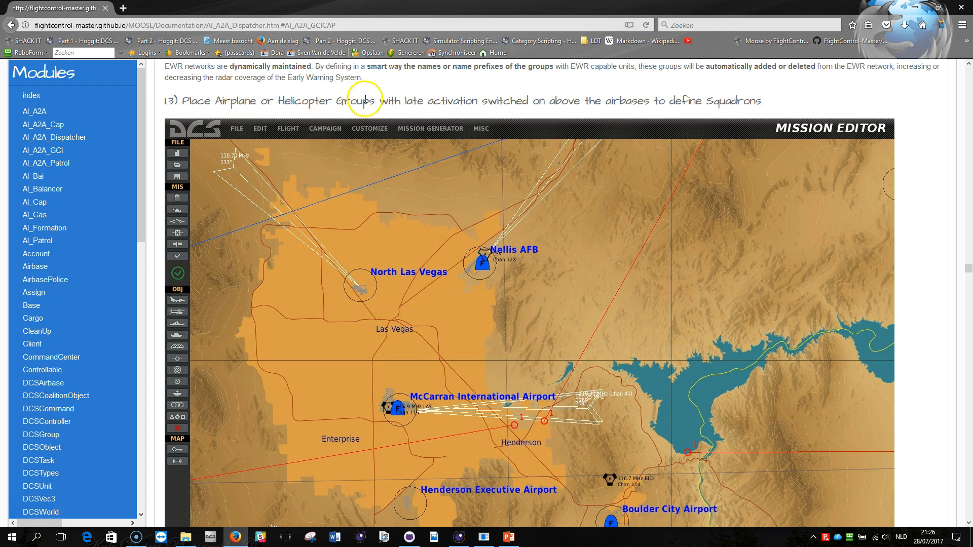
mouse_move(535, 100)
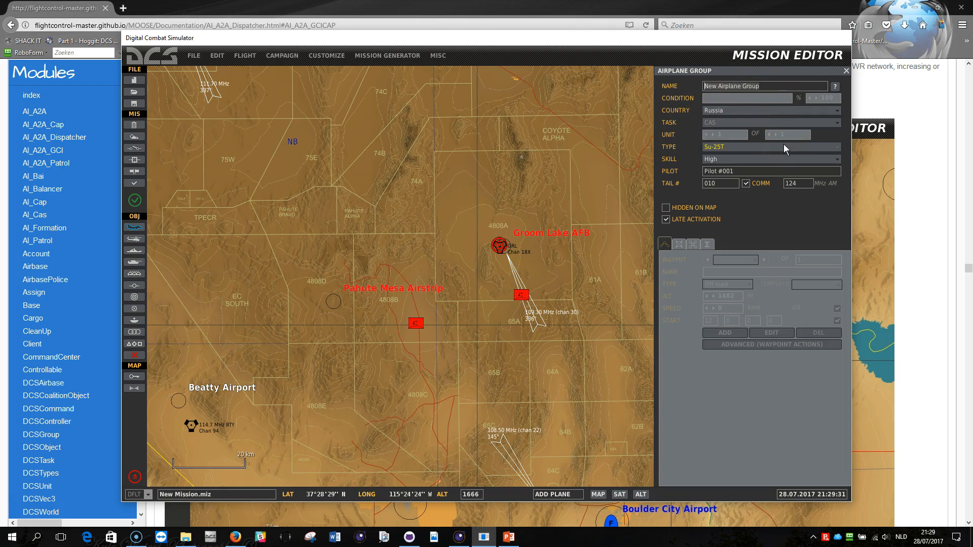
Step: Name the airplane group Squadron Red #001 and place it at Groom Lake AFB
text(Squadron)
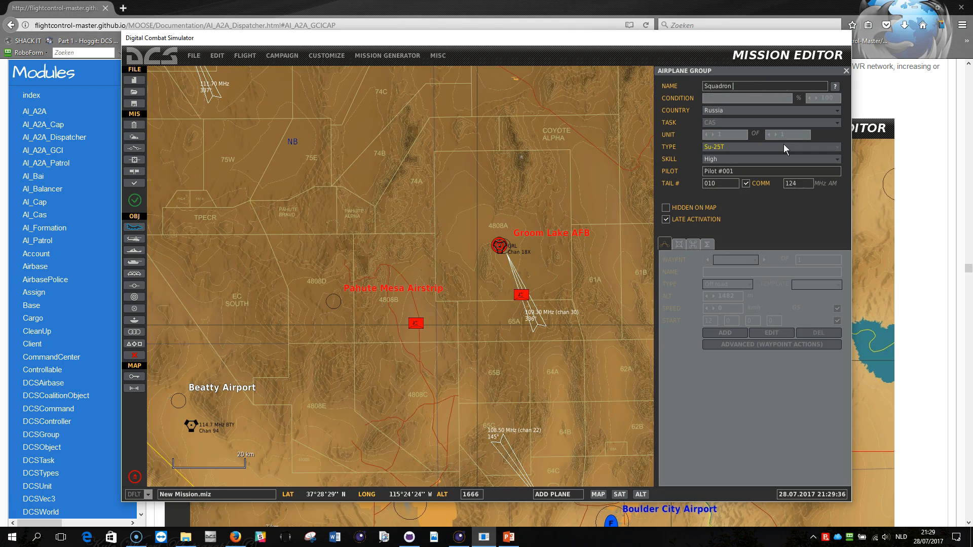
text(Red)
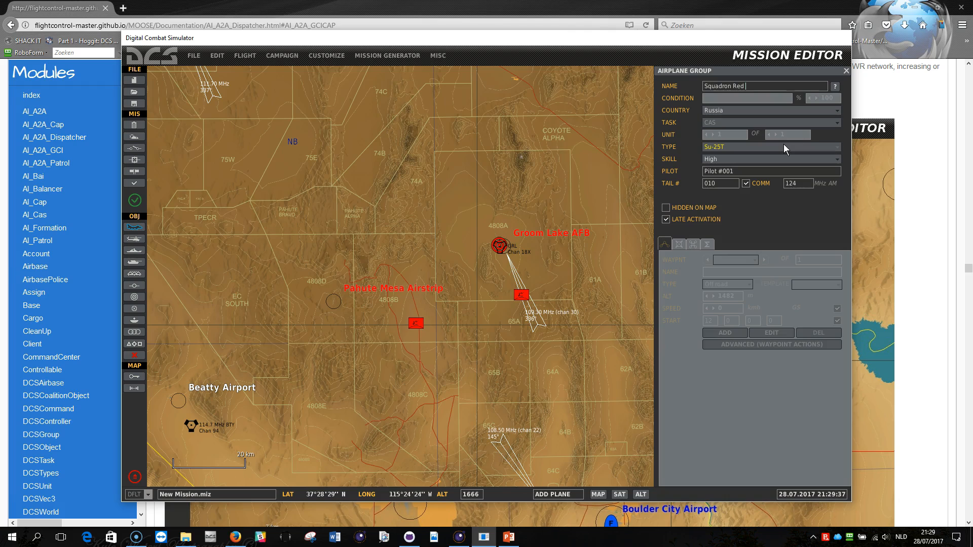
text(#001)
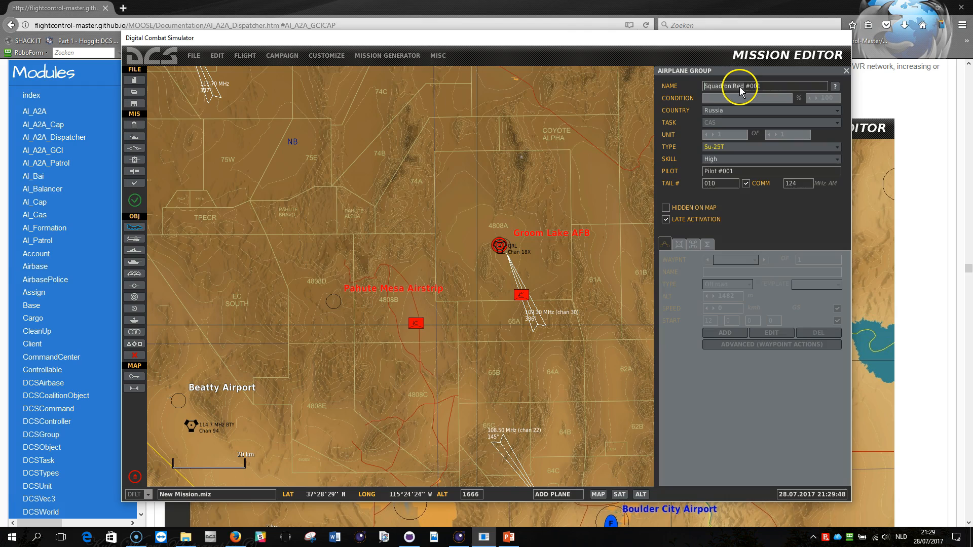
mouse_move(588, 214)
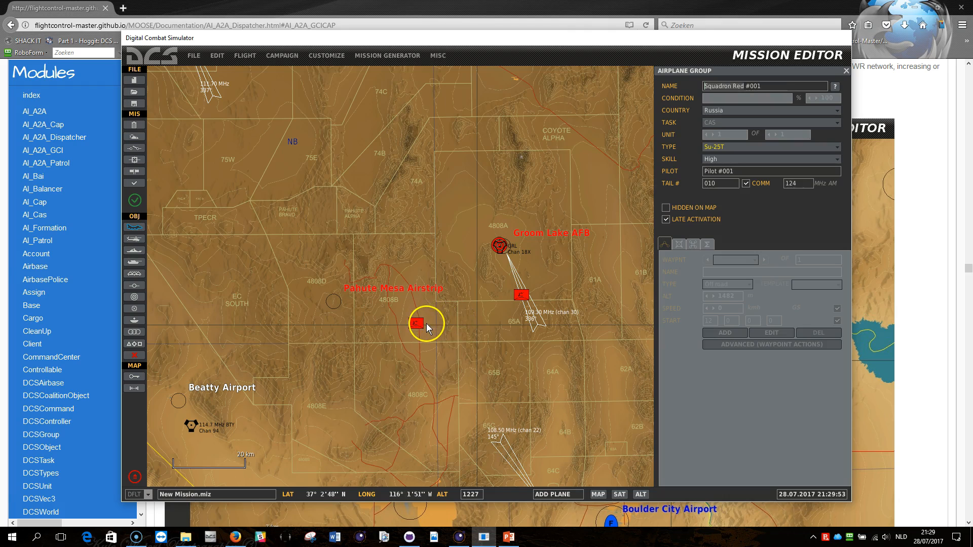
drag(427, 325, 388, 324)
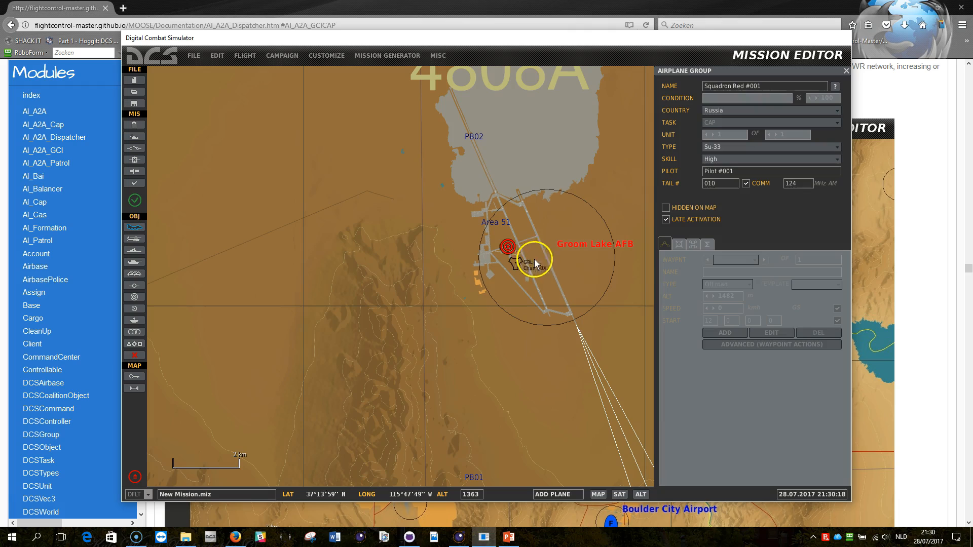
click(545, 253)
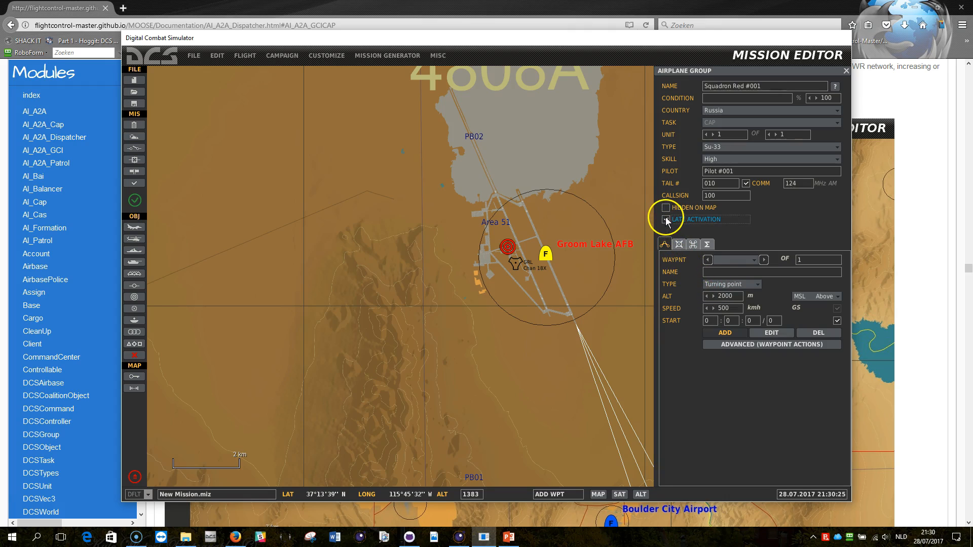
Step: Enable Late Activation, set pilot skill to Random and choose a missile loadout
click(665, 219)
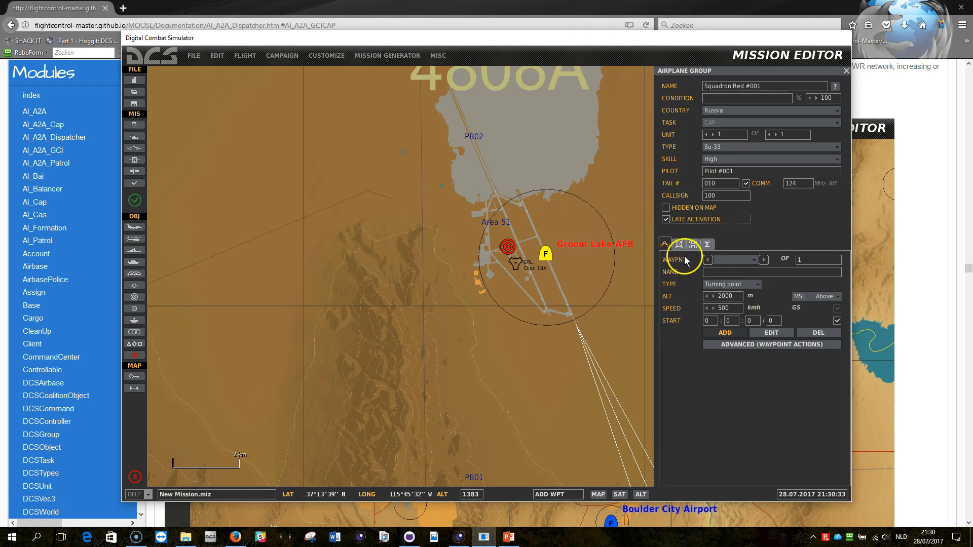
mouse_move(607, 272)
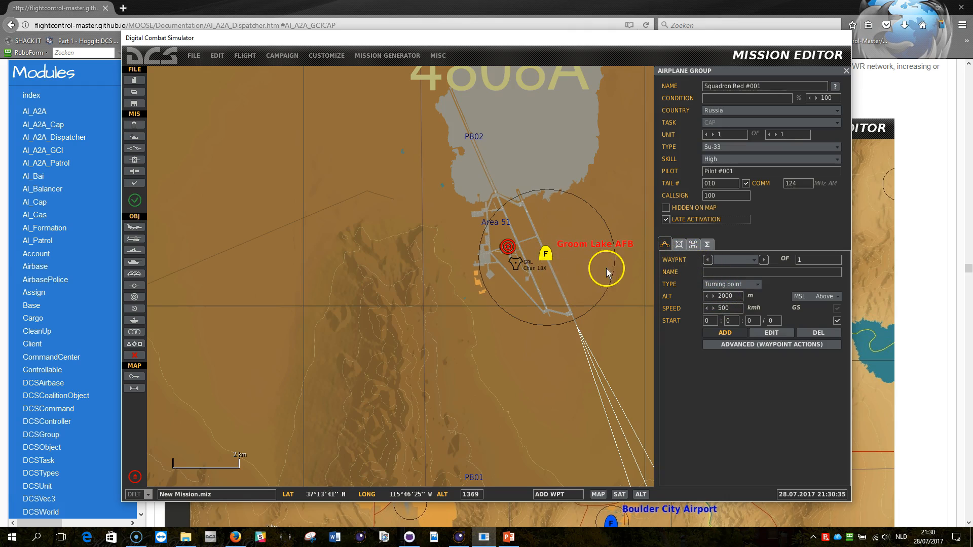
drag(605, 268, 563, 260)
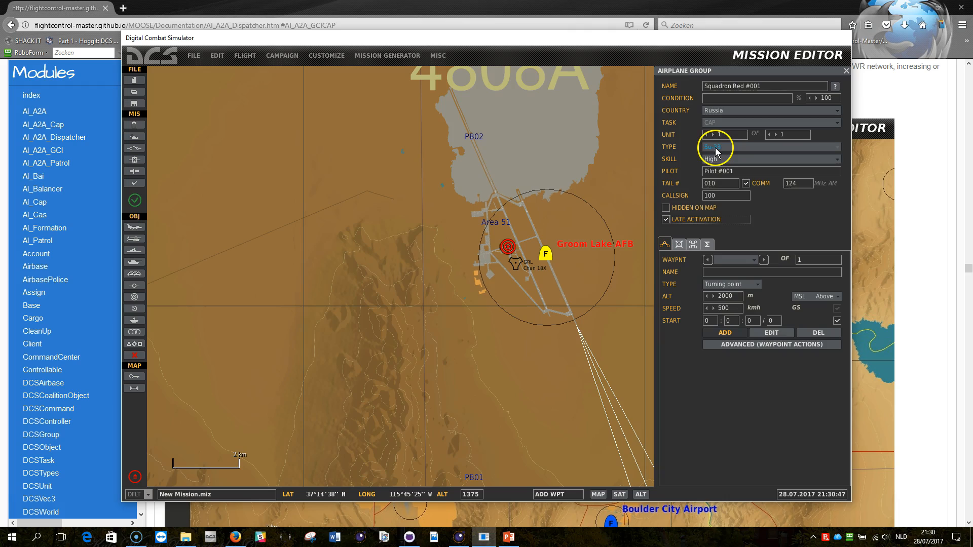
click(771, 159)
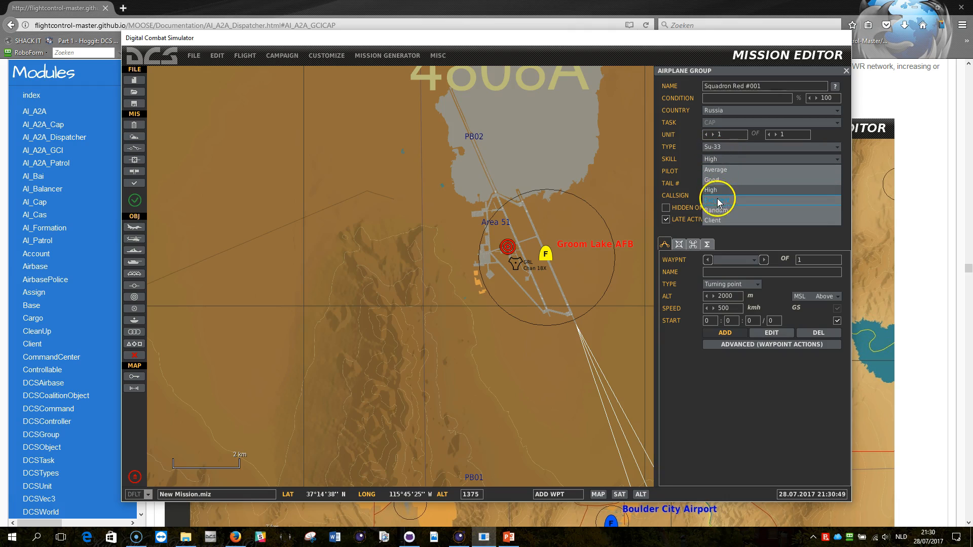
click(717, 199)
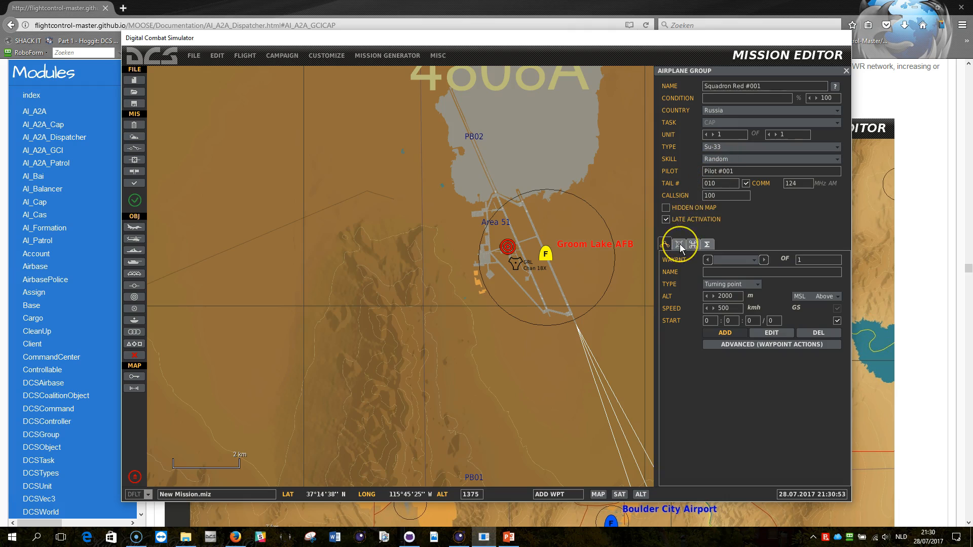
click(679, 243)
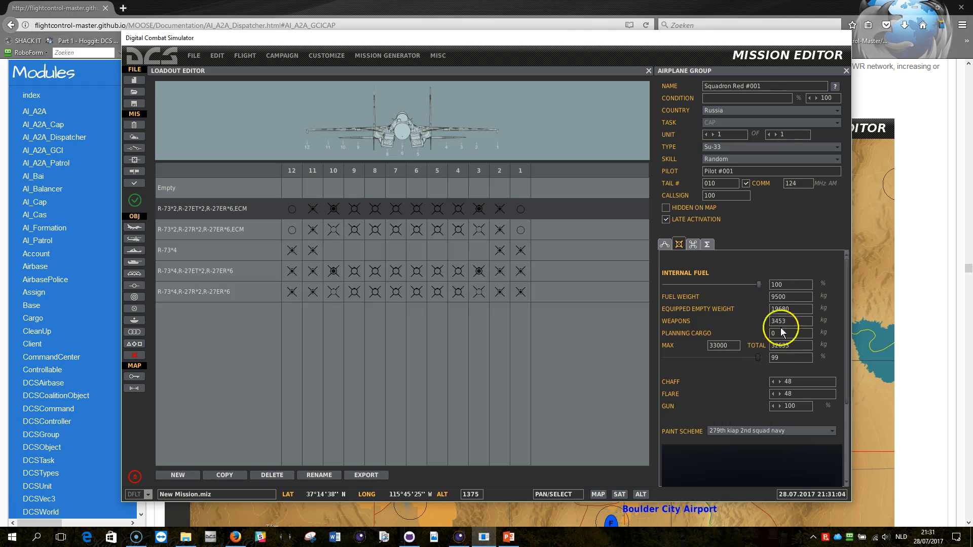
mouse_move(692, 171)
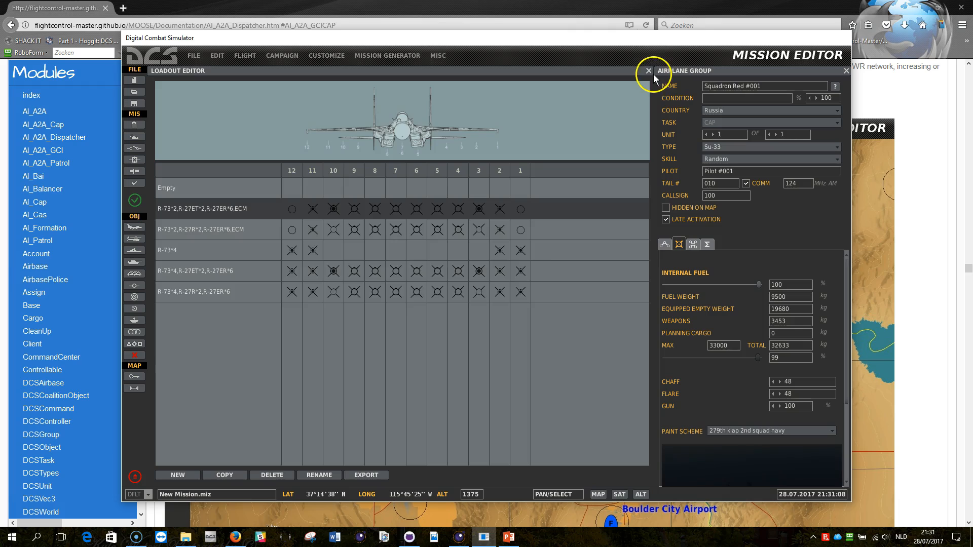
click(649, 71)
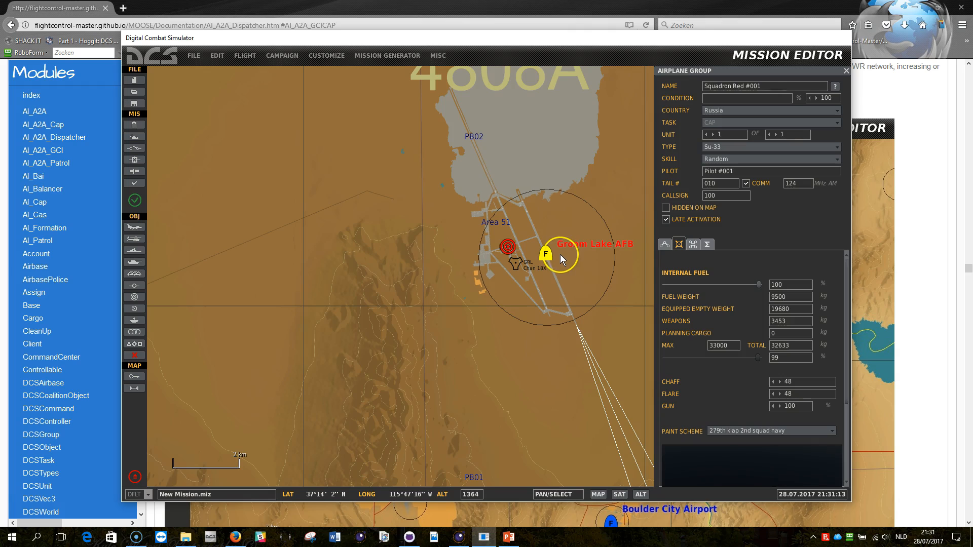
click(663, 244)
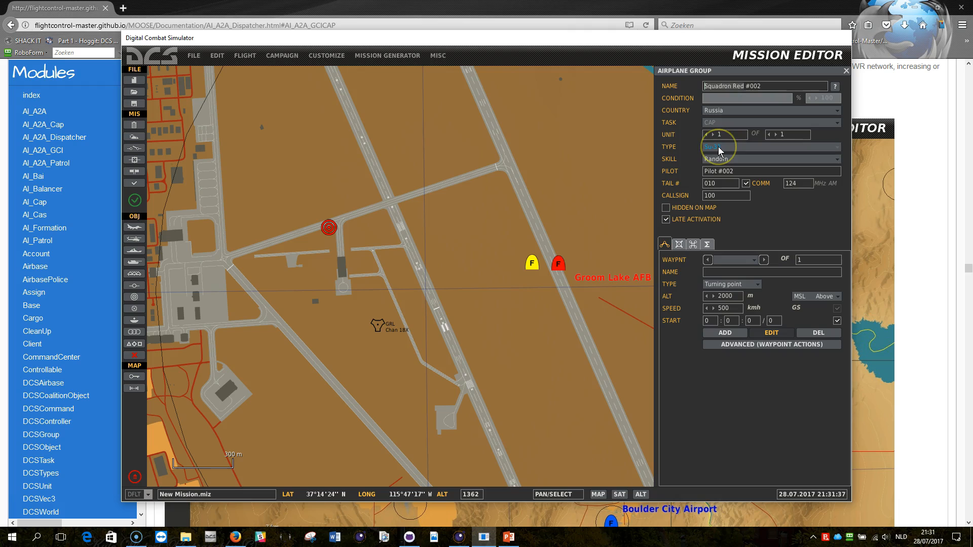
Step: Start Squadron Red #002 beside the first plane with the aircraft type list
click(664, 244)
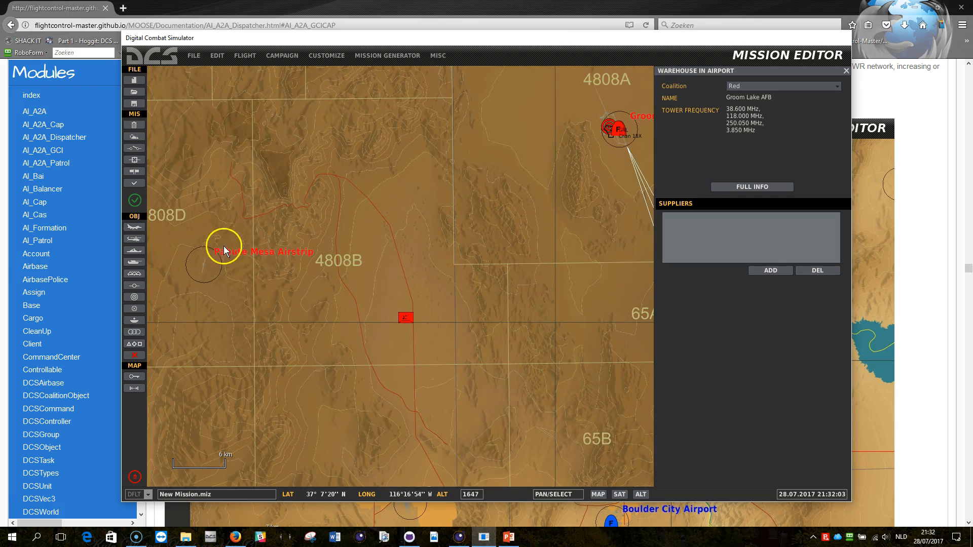
Step: Place Squadron Red #003 at Pahute Mesa as an Su-27 with the R-73*2,R-27ER*6,ECM loadout
click(614, 130)
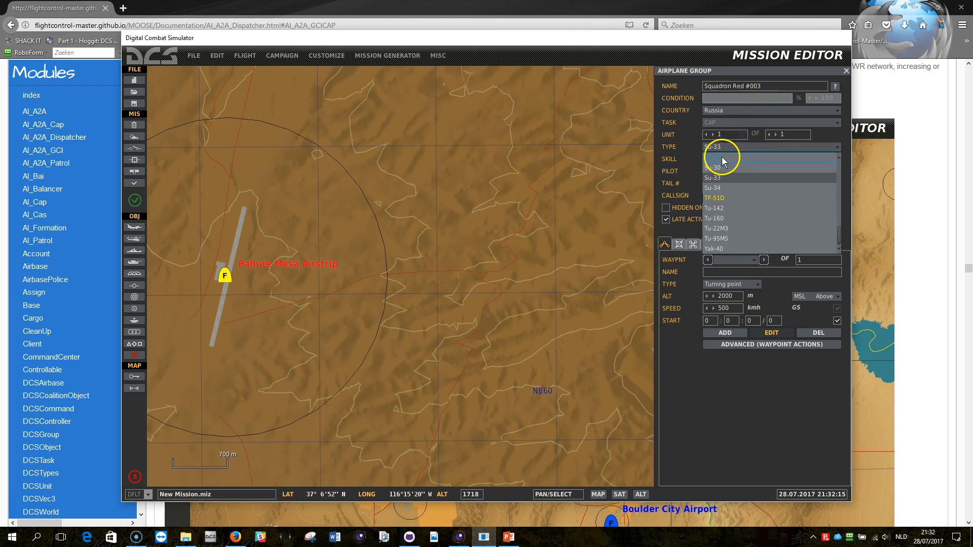
click(721, 157)
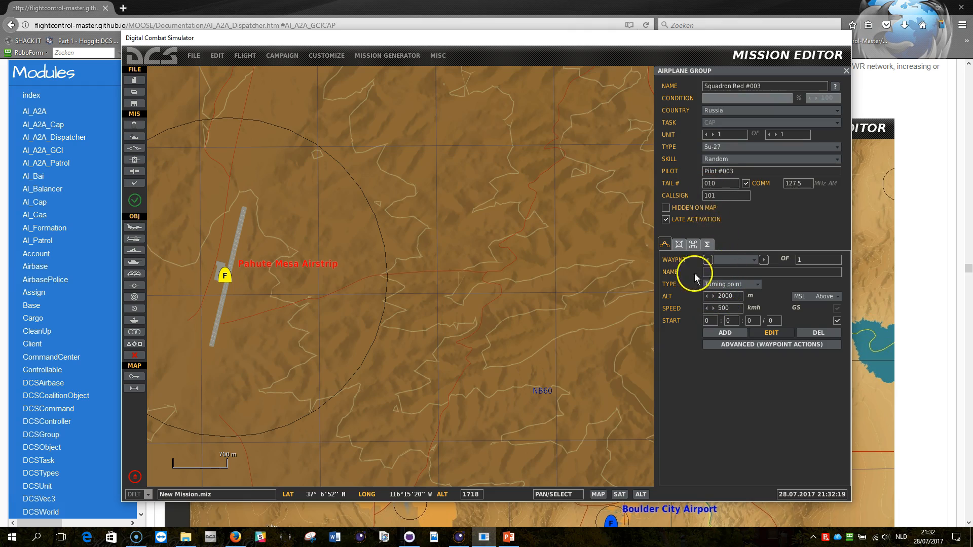
click(679, 244)
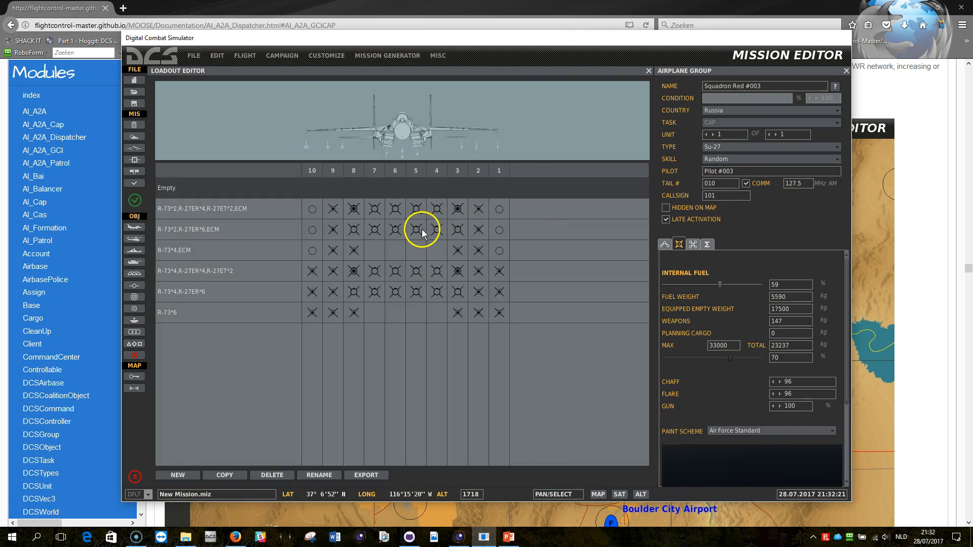
click(416, 230)
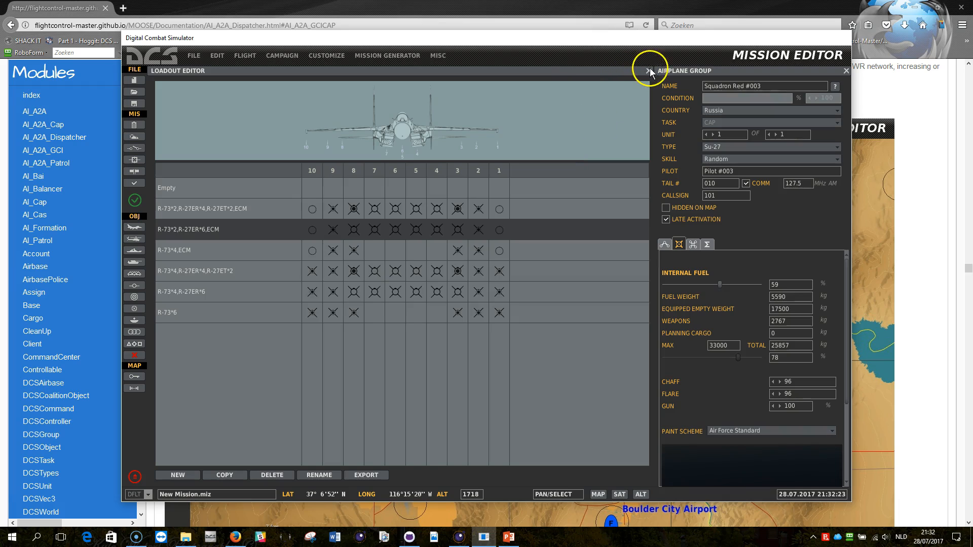
mouse_move(651, 73)
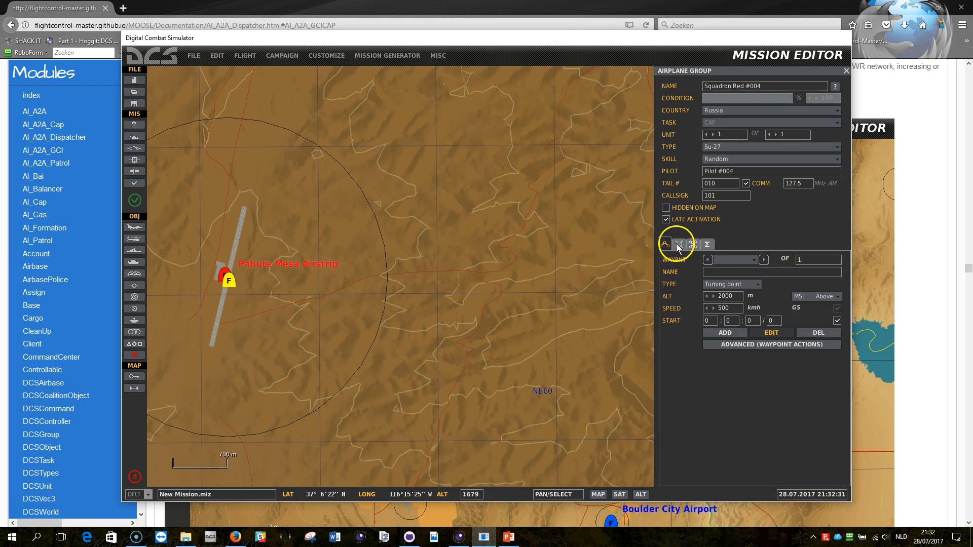
Step: Give Squadron Red #004 the first missile loadout with ECM
click(679, 243)
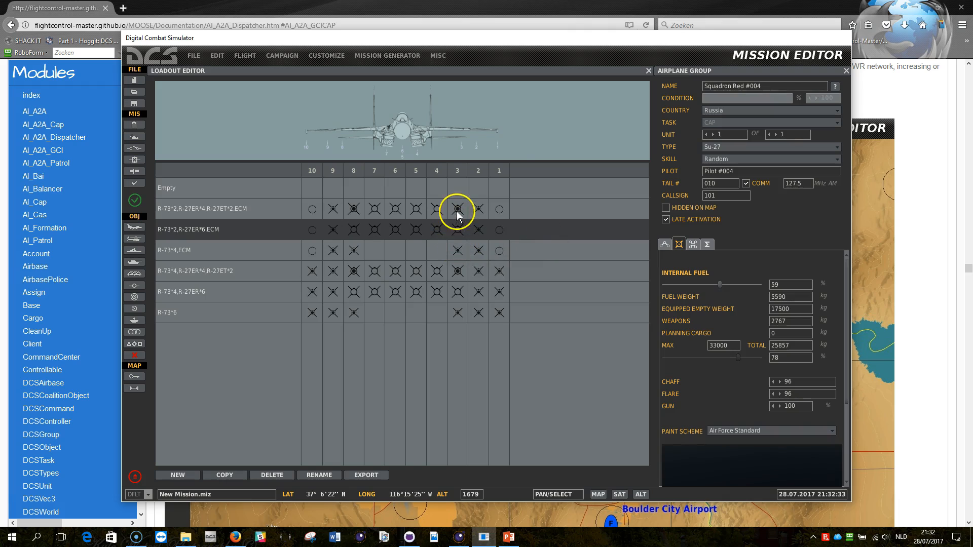
click(830, 431)
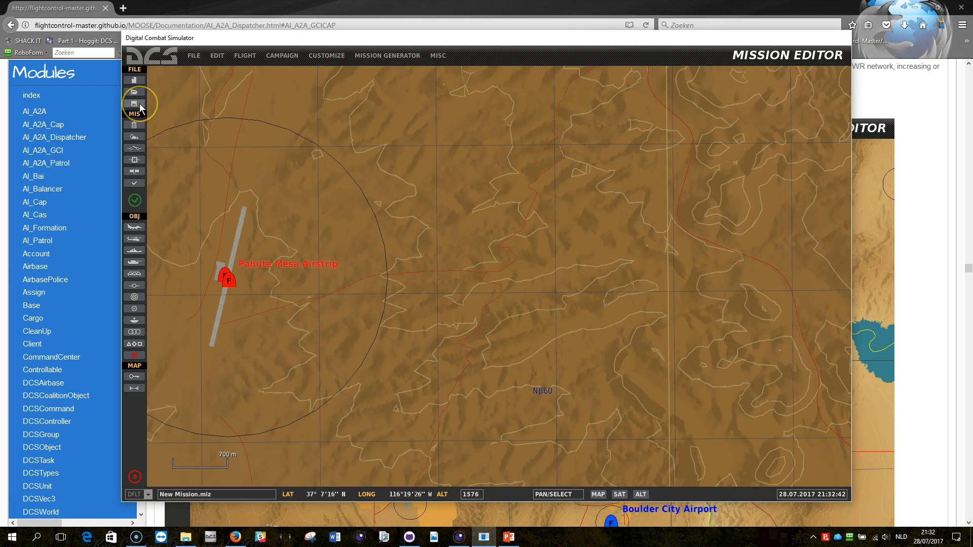
Step: Save the mission over the existing Mission Demo.miz file, confirming the overwrite
click(133, 103)
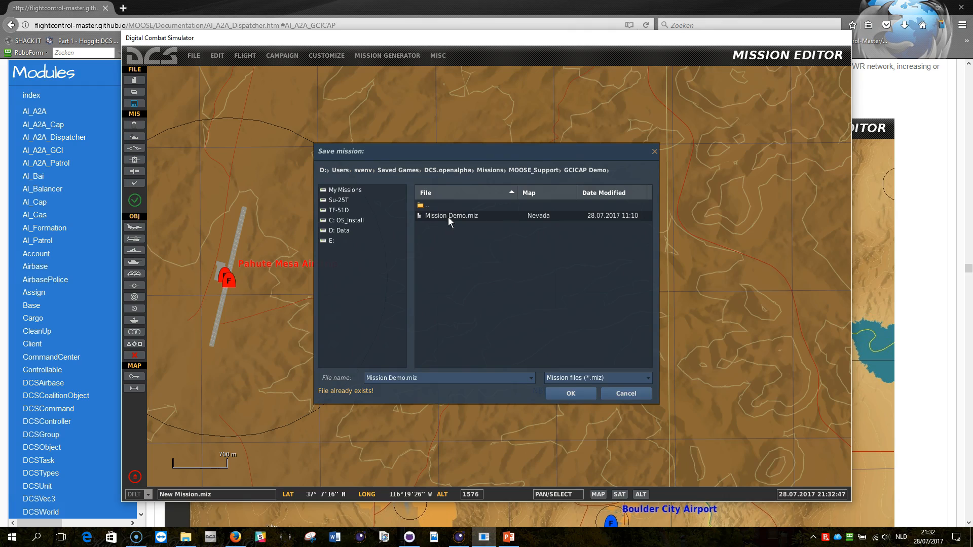
click(570, 394)
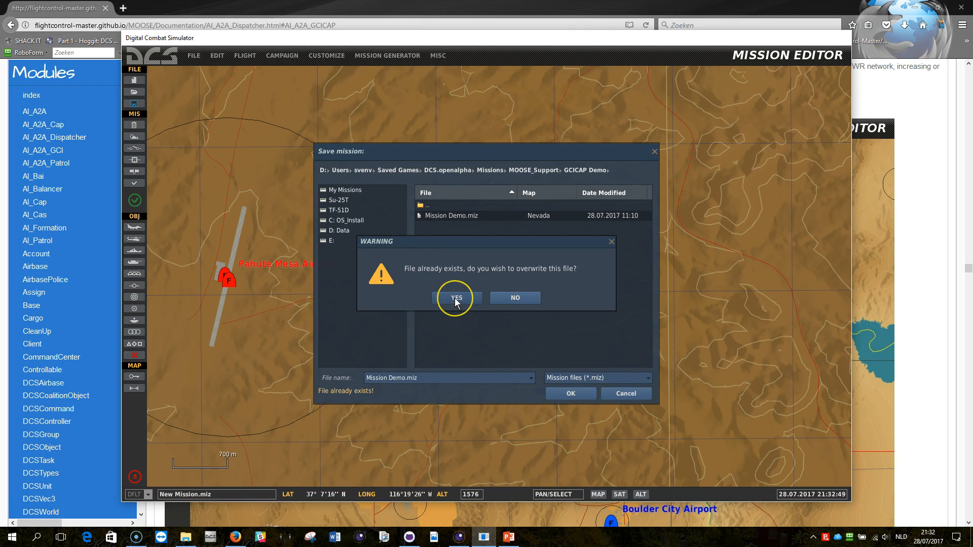
click(456, 298)
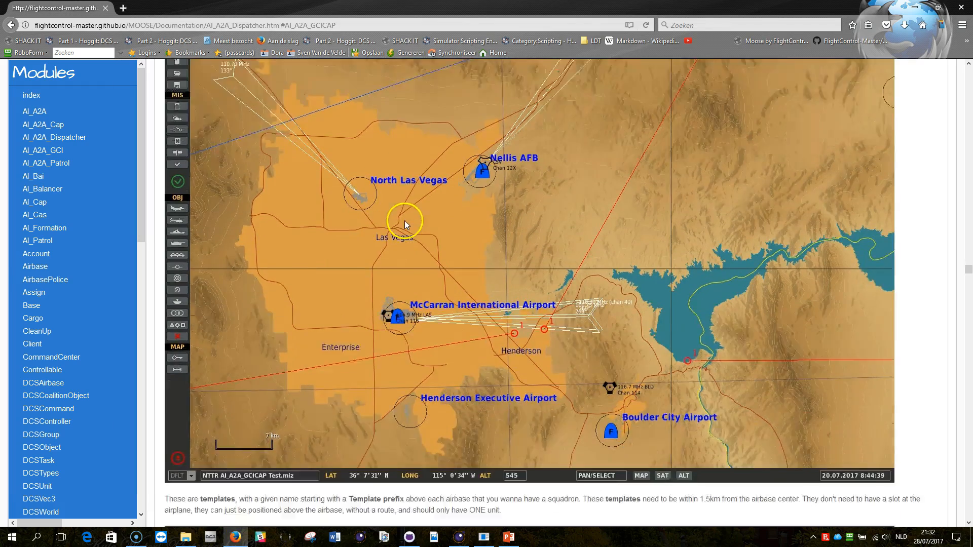
Step: Scroll down the AI_A2A_Dispatcher documentation page to the template-plane instructions
scroll(down, 3)
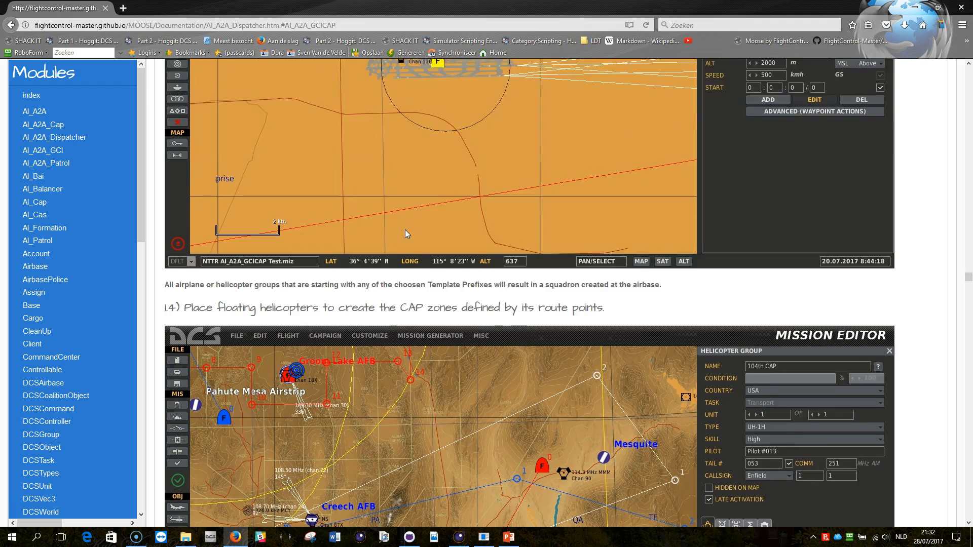
scroll(down, 3)
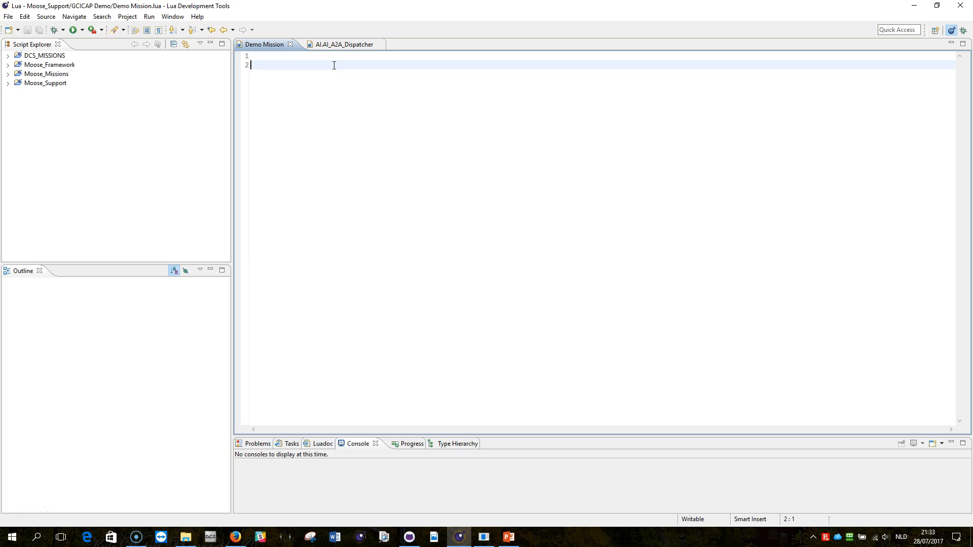
Step: Write GCICAP_Red = AI_A2A_GCICAP:New using content assist in Demo Mission.lua
text(GCICAP)
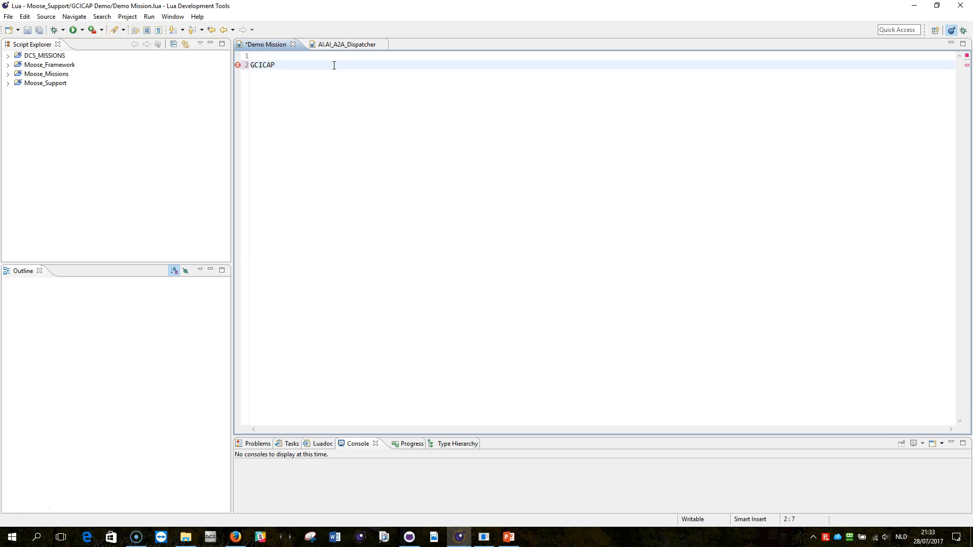
text(_)
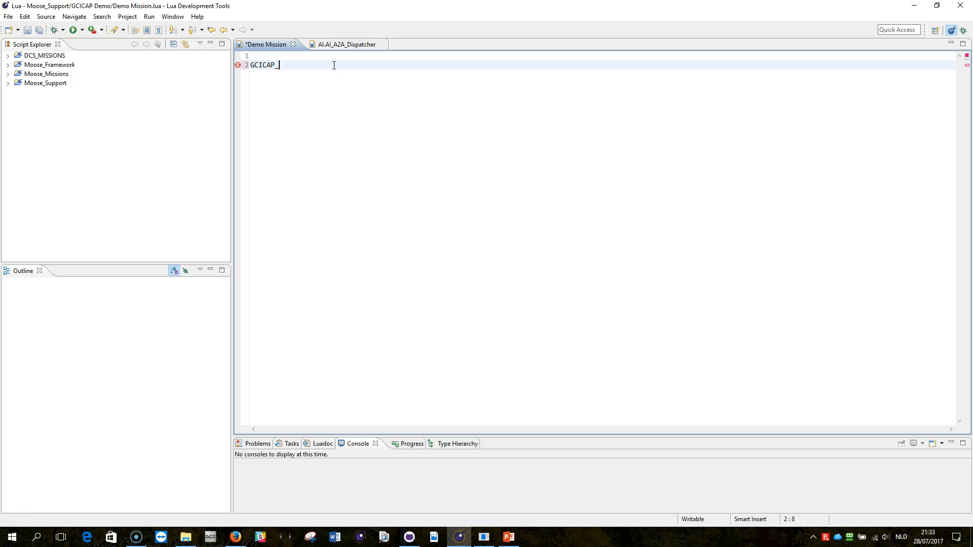
text(Red =)
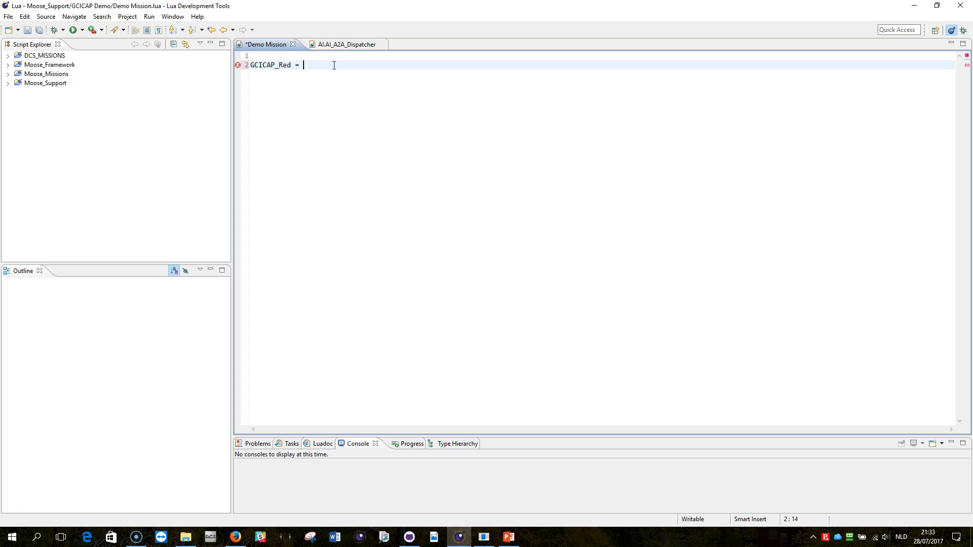
text(AI_A2A)
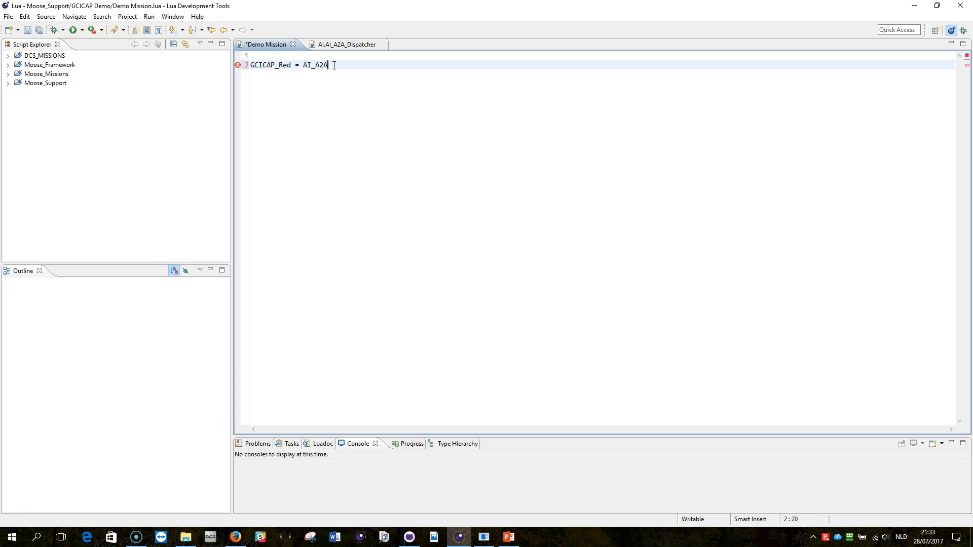
text(_GCICA)
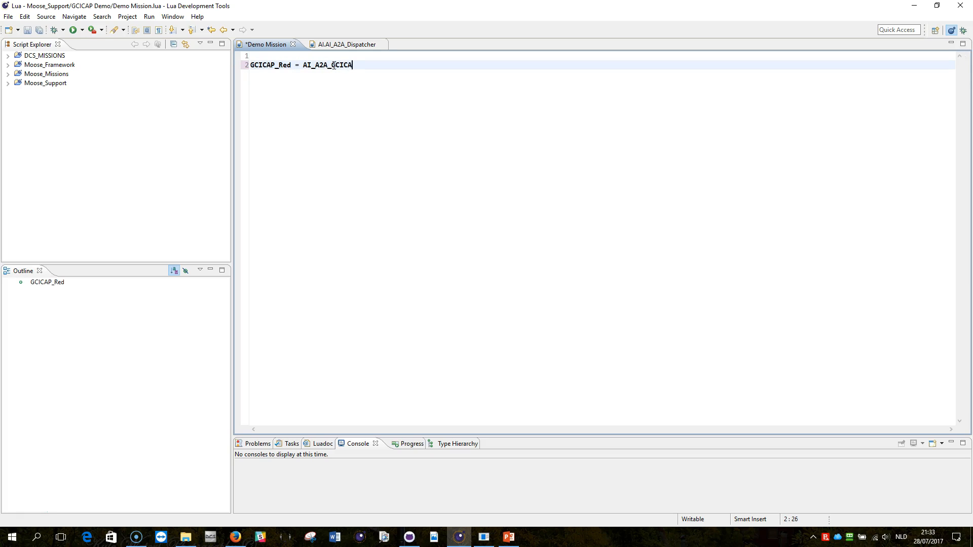
text(P)
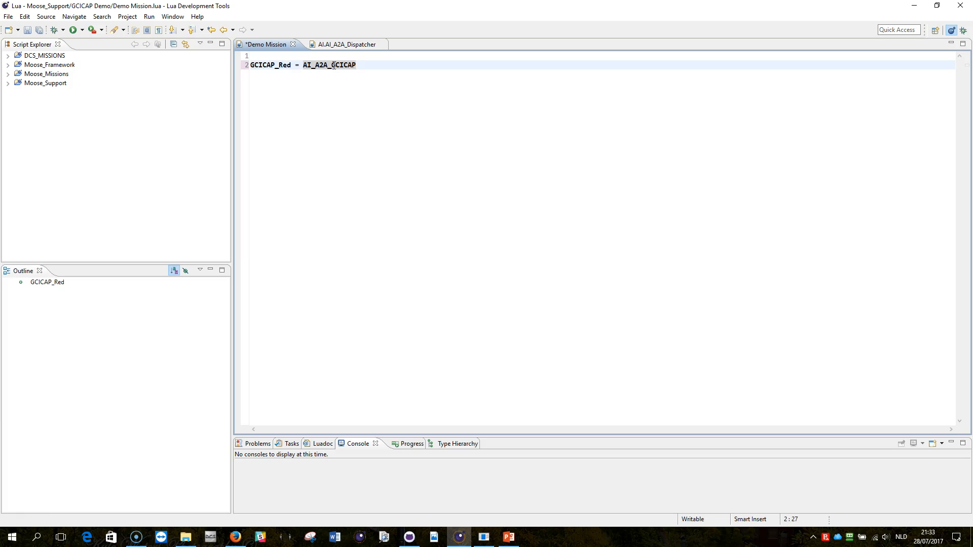
text(:)
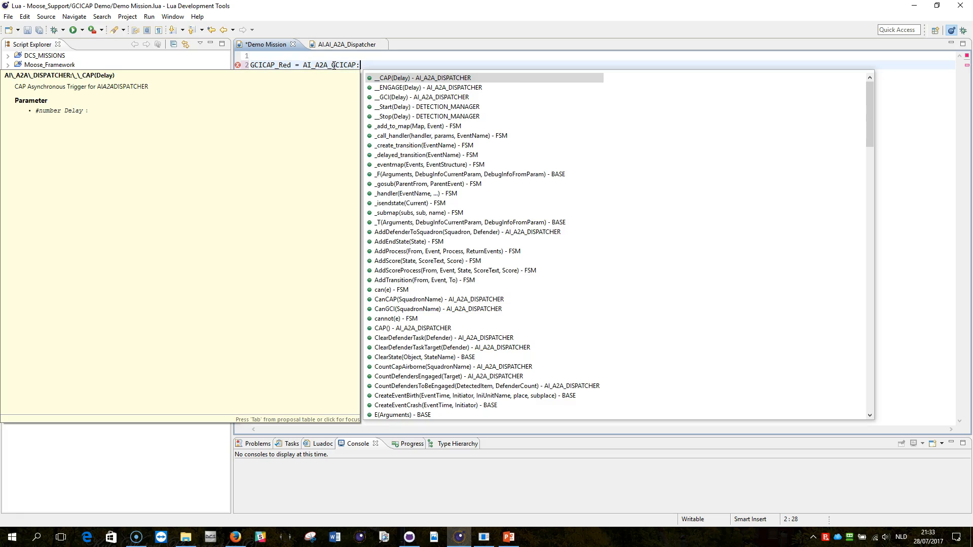
text(New)
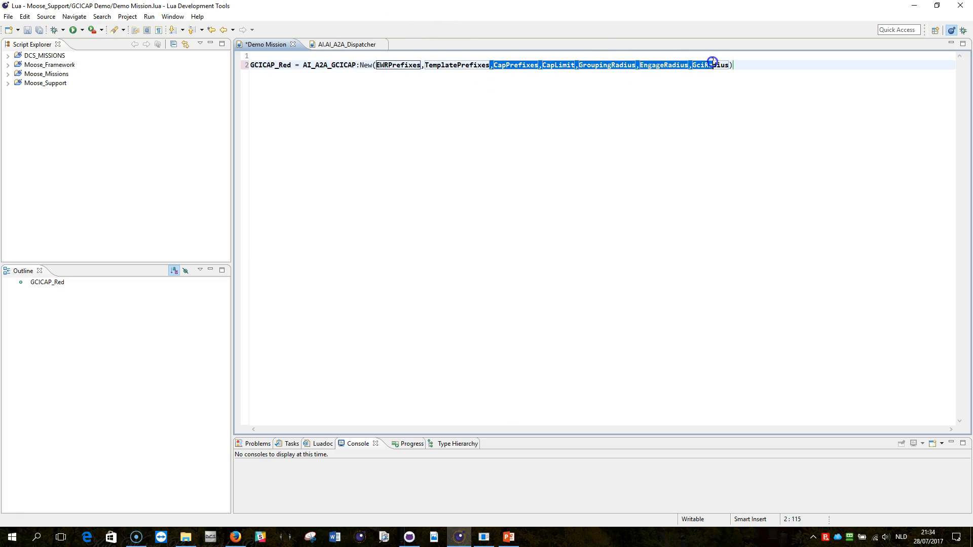
Step: Drop the optional parameters and pass the "EWR Red" and "Squadron Red" prefixes to New
key(Delete)
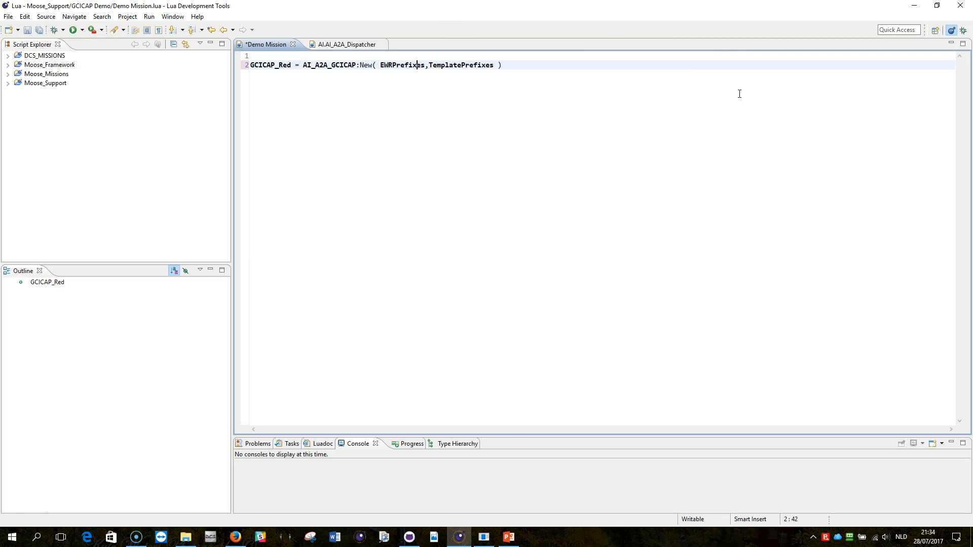
text(" ")
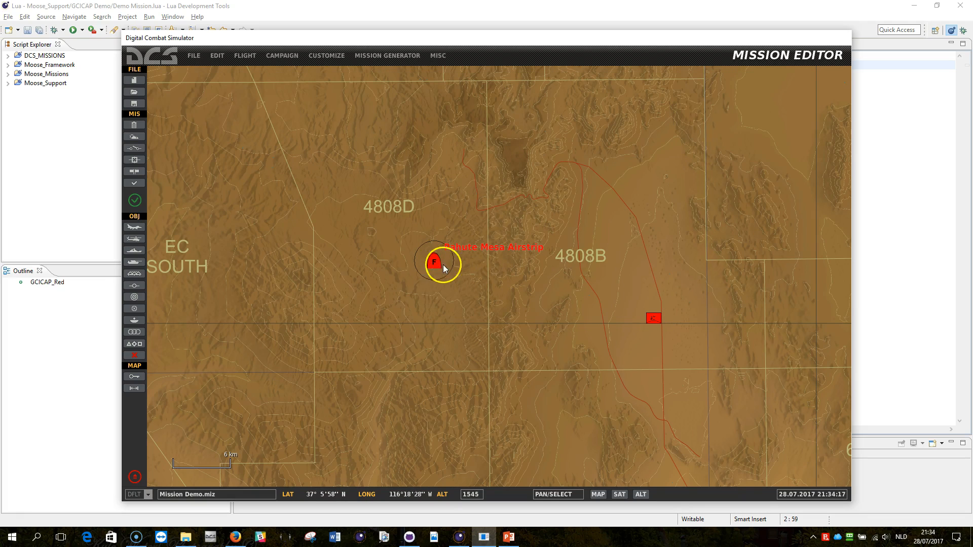
click(651, 317)
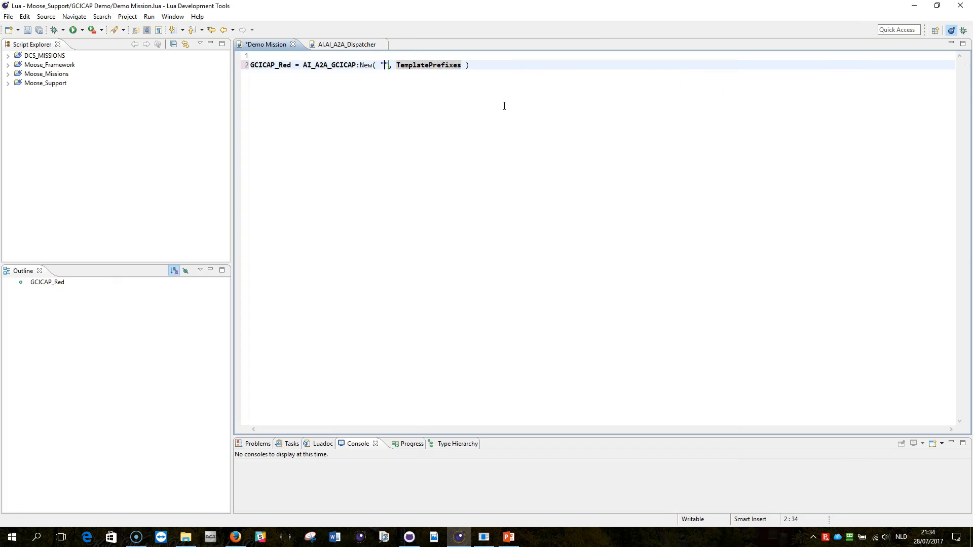
text(EWR Red)
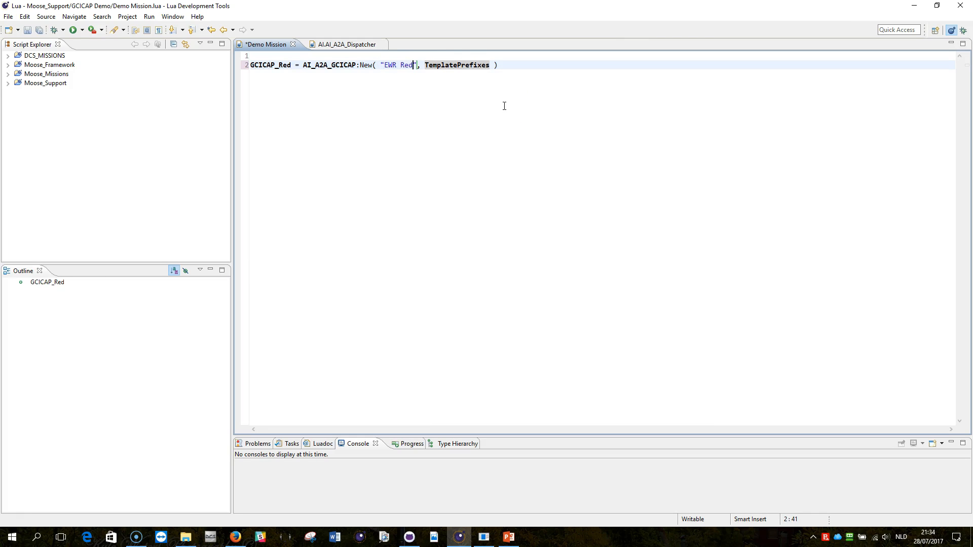
double_click(457, 65)
text("Squadron Red")
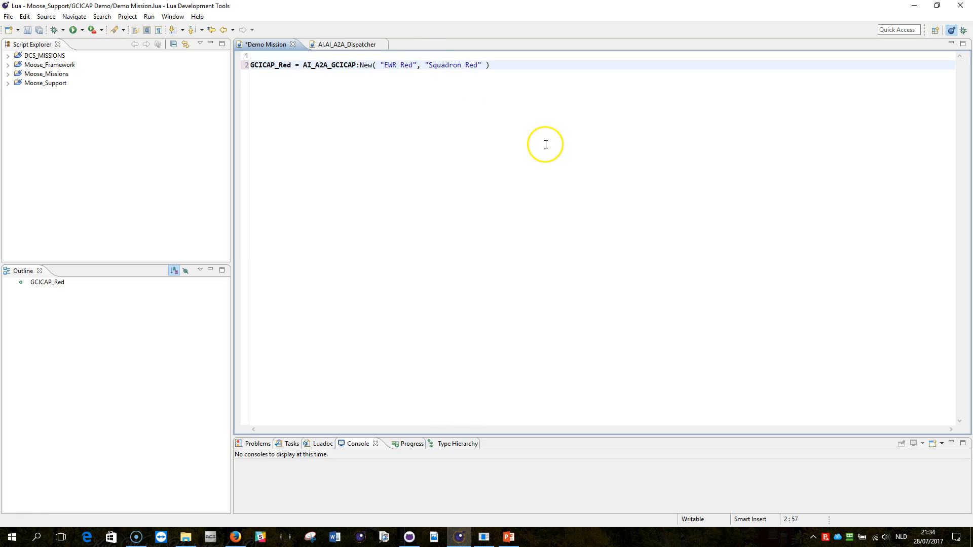
Step: Show the Luadoc parameter tooltip for AI_A2A_GCICAP:New over the GCICAP_Red line
click(363, 65)
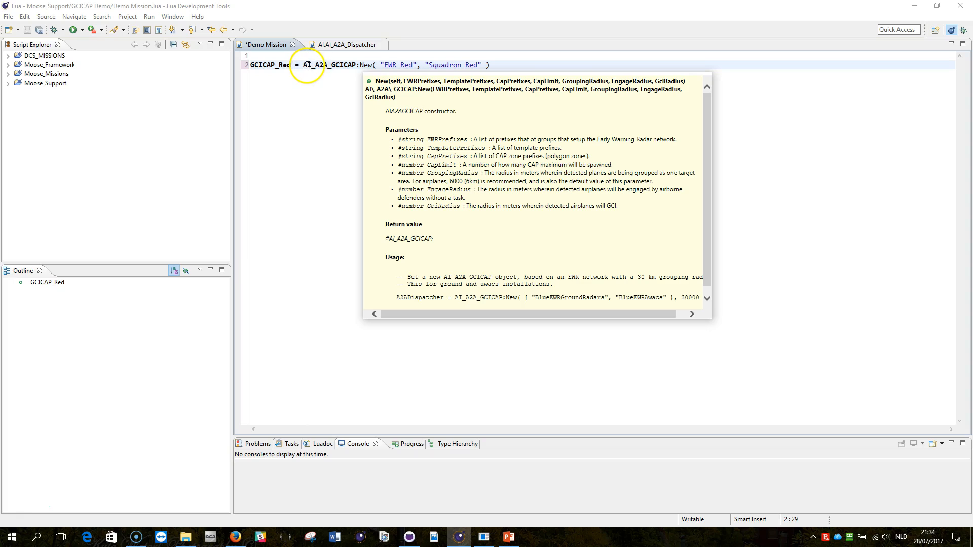
mouse_move(352, 65)
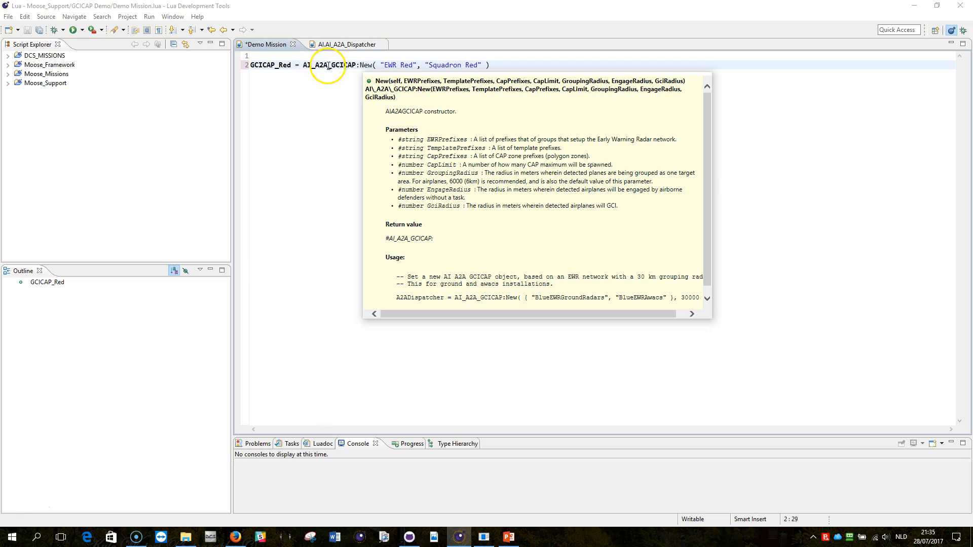
mouse_move(252, 64)
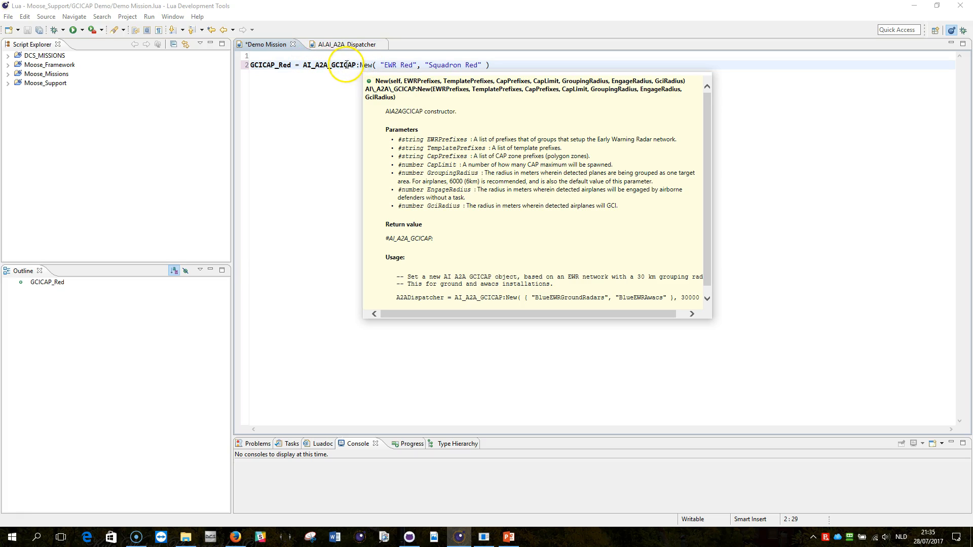
mouse_move(413, 148)
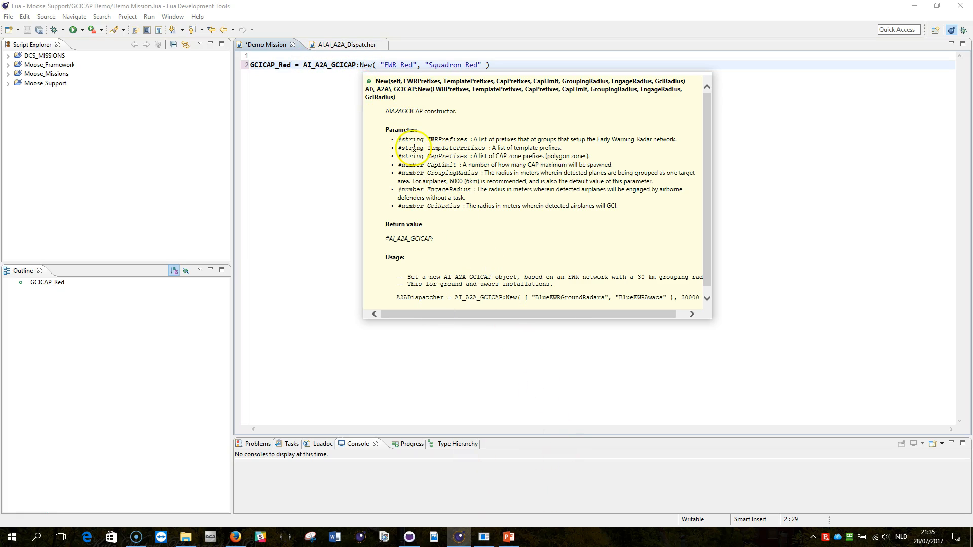
mouse_move(389, 64)
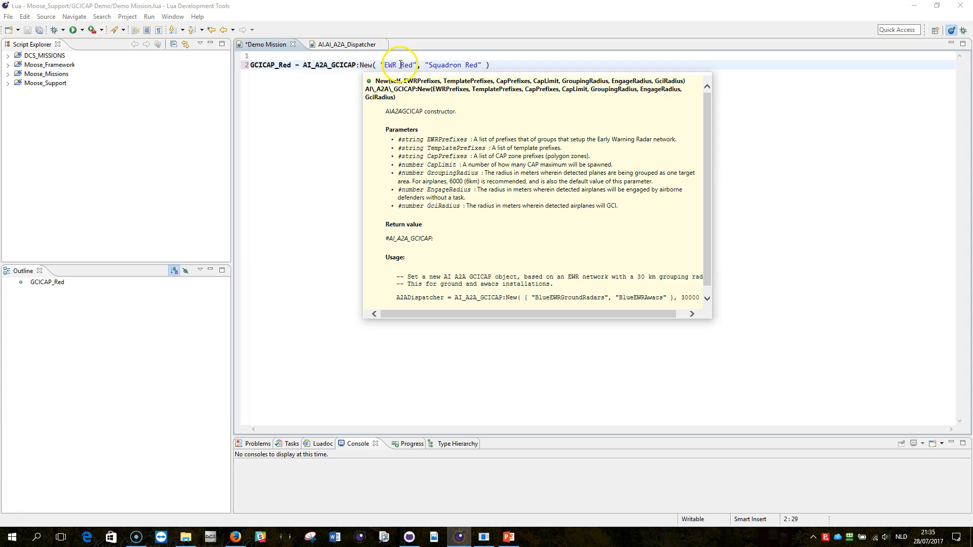
mouse_move(433, 65)
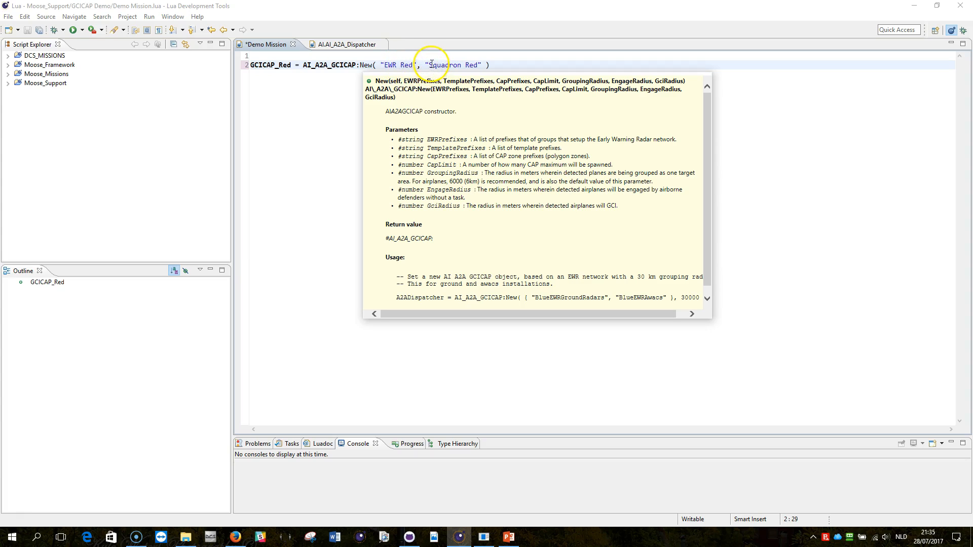
mouse_move(497, 539)
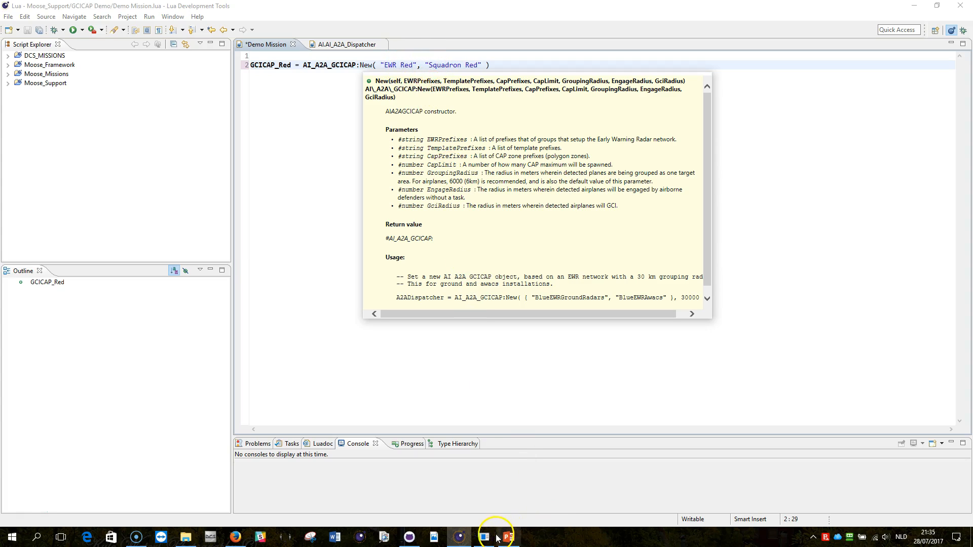
Step: Compare the EWR Red and Squadron Red group names in the editor with the script prefixes
click(483, 537)
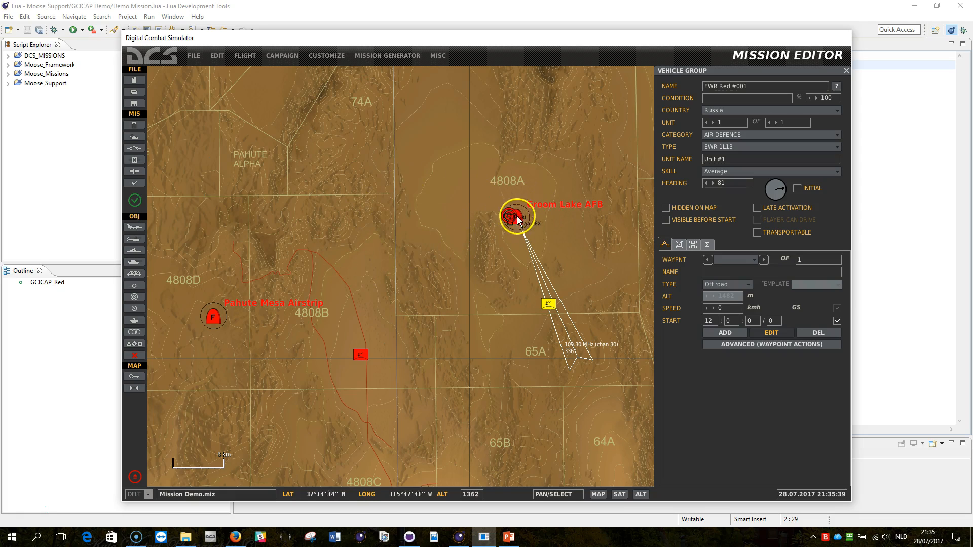
scroll(down, 3)
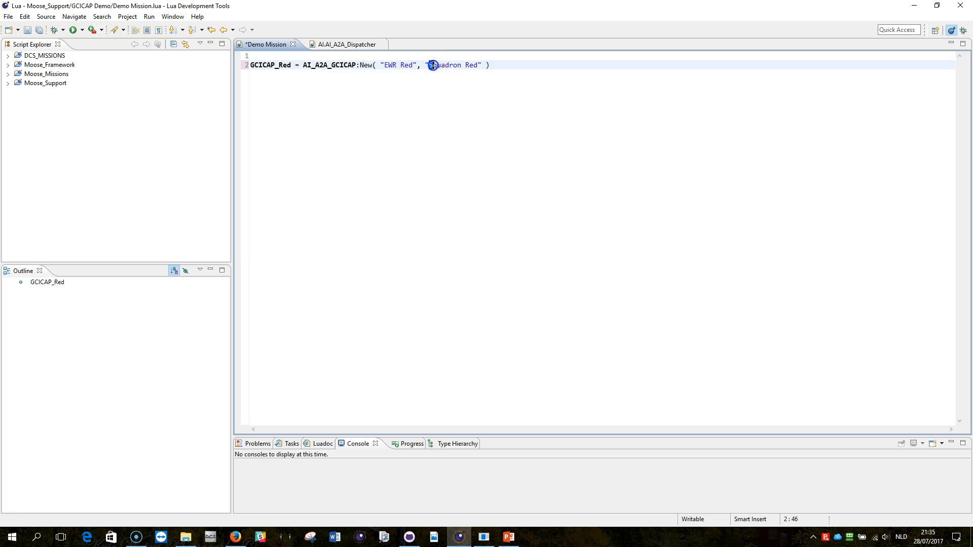
double_click(435, 65)
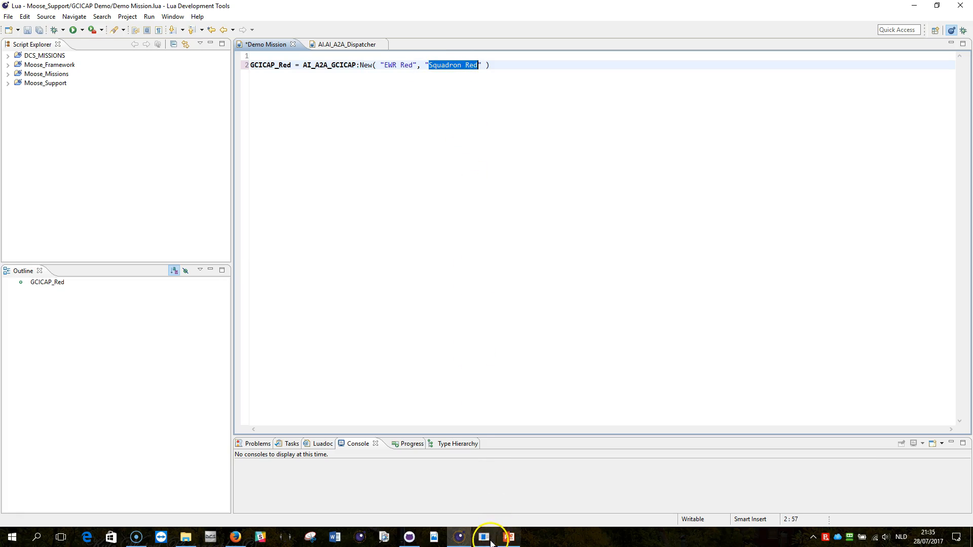
click(482, 537)
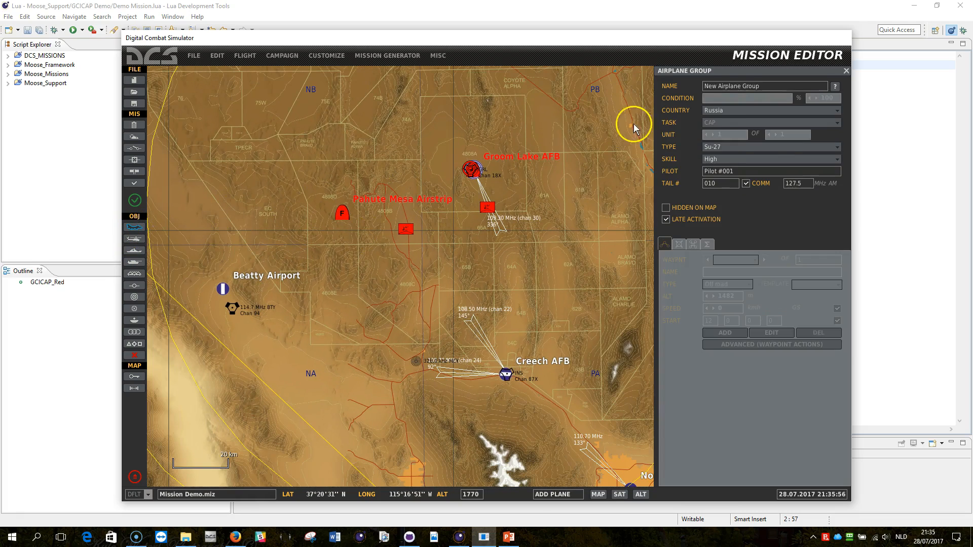
Step: Make the new group a USA AJS37 named Test Plane #001
click(771, 111)
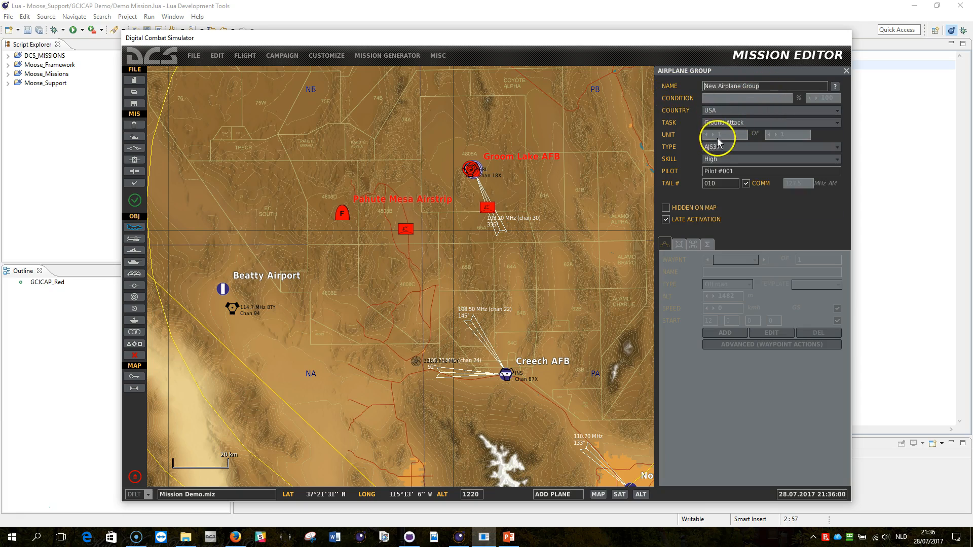
click(771, 147)
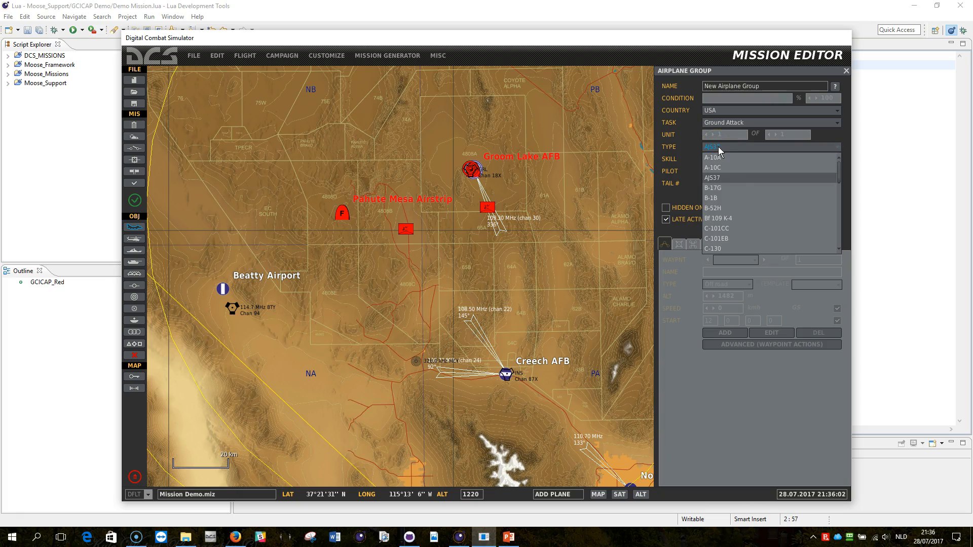
click(713, 178)
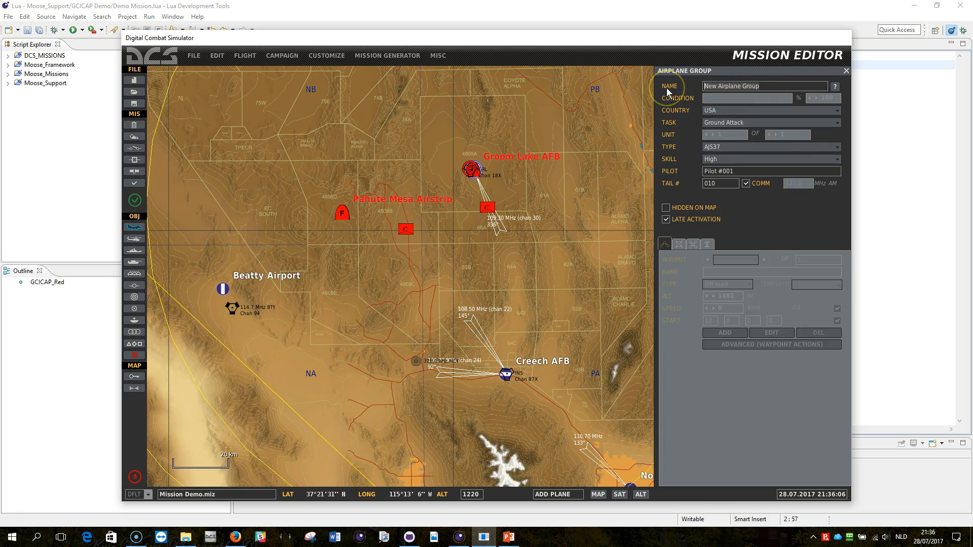
text(T)
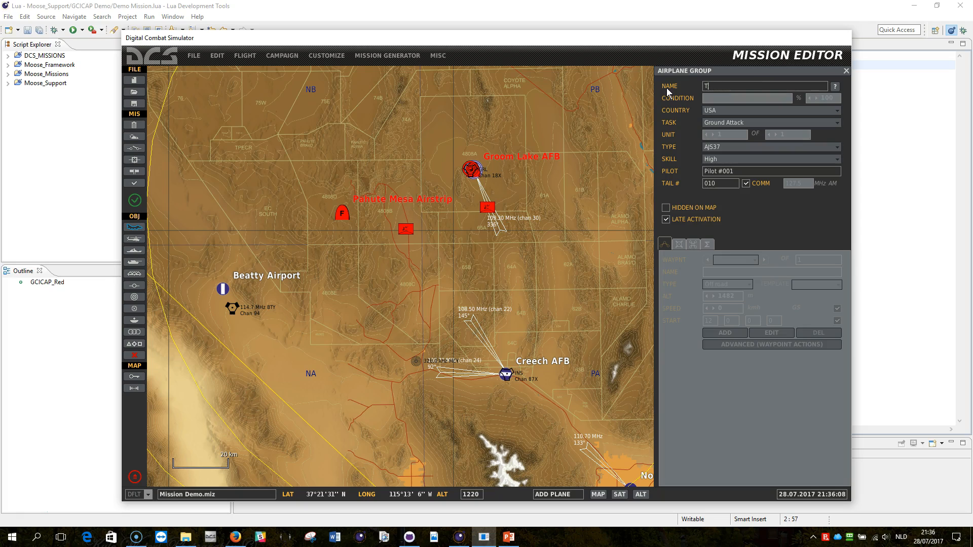
text(est Plane)
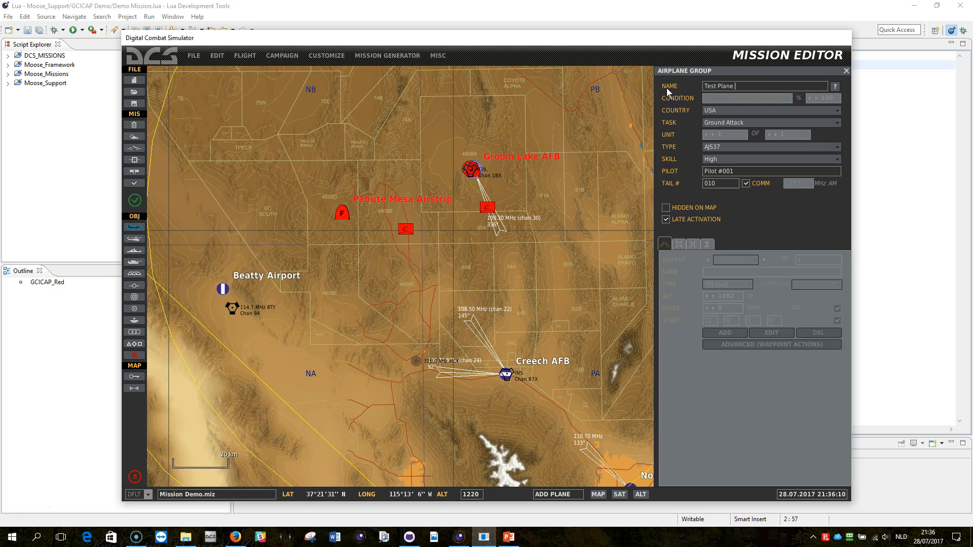
text(#001)
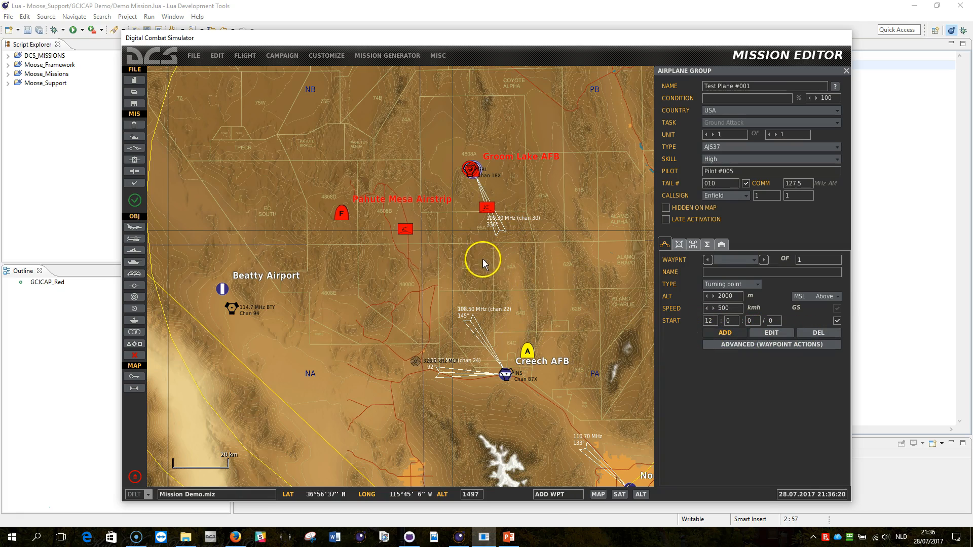
Step: Place it west of Creech AFB with a northbound waypoint at 6000 m and 500 km/h
click(486, 259)
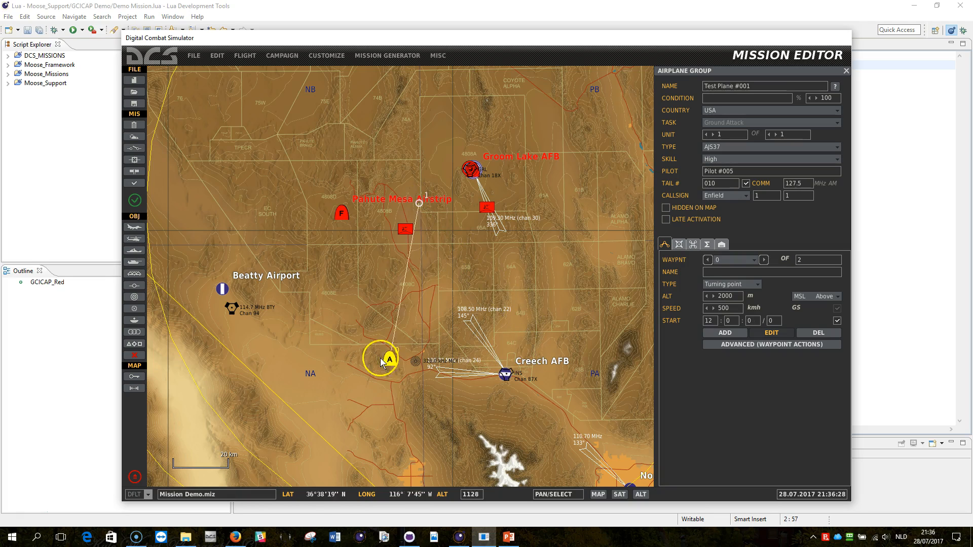
drag(389, 358, 423, 397)
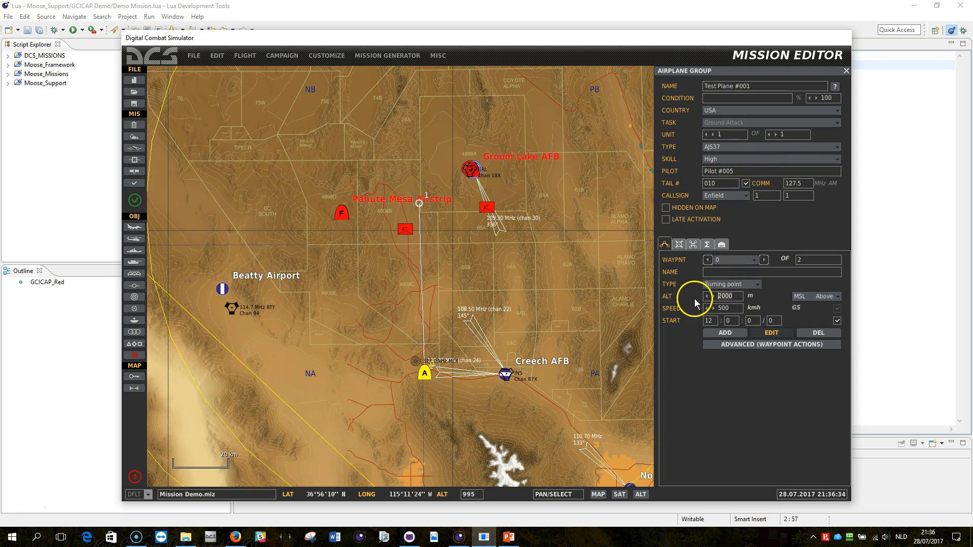
text(6000)
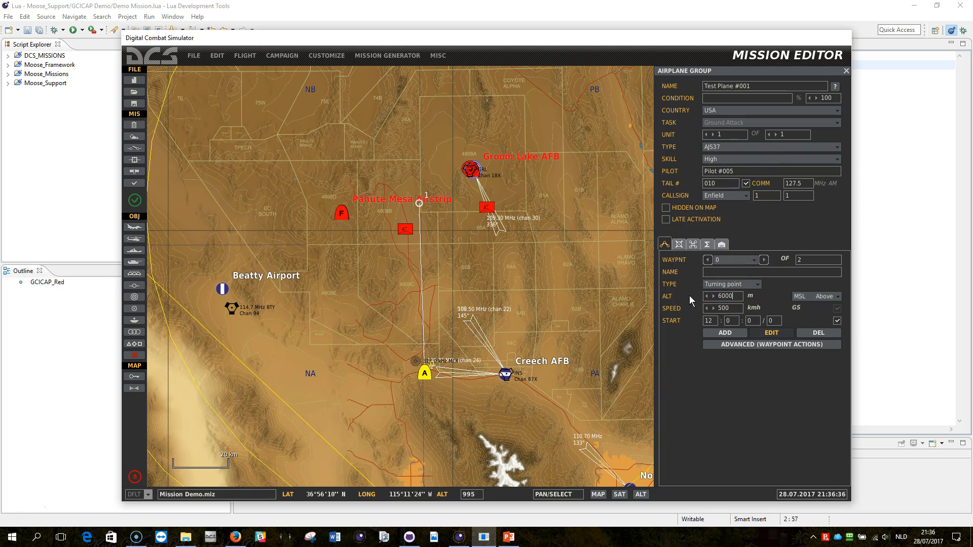
click(764, 260)
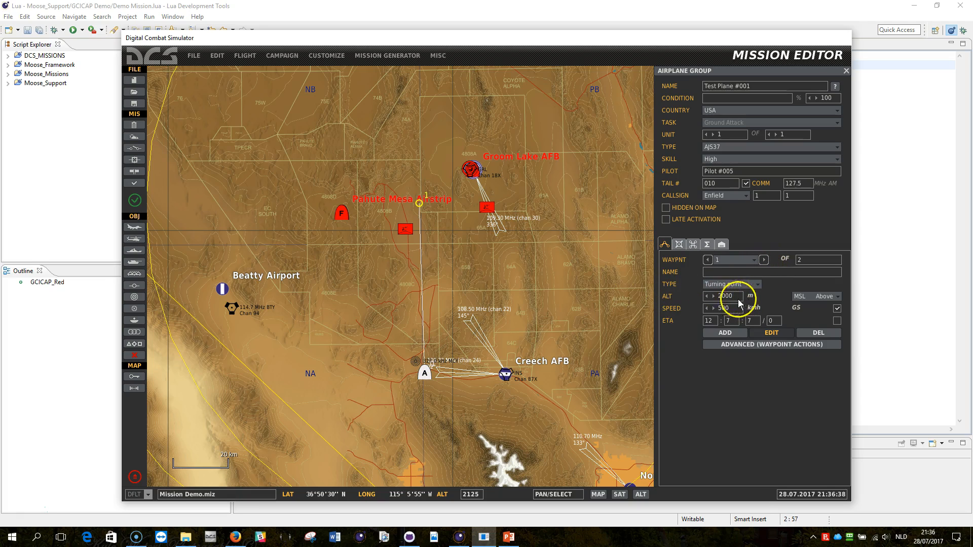
text(6000)
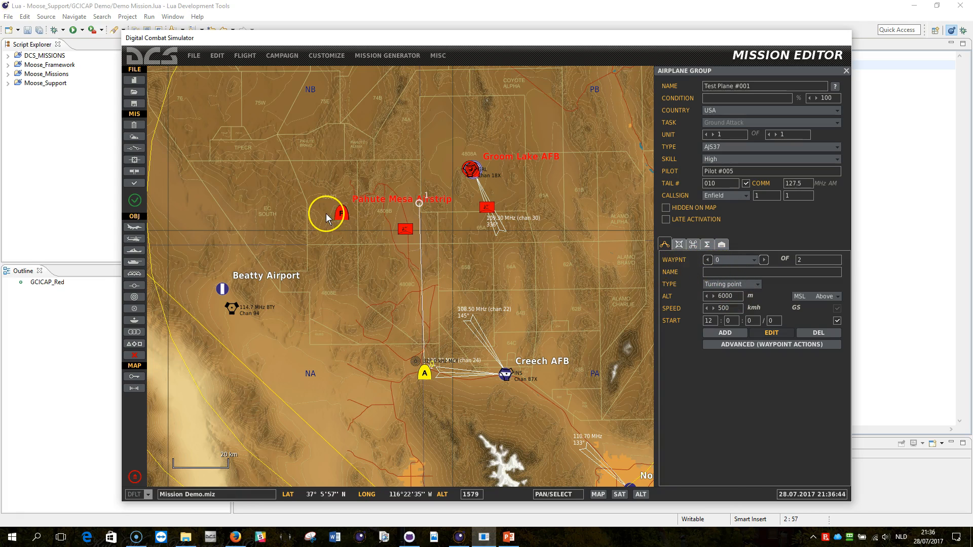
click(404, 229)
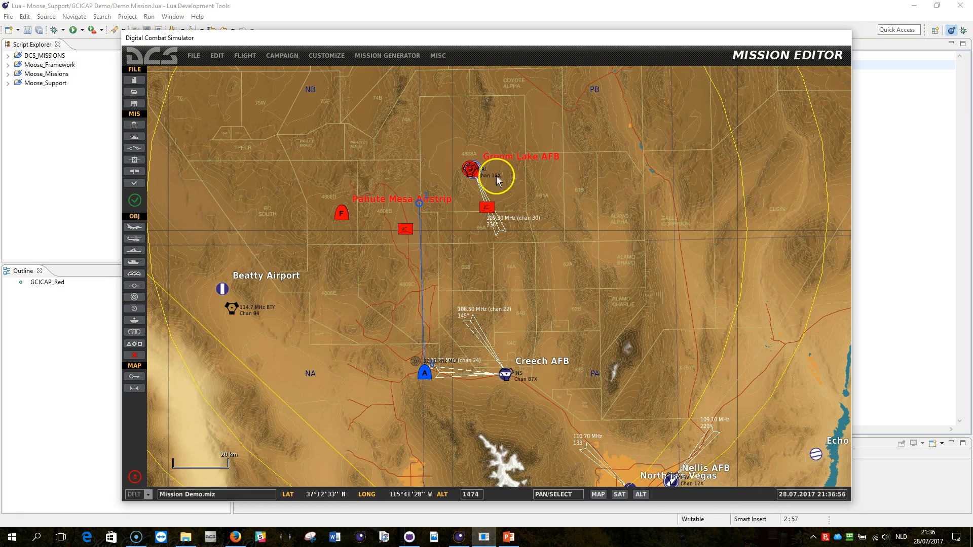
Step: Bring up the mission's empty Triggers panel from the left toolbar
click(468, 169)
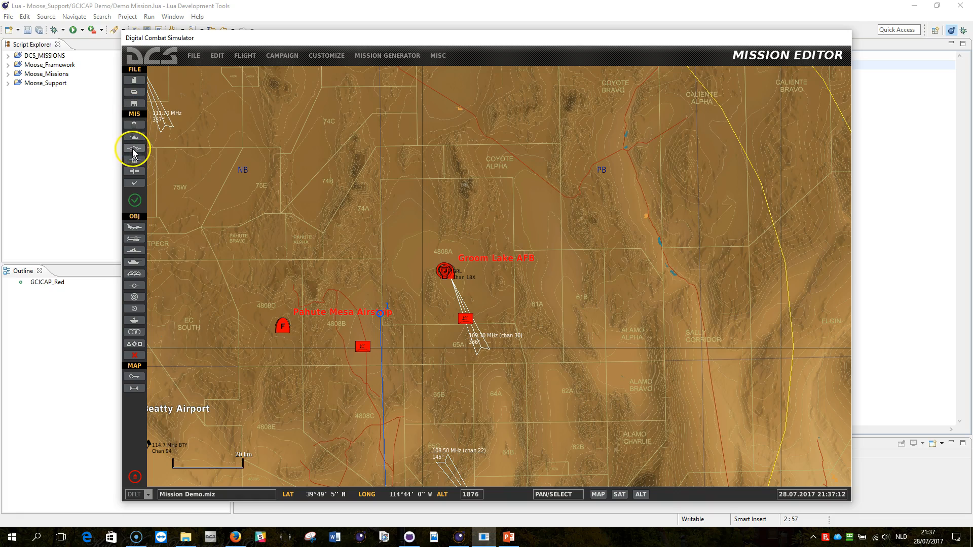
click(133, 148)
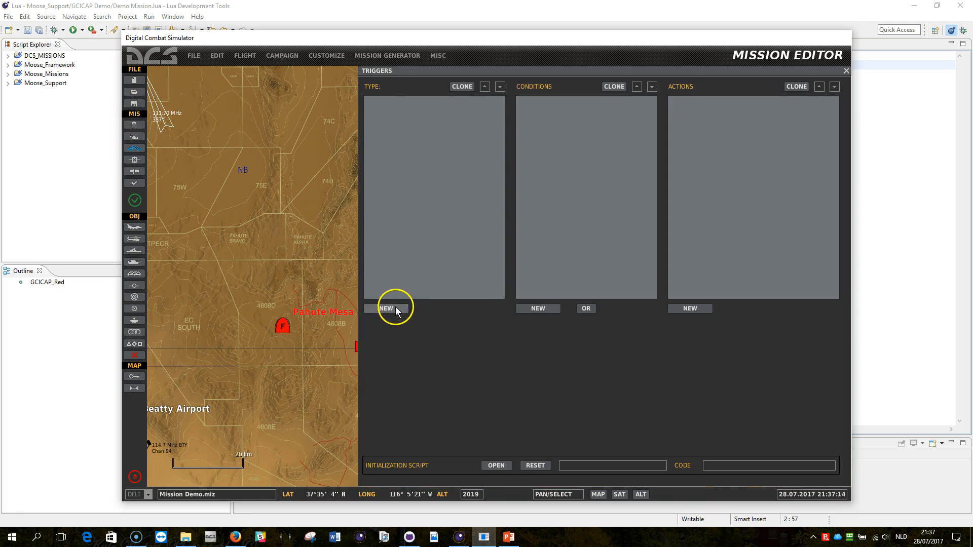
Step: Add a new MISSION START trigger named Load
click(385, 308)
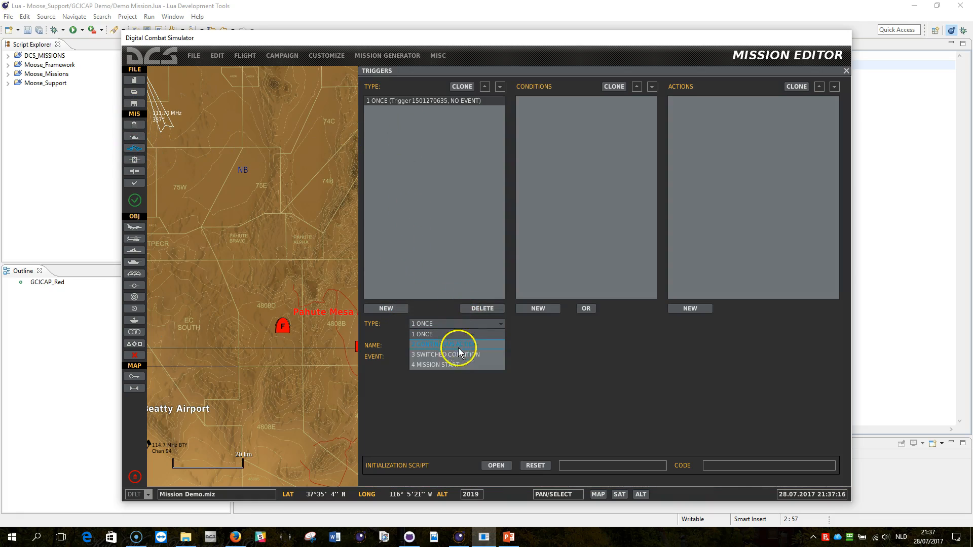
click(436, 364)
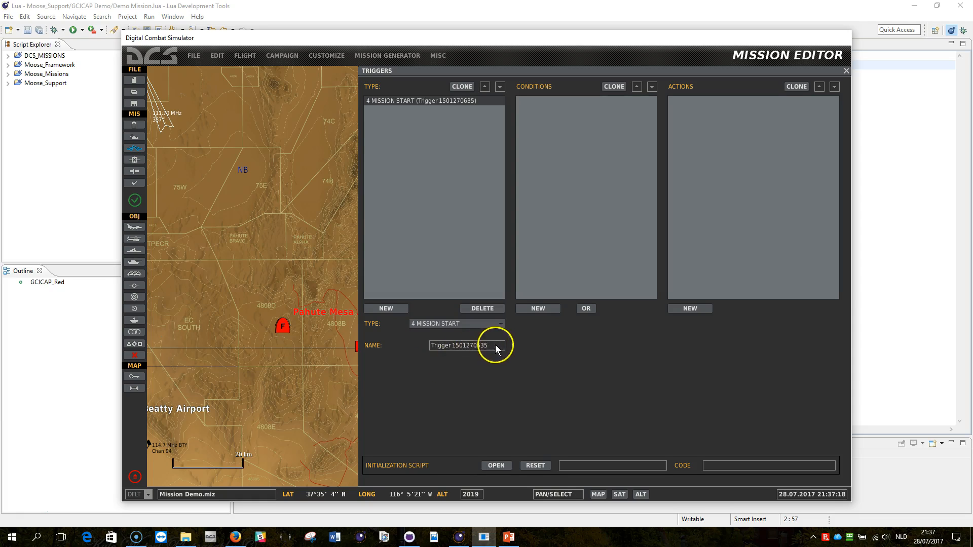
text(L)
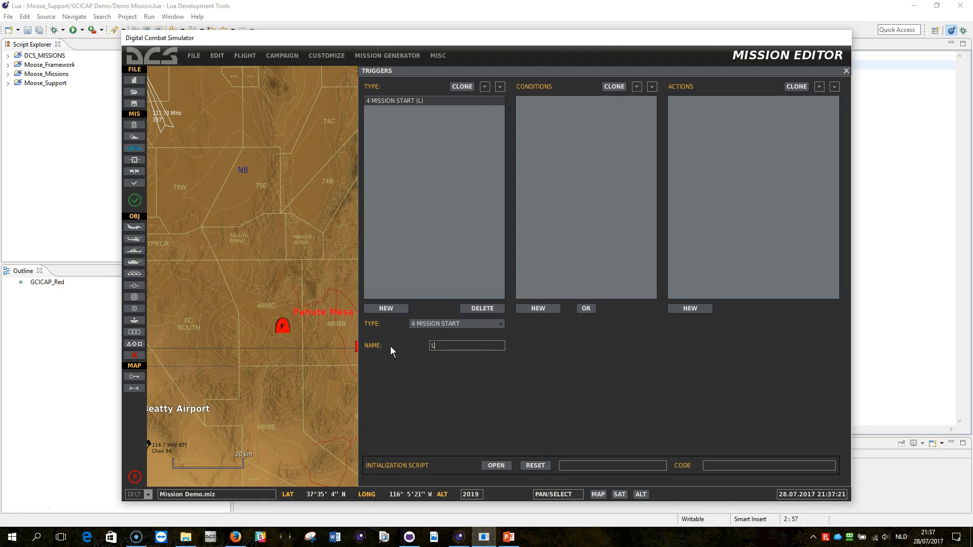
text(oad)
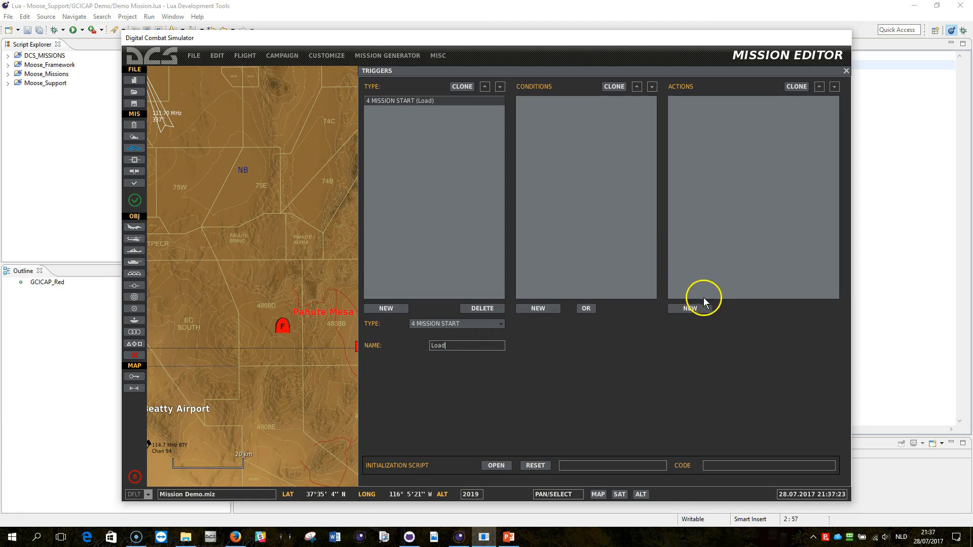
Step: Give Load a DO SCRIPT FILE action loading Moose.lua from the Moose Mission Setup folder
click(689, 308)
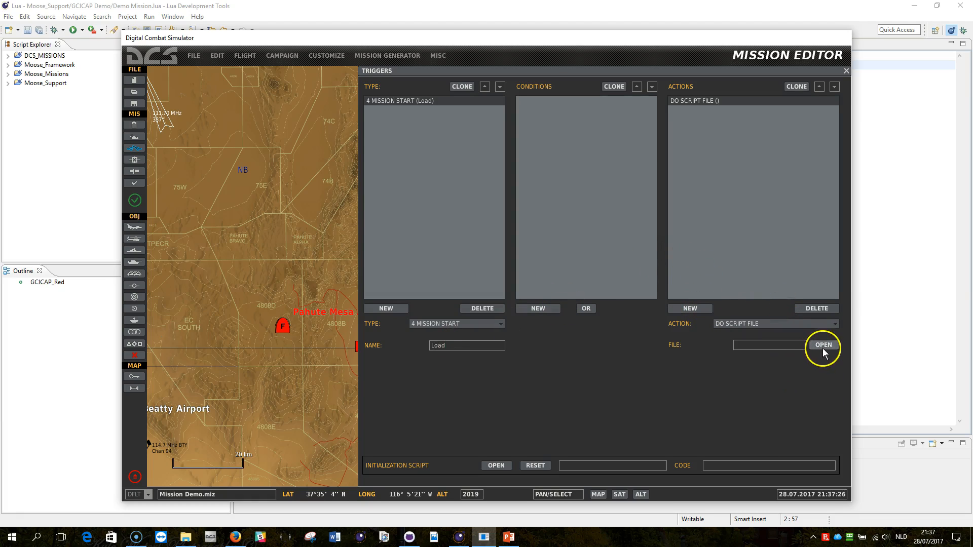
click(823, 345)
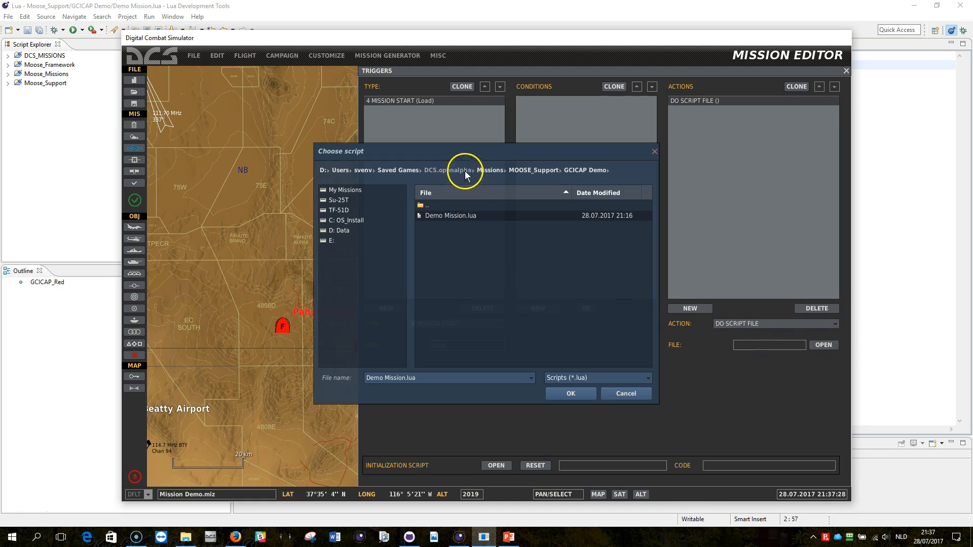
click(491, 170)
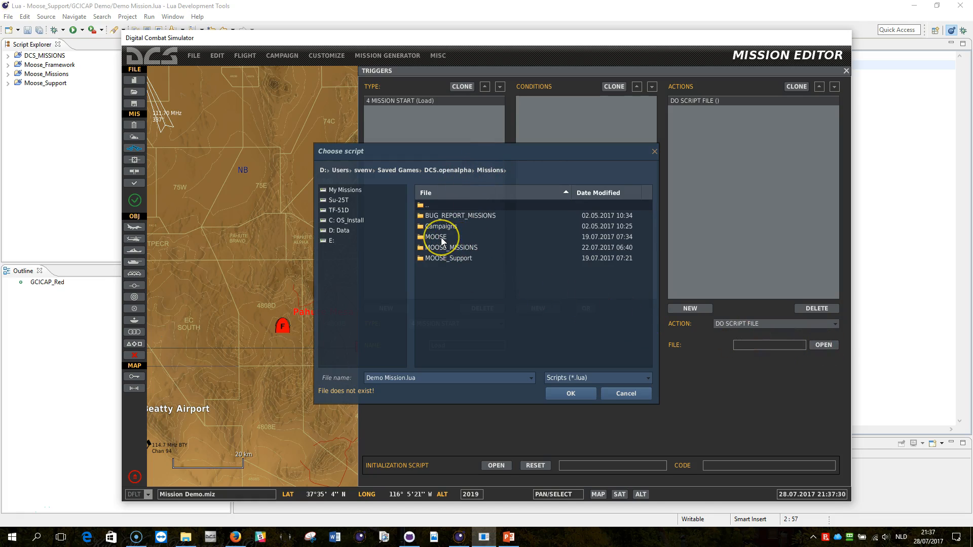
double_click(436, 237)
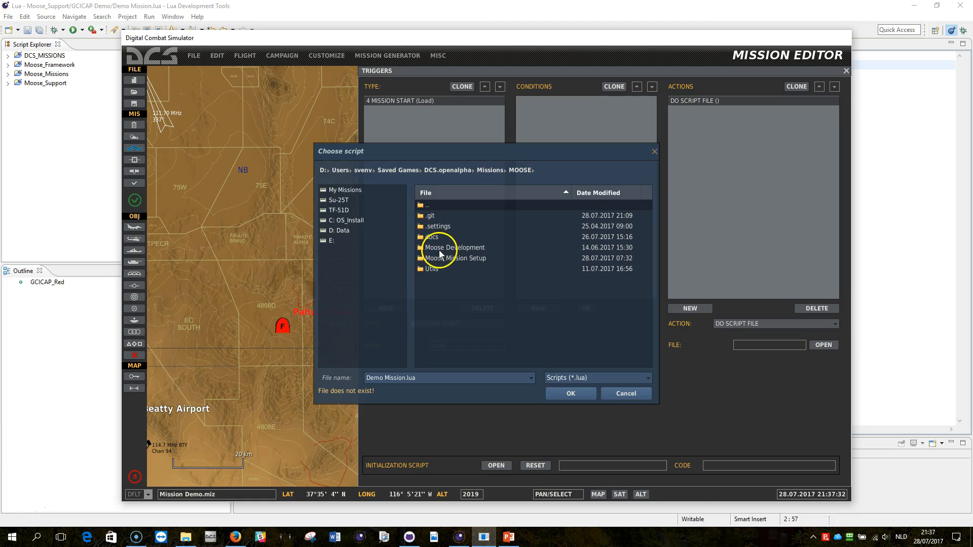
double_click(456, 258)
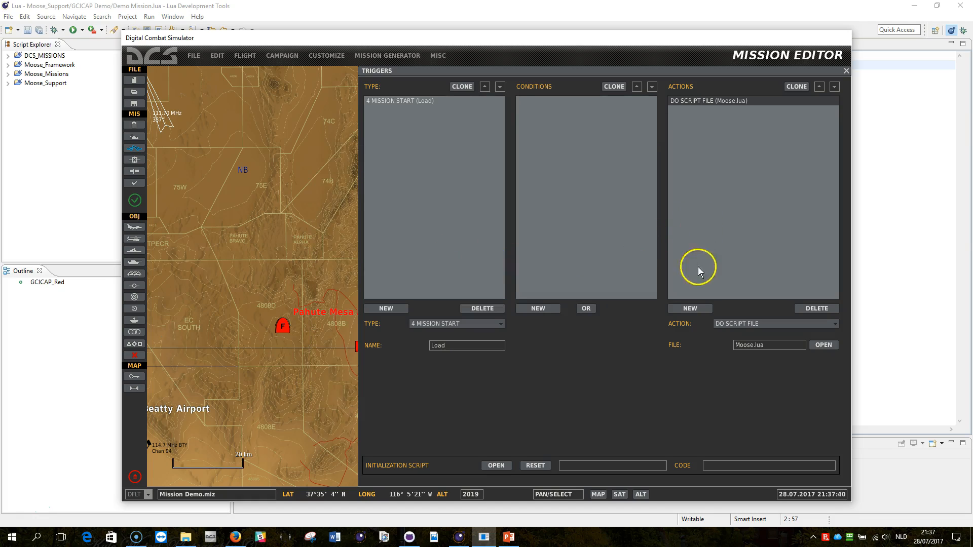
mouse_move(697, 299)
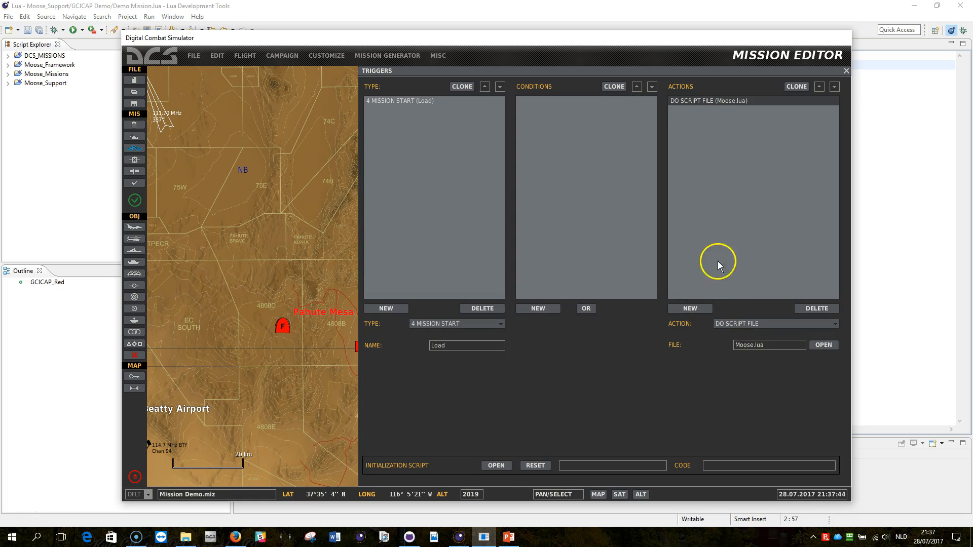
mouse_move(708, 294)
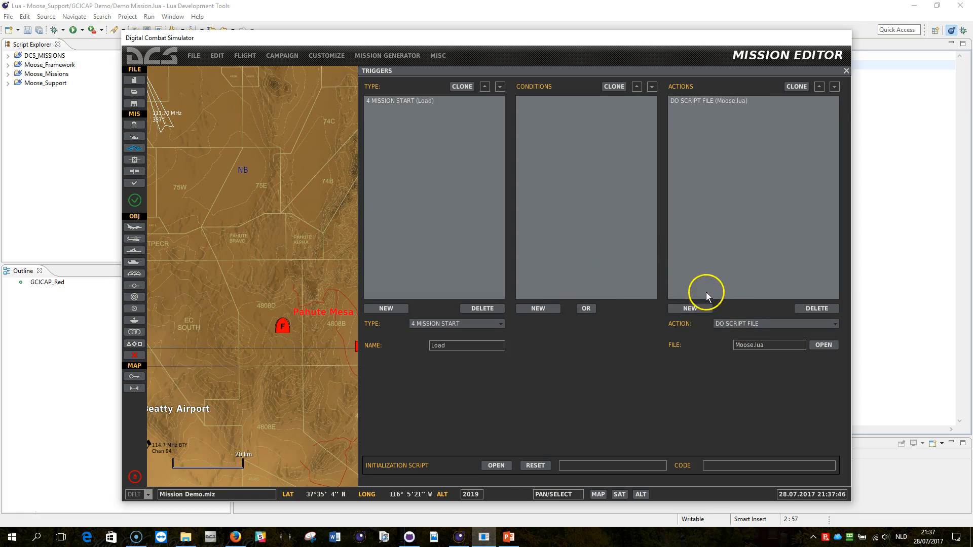
click(845, 71)
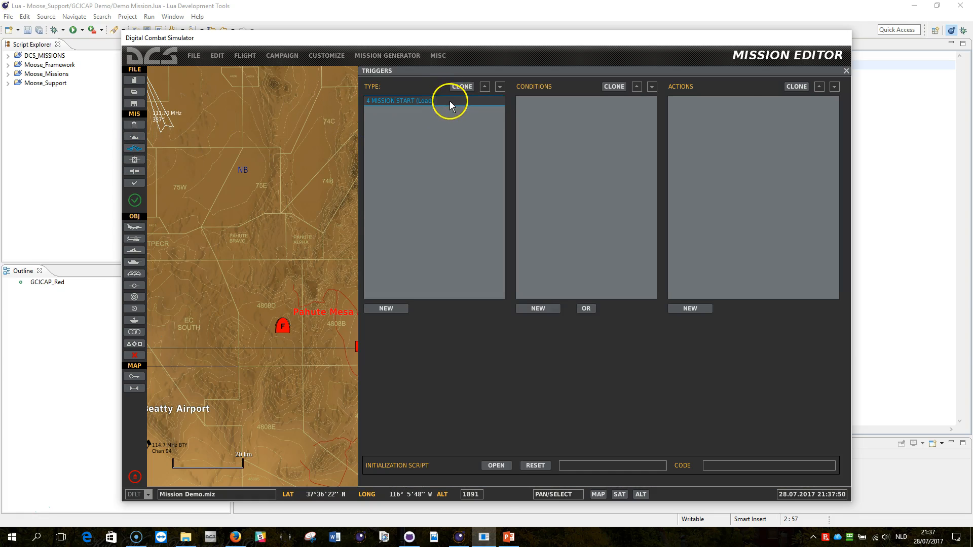
Step: Add a second DO SCRIPT FILE action loading Demo Mission.lua from the GCICAP Demo folder
click(427, 100)
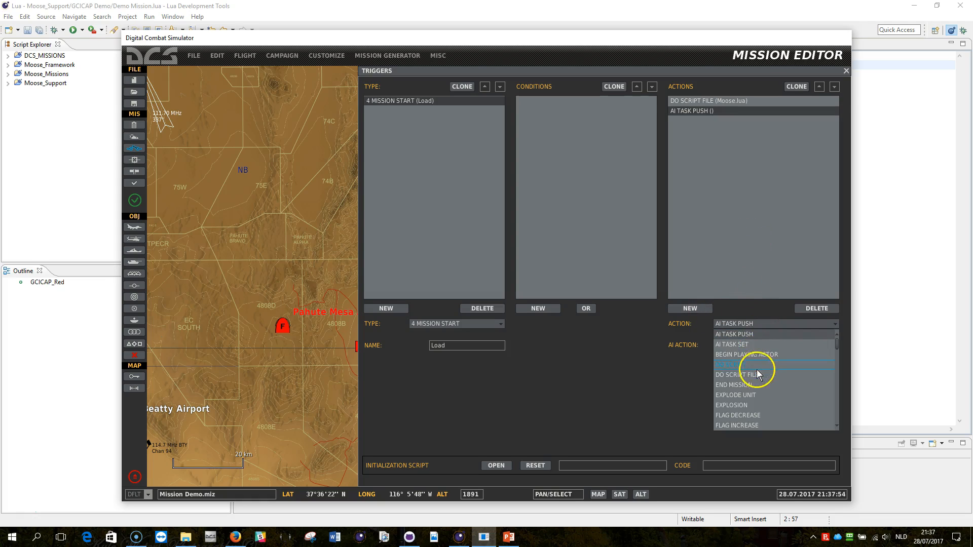
click(744, 375)
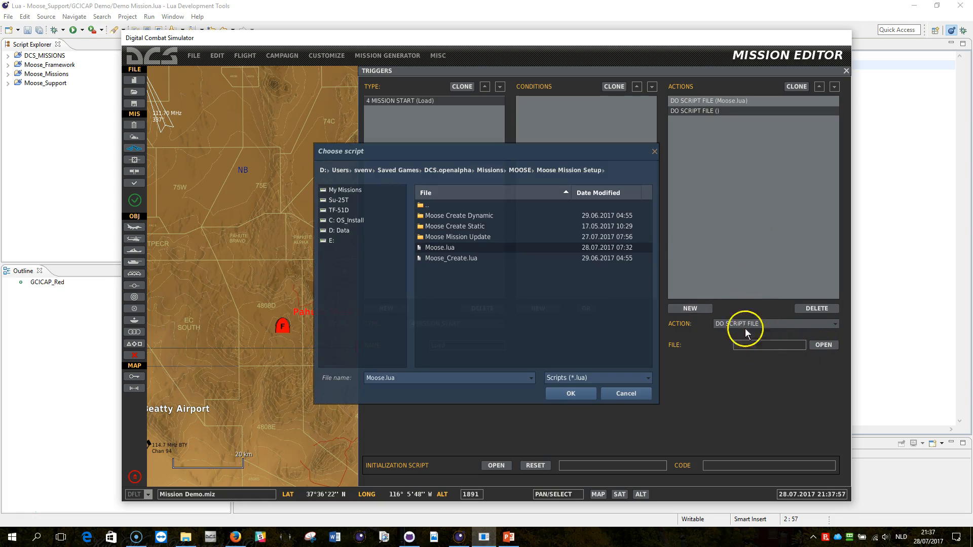
click(491, 170)
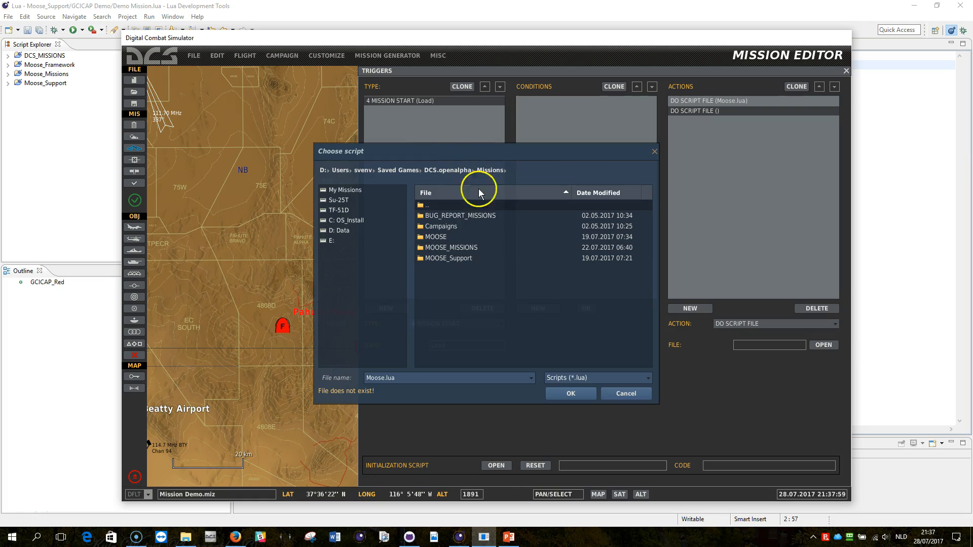
double_click(448, 258)
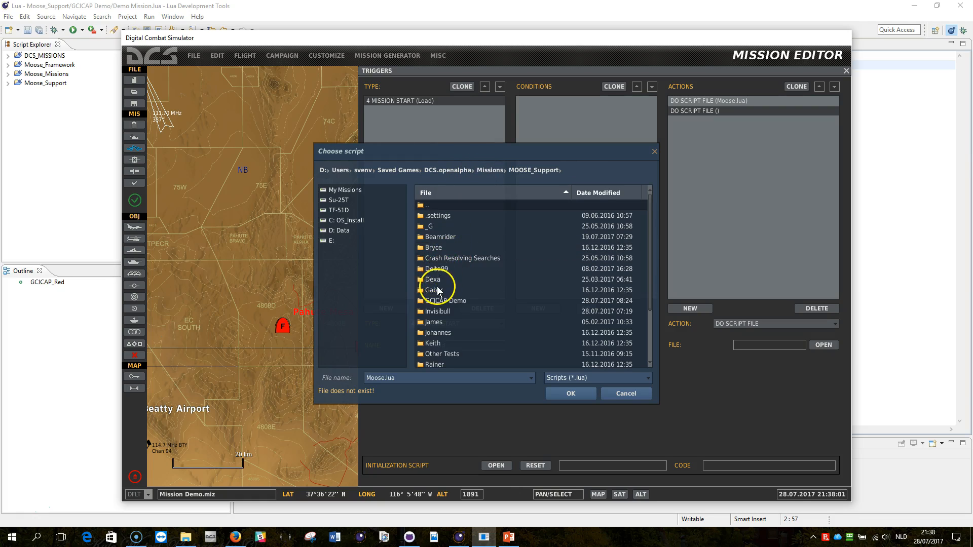
double_click(444, 300)
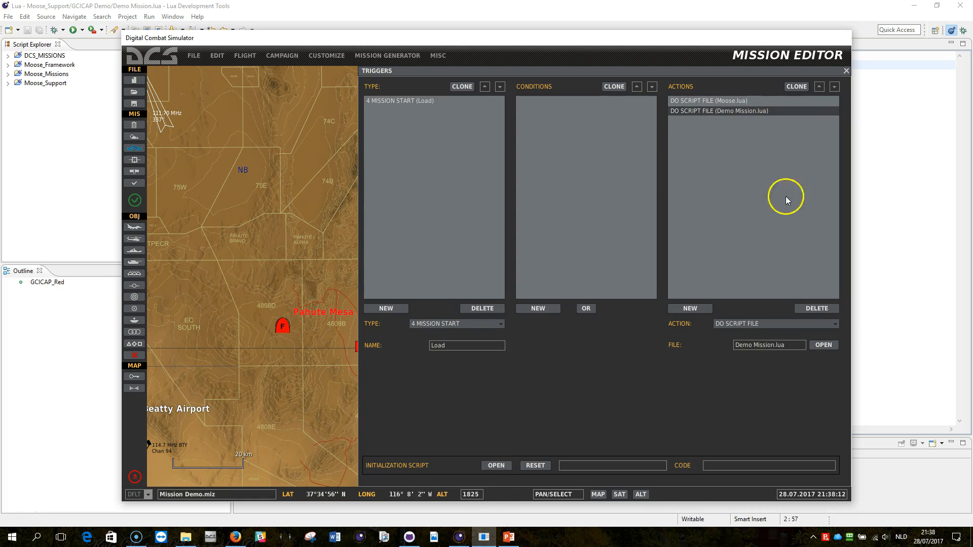
click(823, 345)
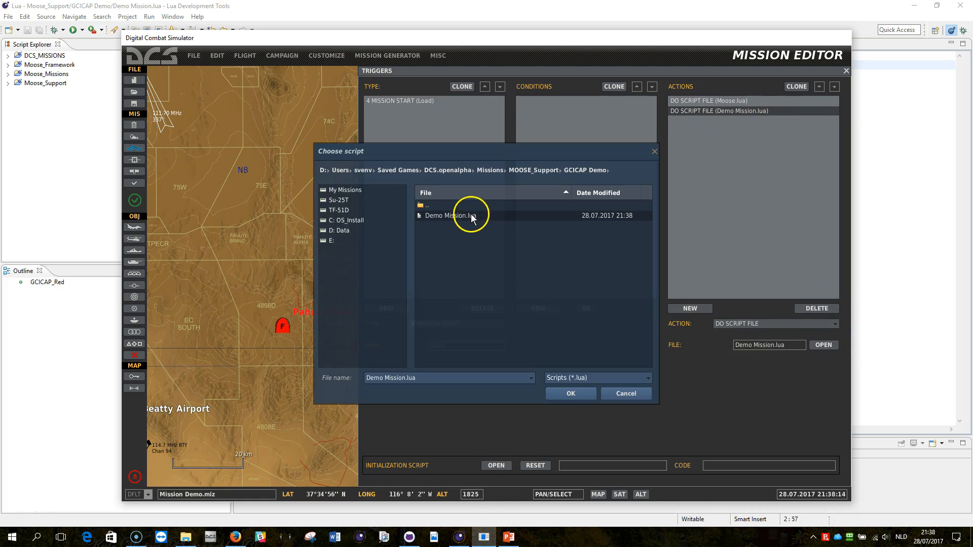
click(571, 393)
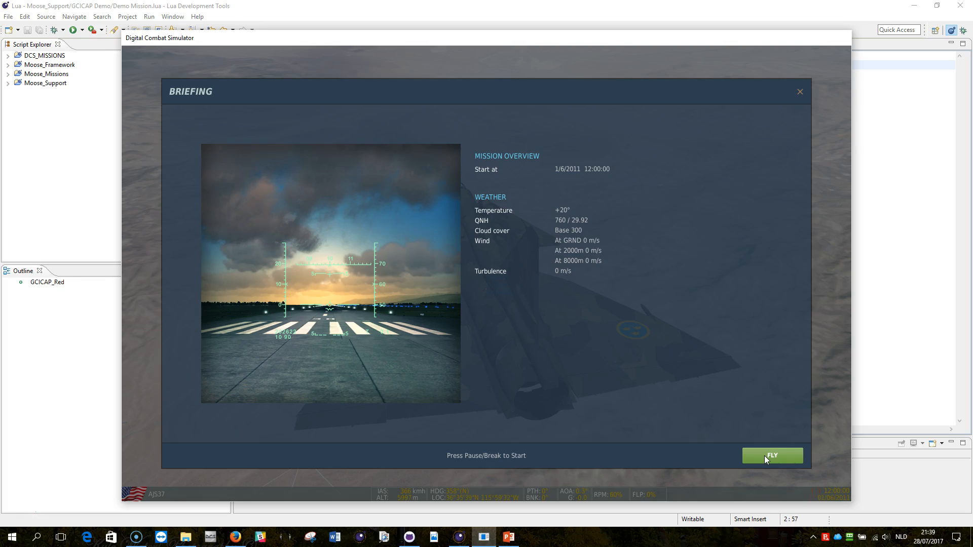
Step: Fly the mission and show Pahute Mesa Airstrip's airdrome data on the F10 map
click(773, 456)
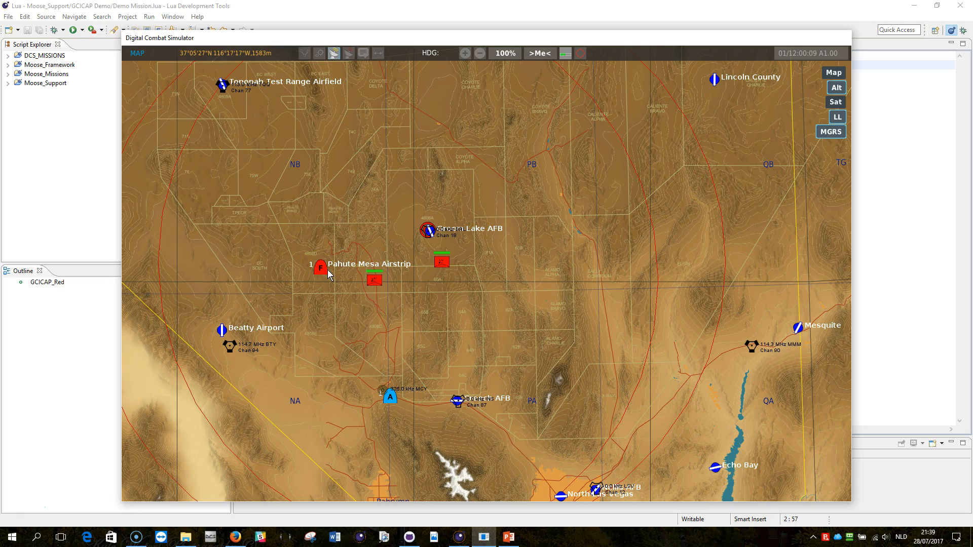
click(320, 268)
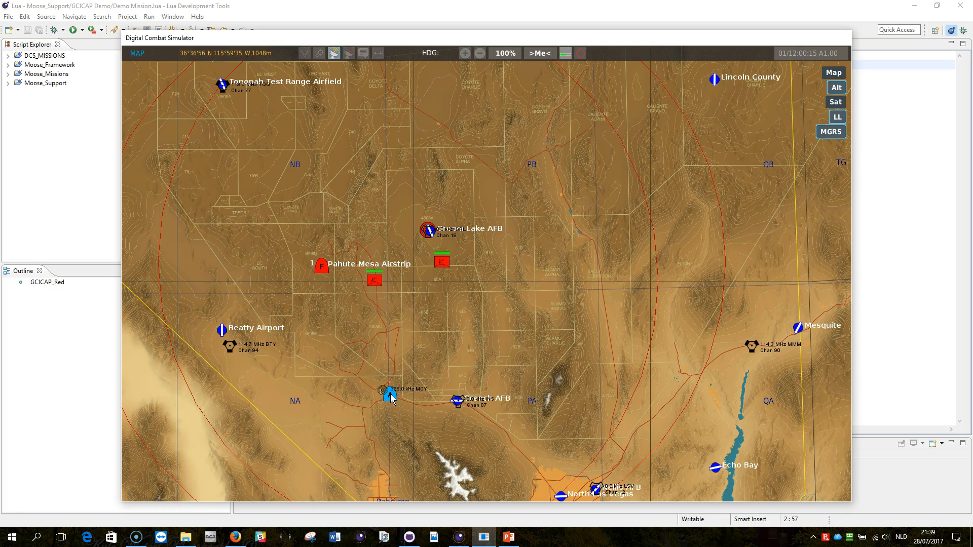
click(355, 251)
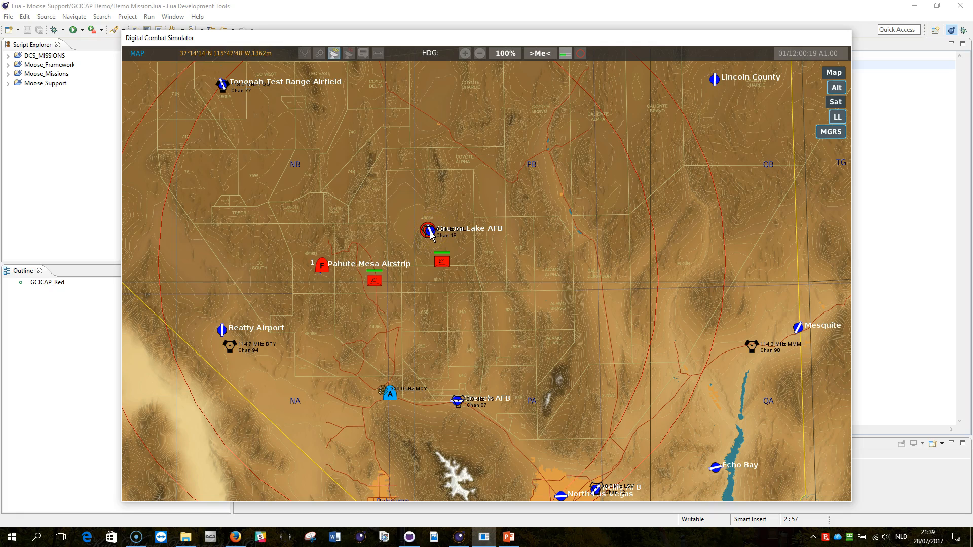
click(353, 257)
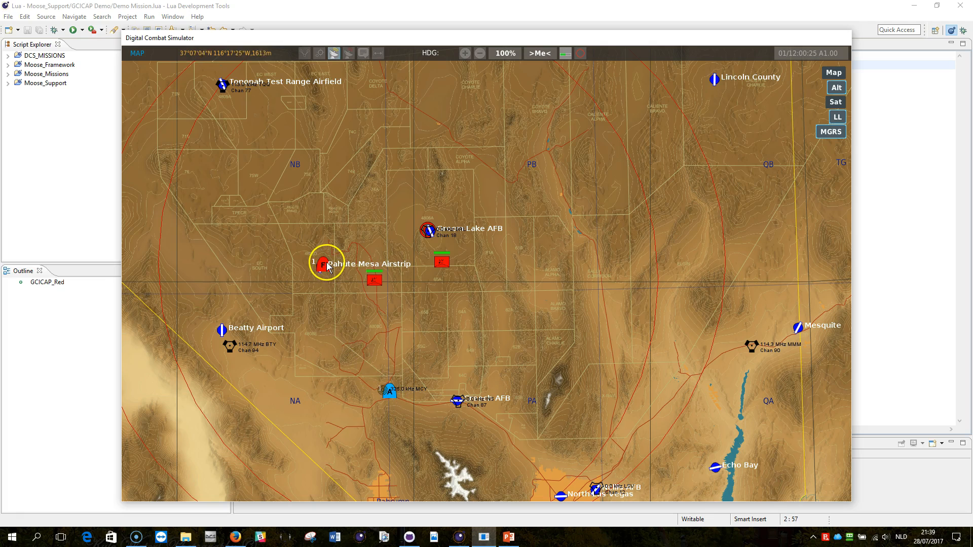
click(320, 265)
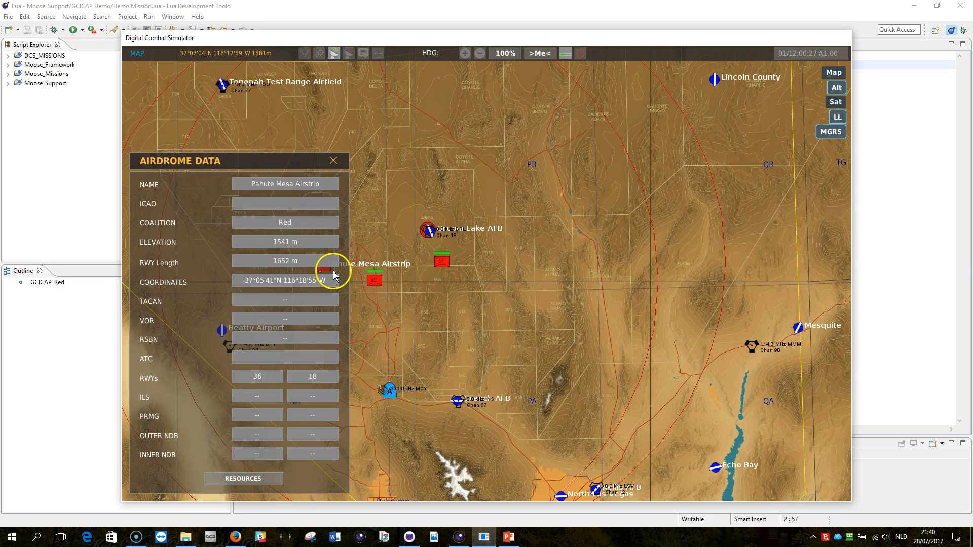